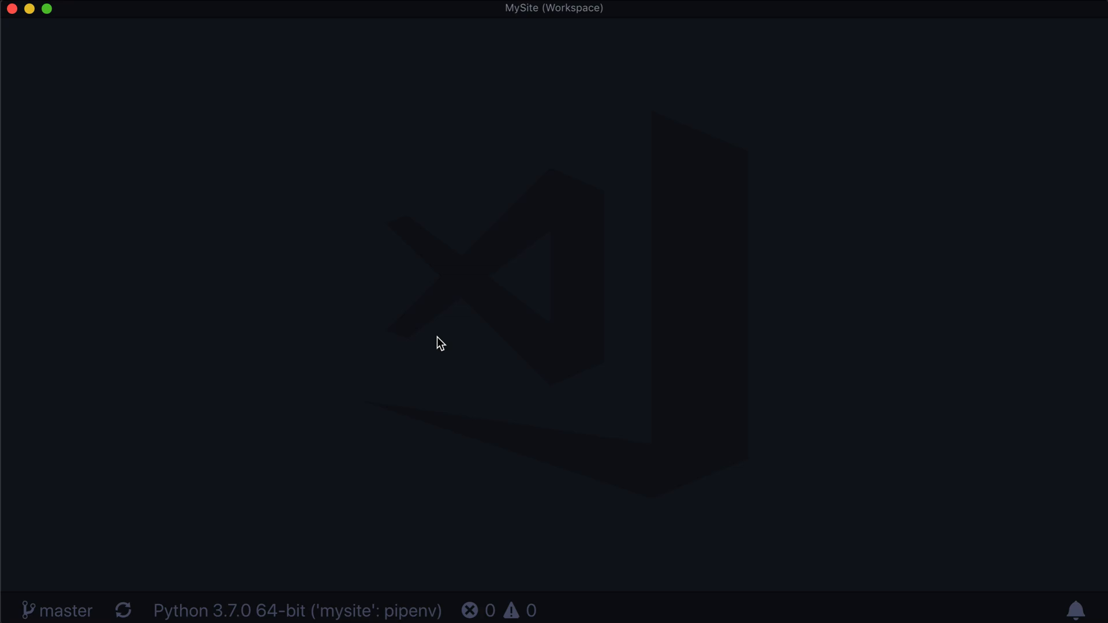
# - Quick-open the blog app's models.py and scroll to the BlogListingPage get_context query
pyautogui.write('blog models')
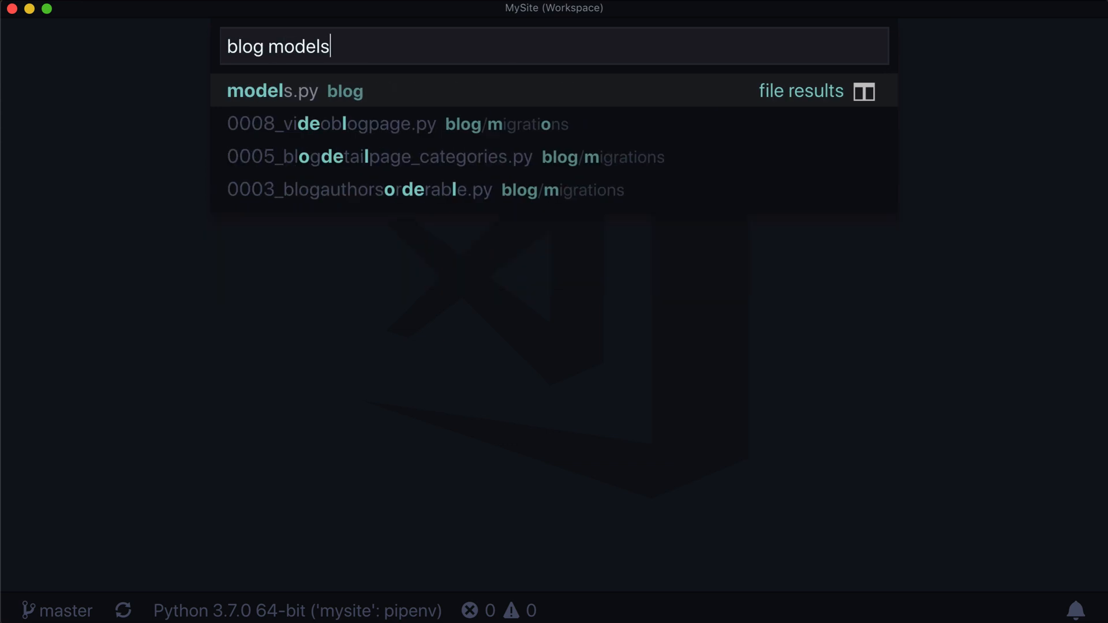
pyautogui.click(271, 90)
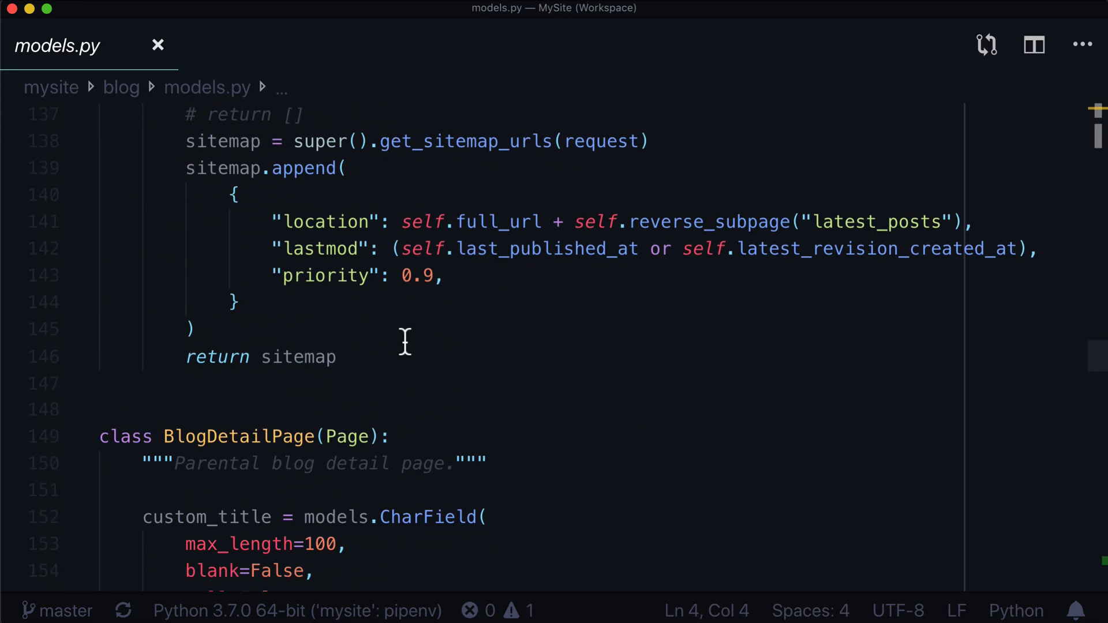
pyautogui.scroll(-3)
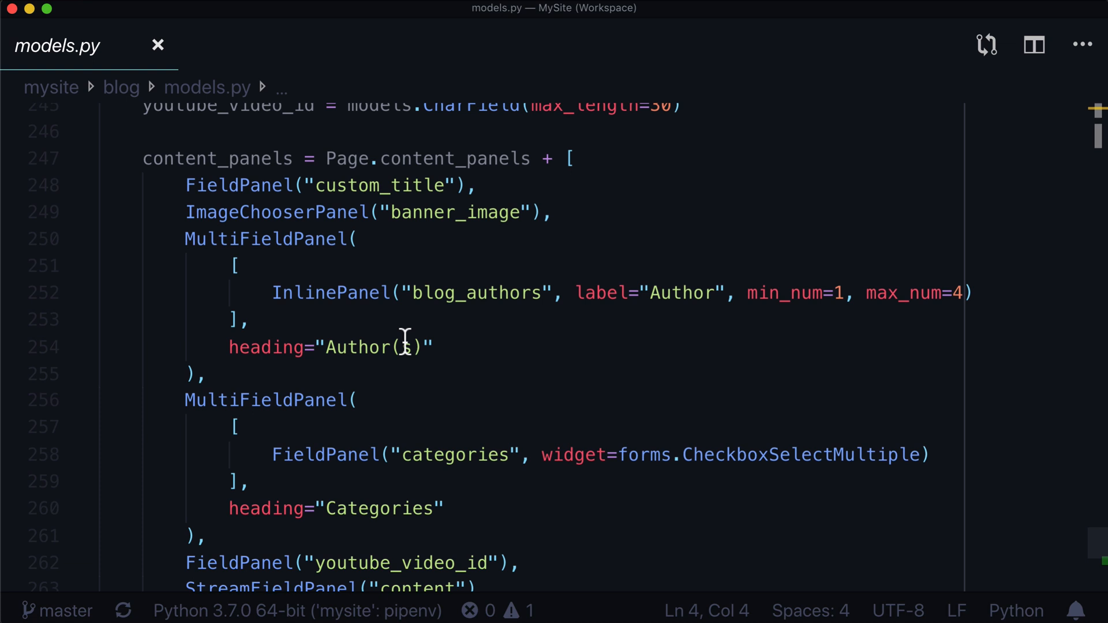
pyautogui.write('live().public(')
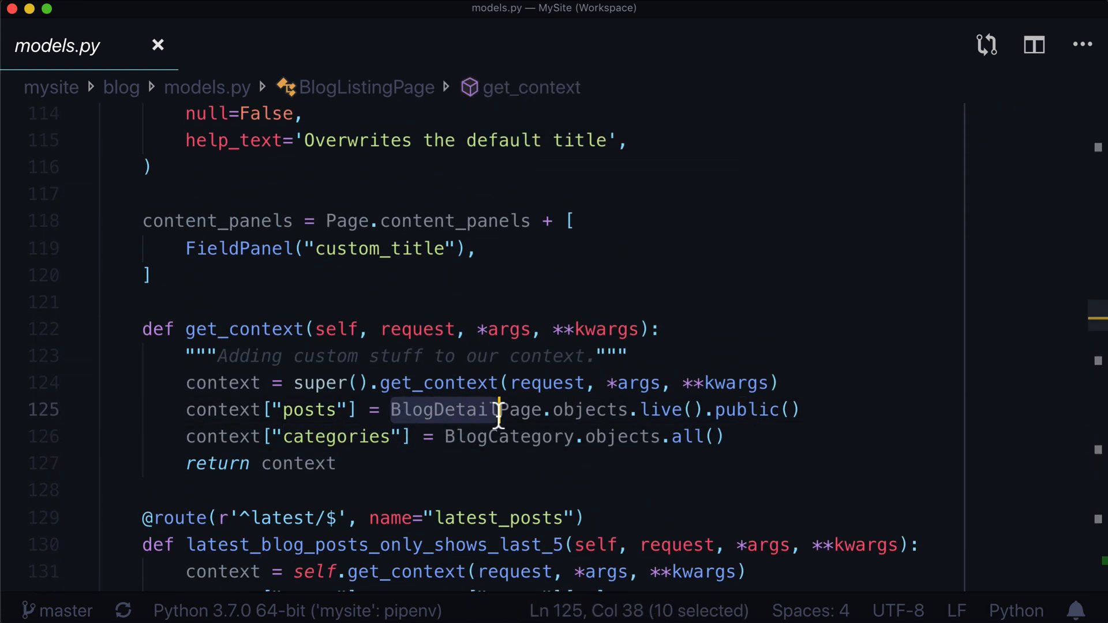
pyautogui.moveTo(498, 410); pyautogui.dragTo(590, 410)
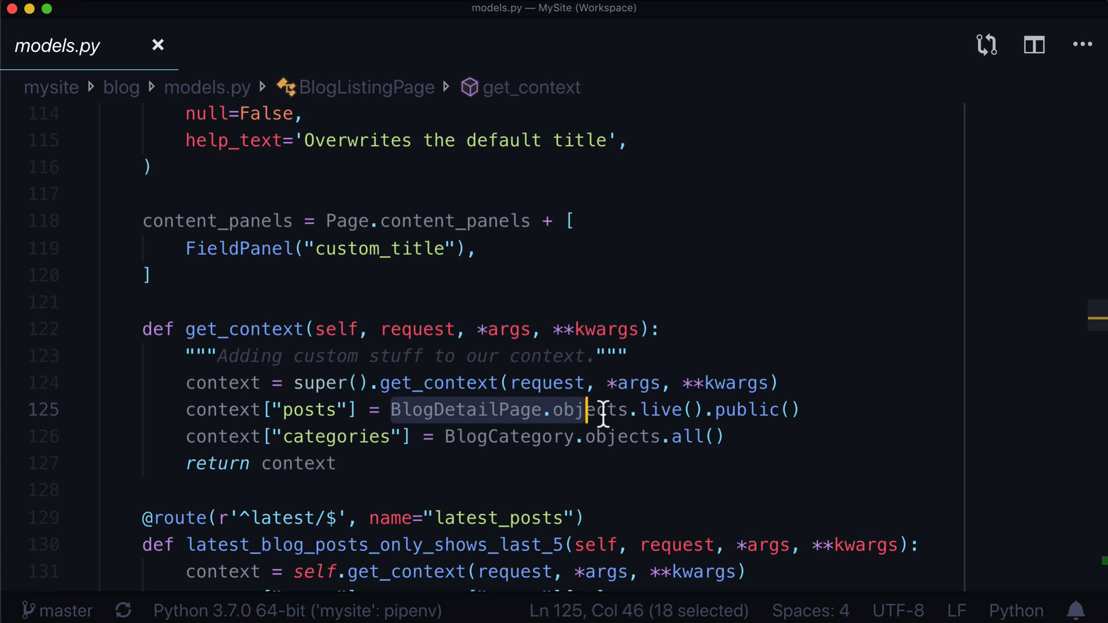
pyautogui.click(717, 410)
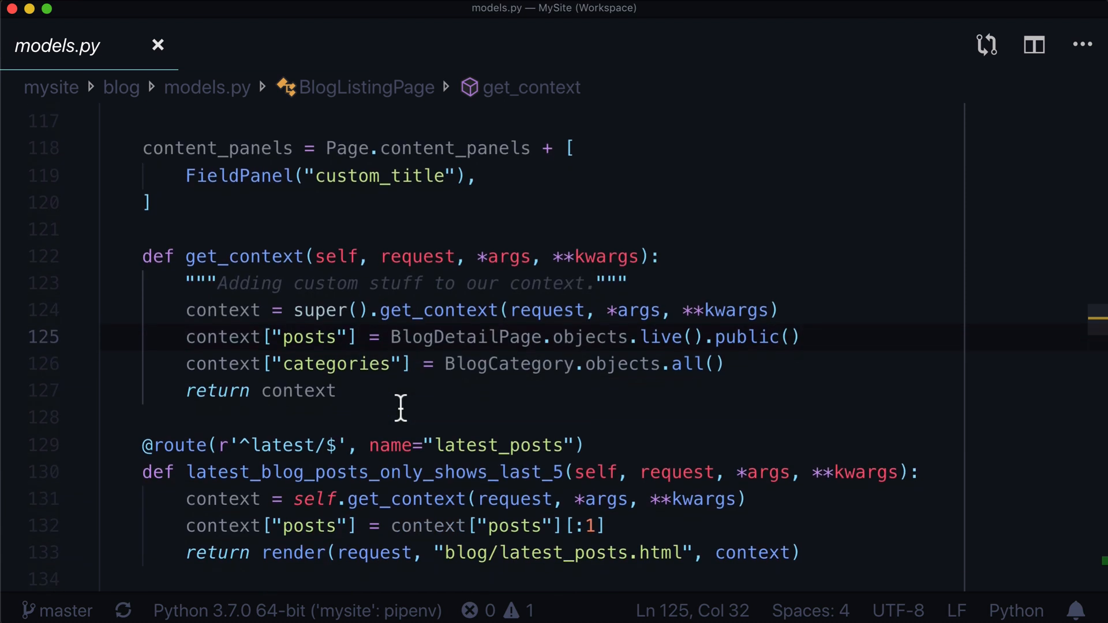
pyautogui.scroll(-3)
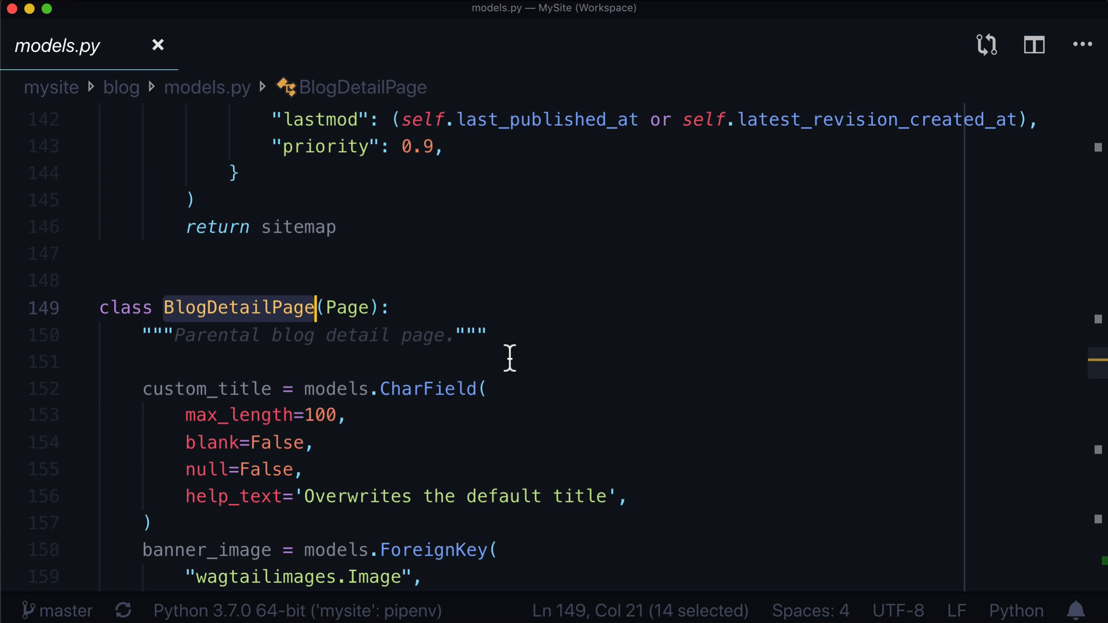
pyautogui.scroll(-3)
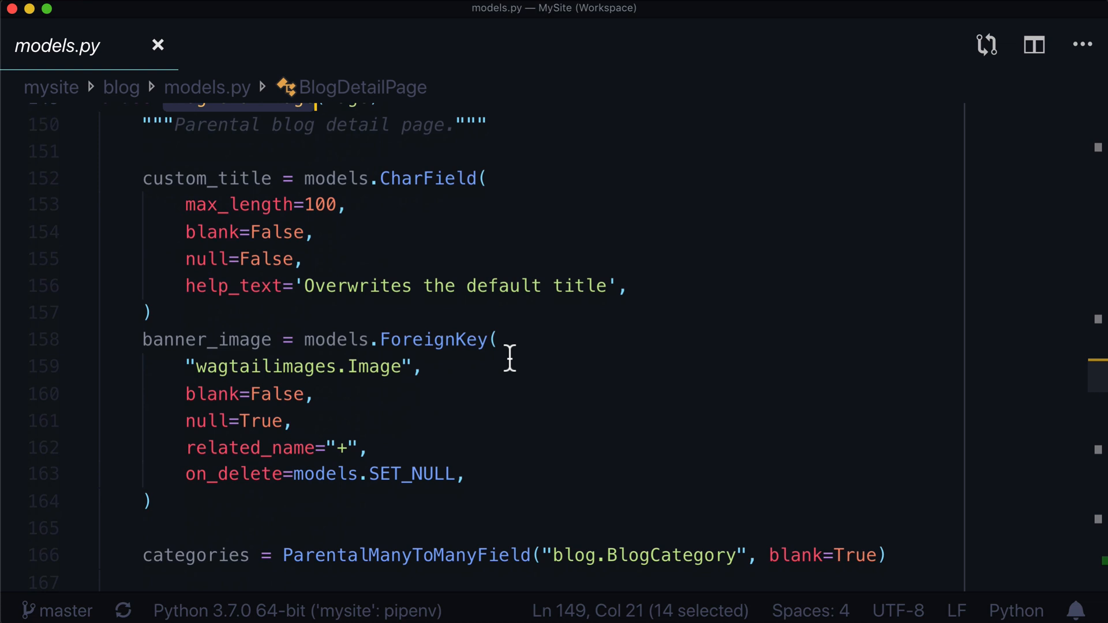
pyautogui.scroll(-3)
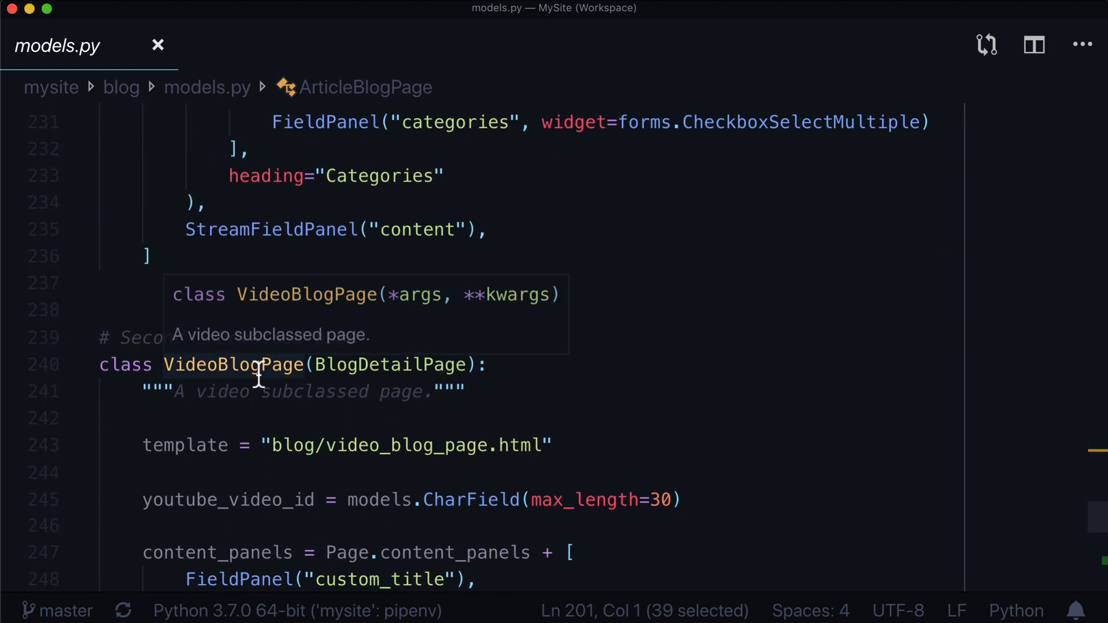
pyautogui.doubleClick(232, 364)
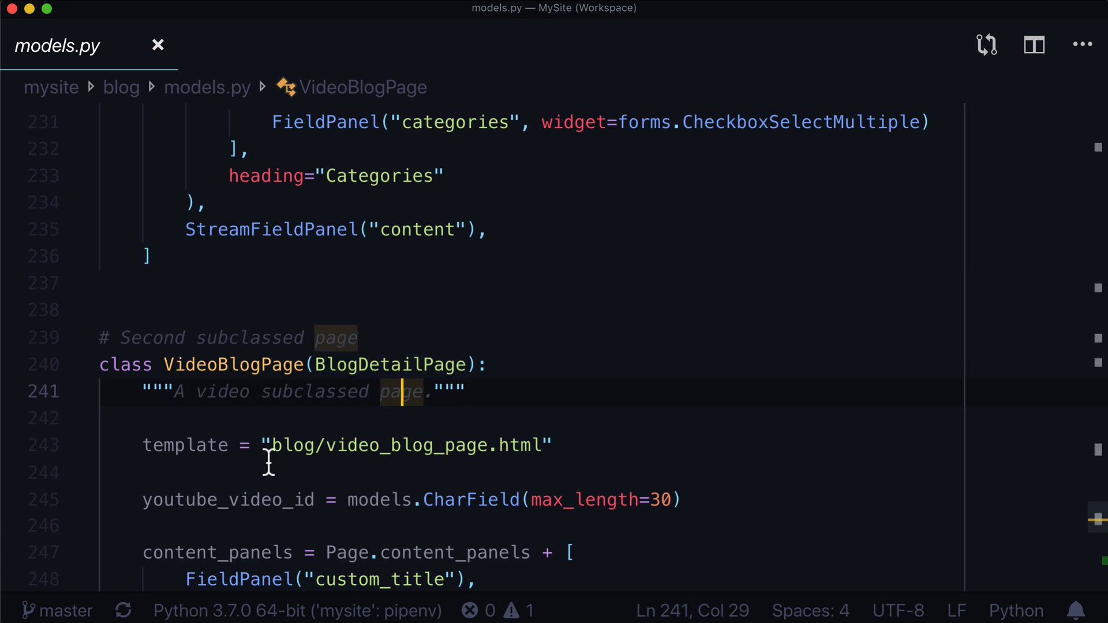
pyautogui.doubleClick(229, 500)
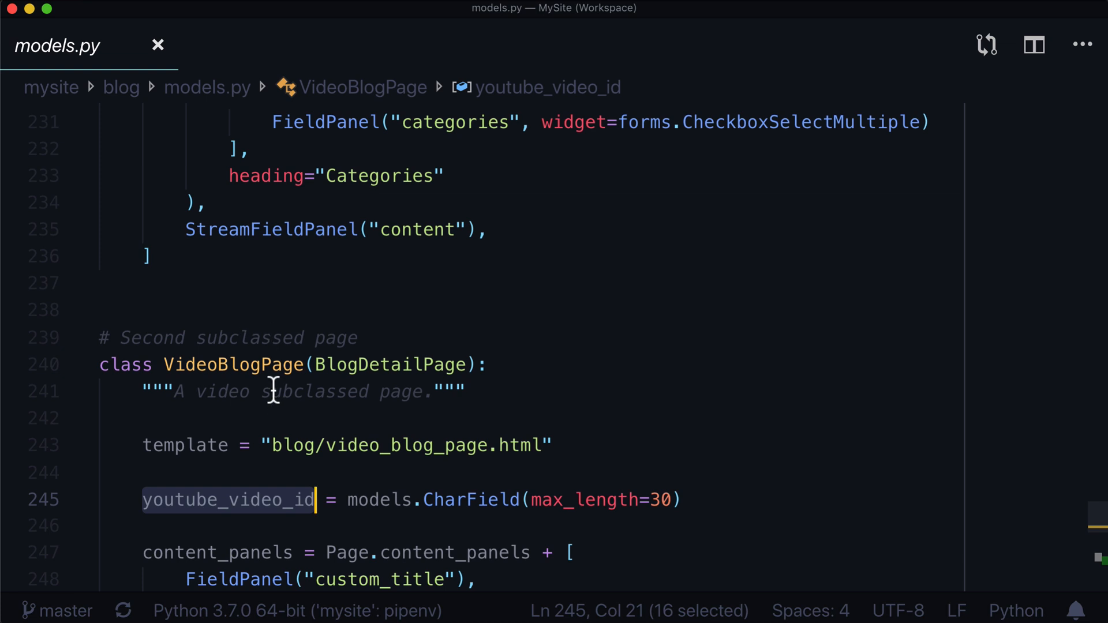
pyautogui.scroll(-3)
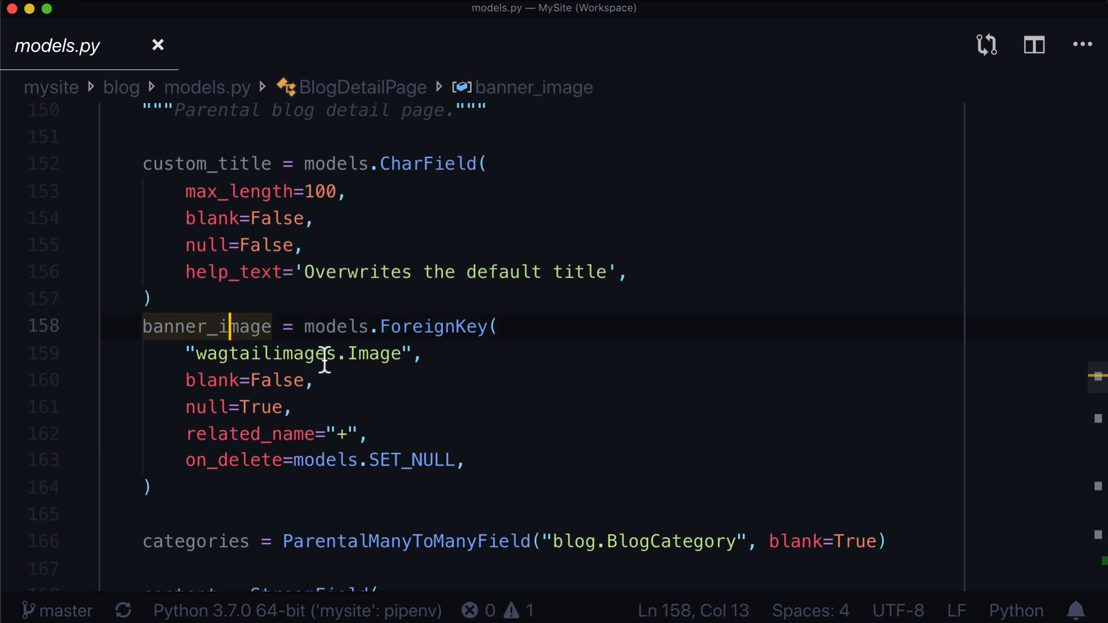
pyautogui.moveTo(493, 252)
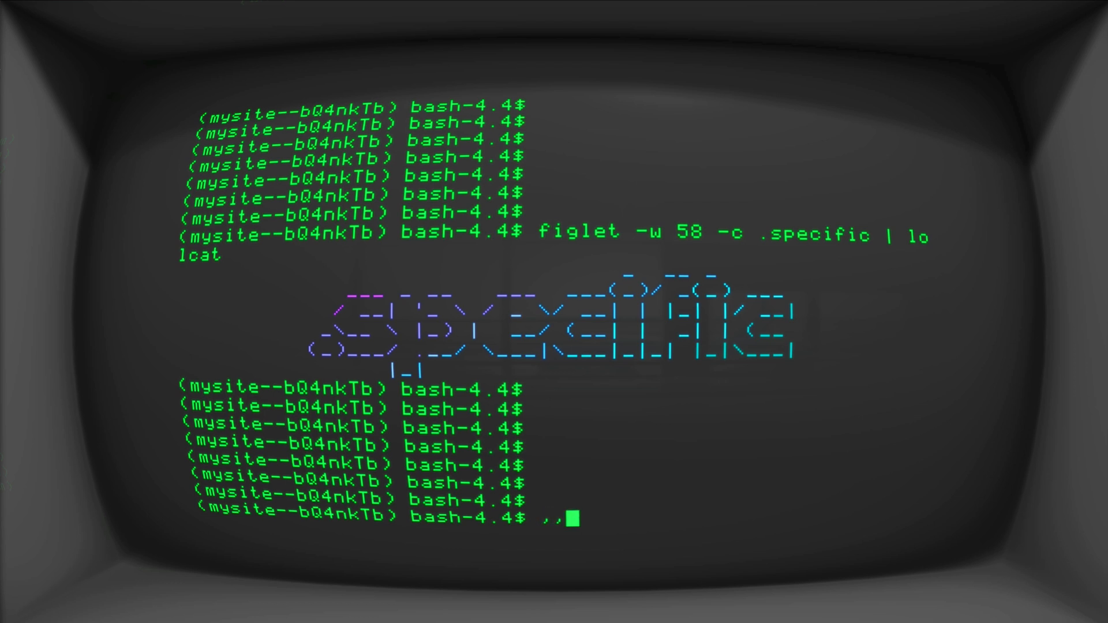
# - Run python3 manage.py runserver to start the development server
pyautogui.write('python3 manage.py runser')
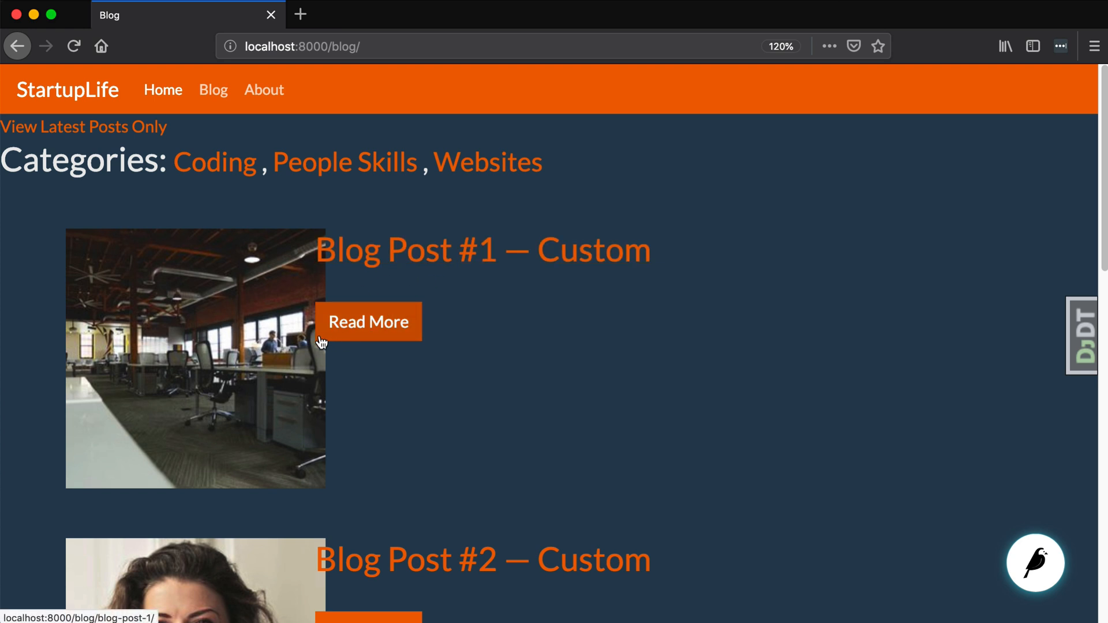
pyautogui.scroll(-3)
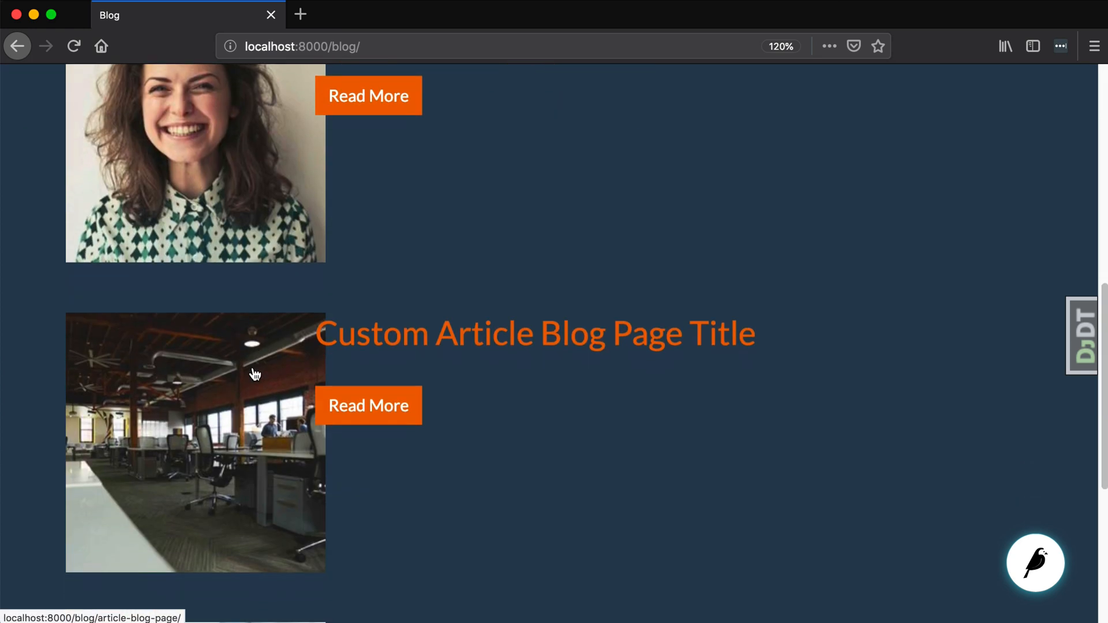
pyautogui.scroll(-3)
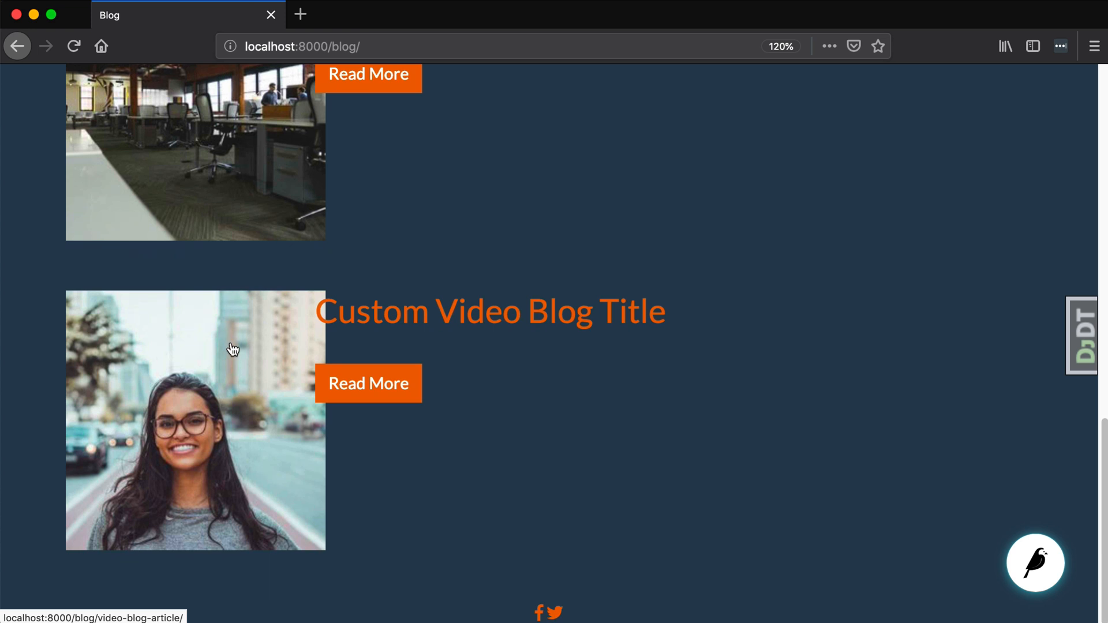
pyautogui.scroll(-3)
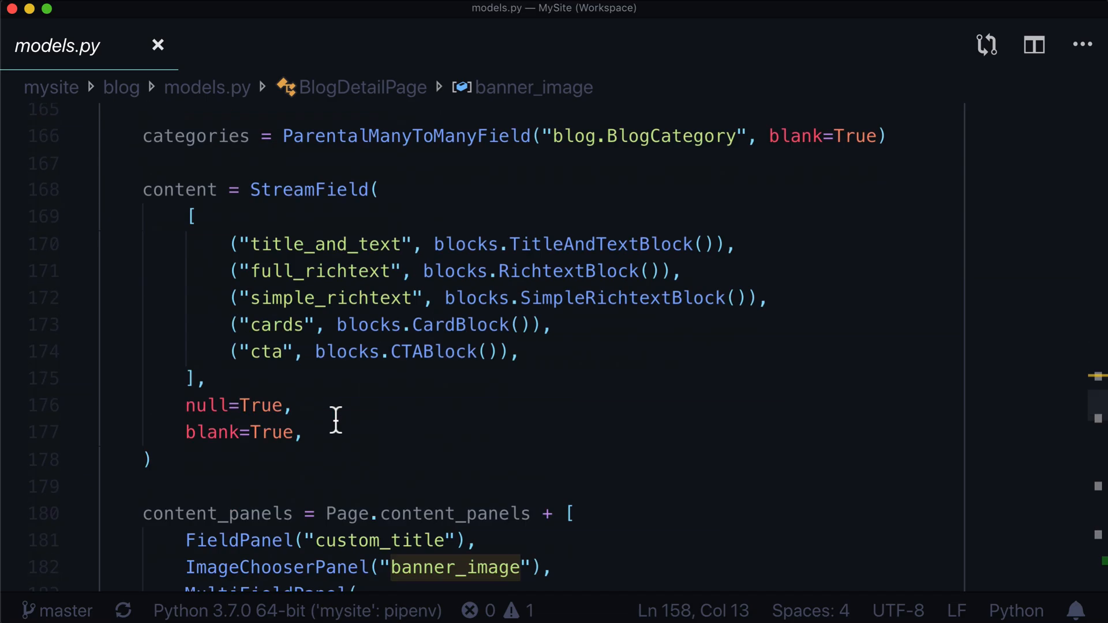
pyautogui.scroll(-3)
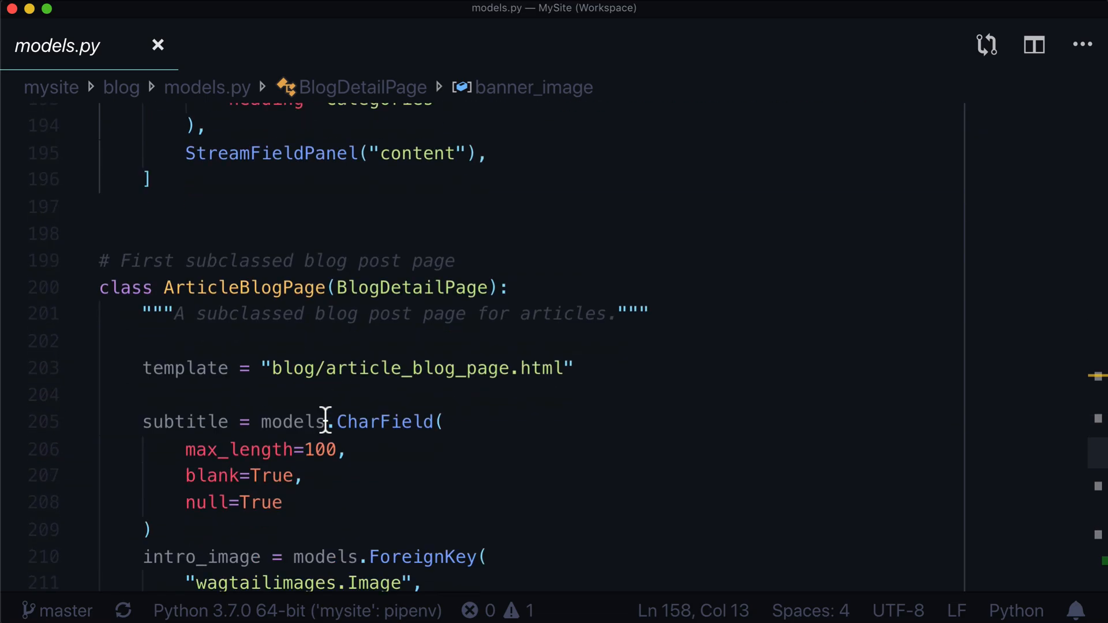
pyautogui.scroll(-3)
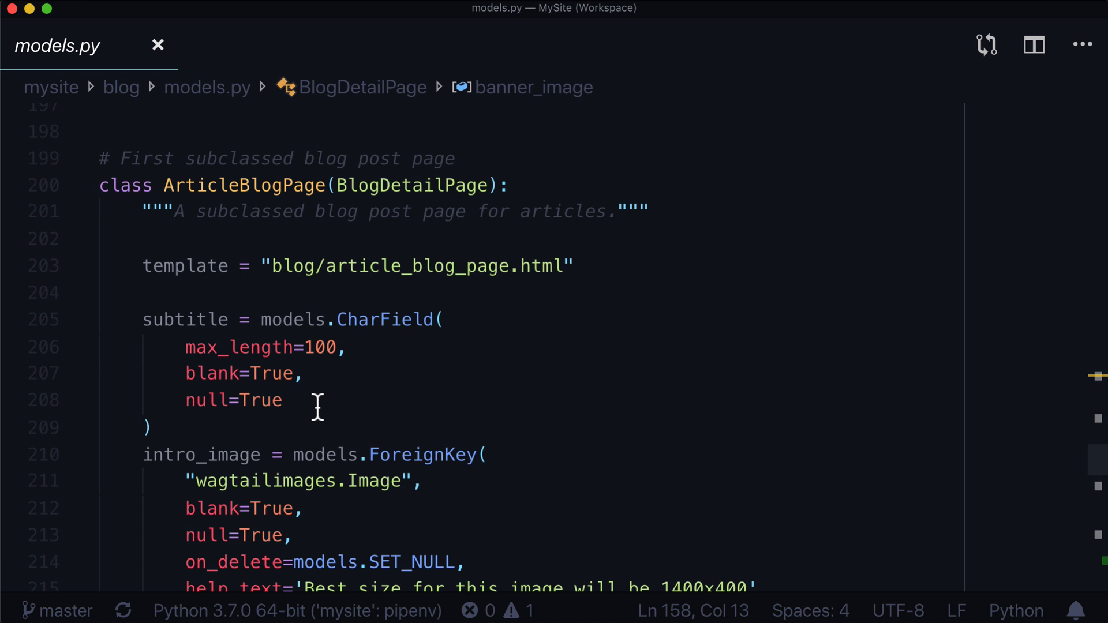
pyautogui.moveTo(316, 398)
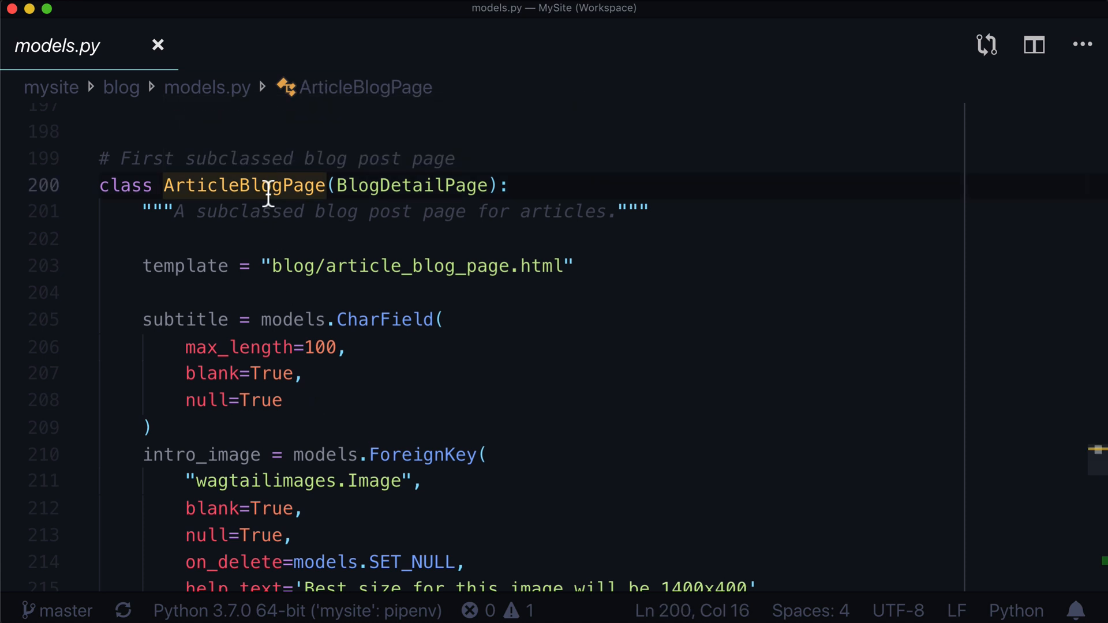
pyautogui.moveTo(296, 289)
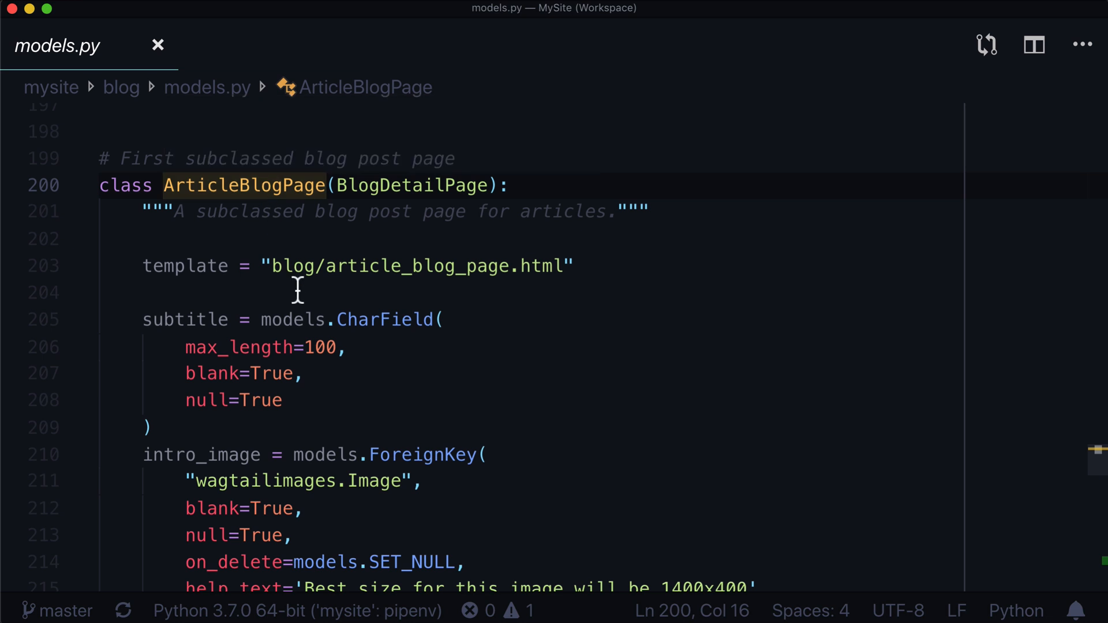
pyautogui.doubleClick(184, 320)
pyautogui.write('b')
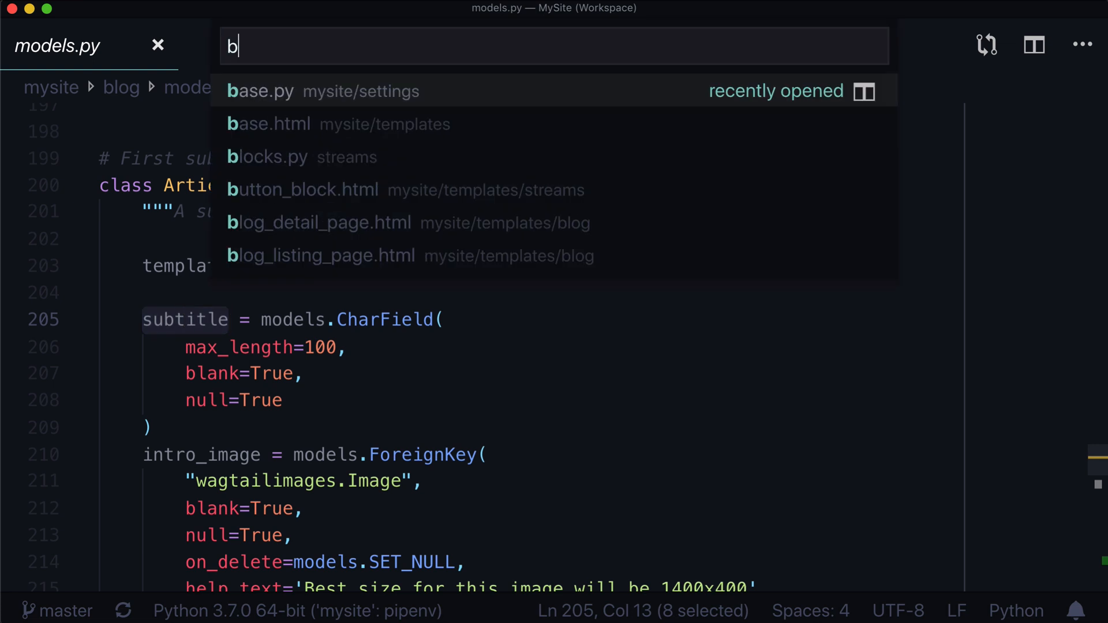
# - In blog_listing_page.html, change the subtitle condition to read post.specific.subtitle
pyautogui.write('log listing')
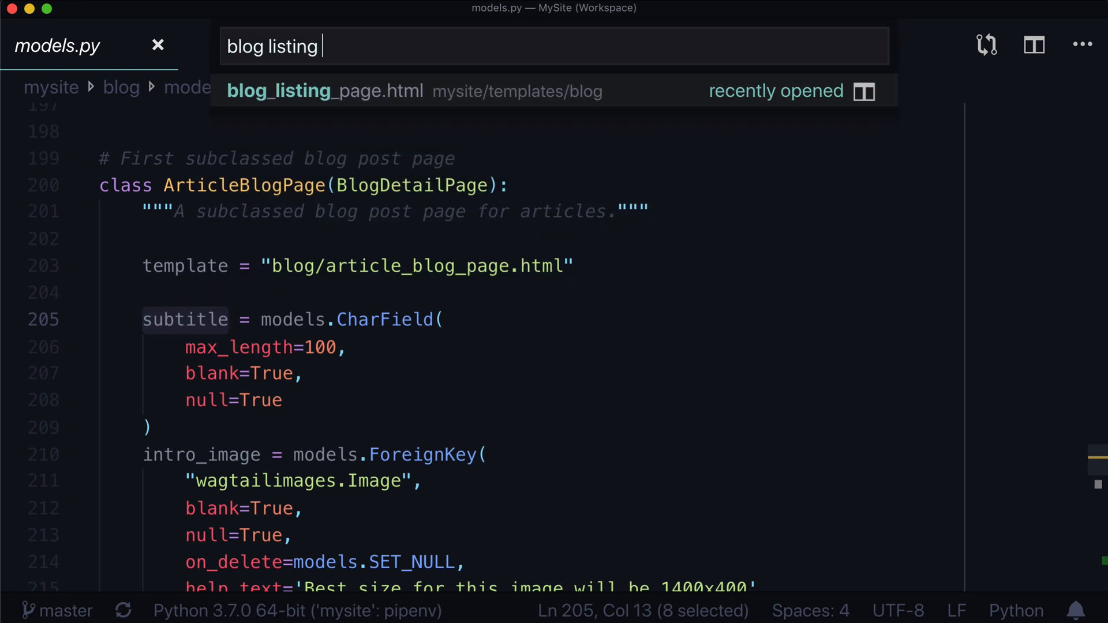
pyautogui.click(323, 90)
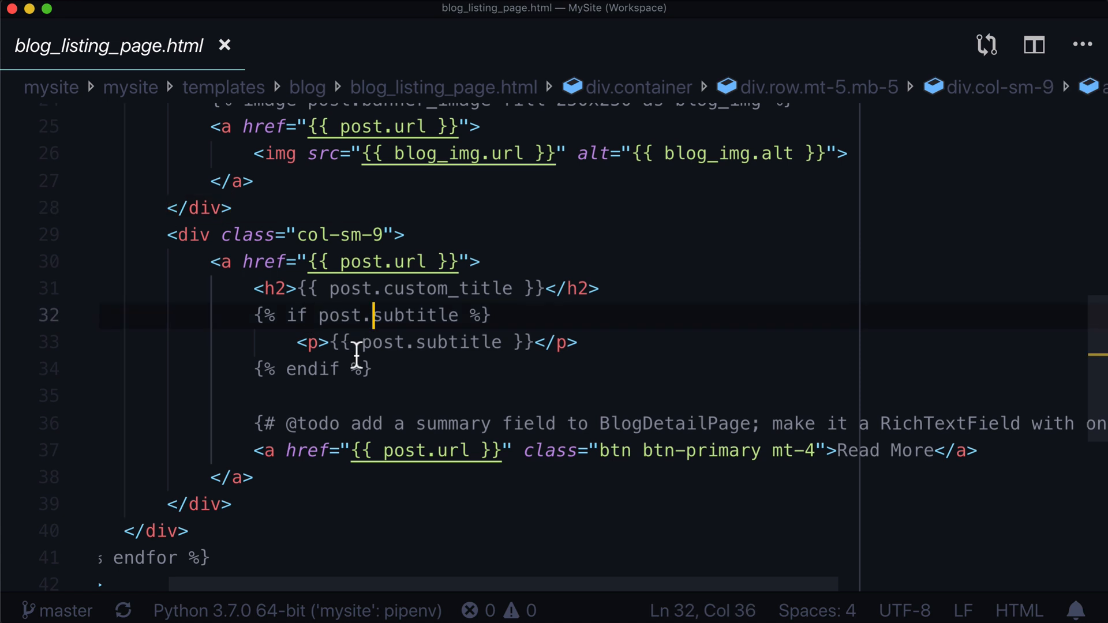
pyautogui.click(379, 342)
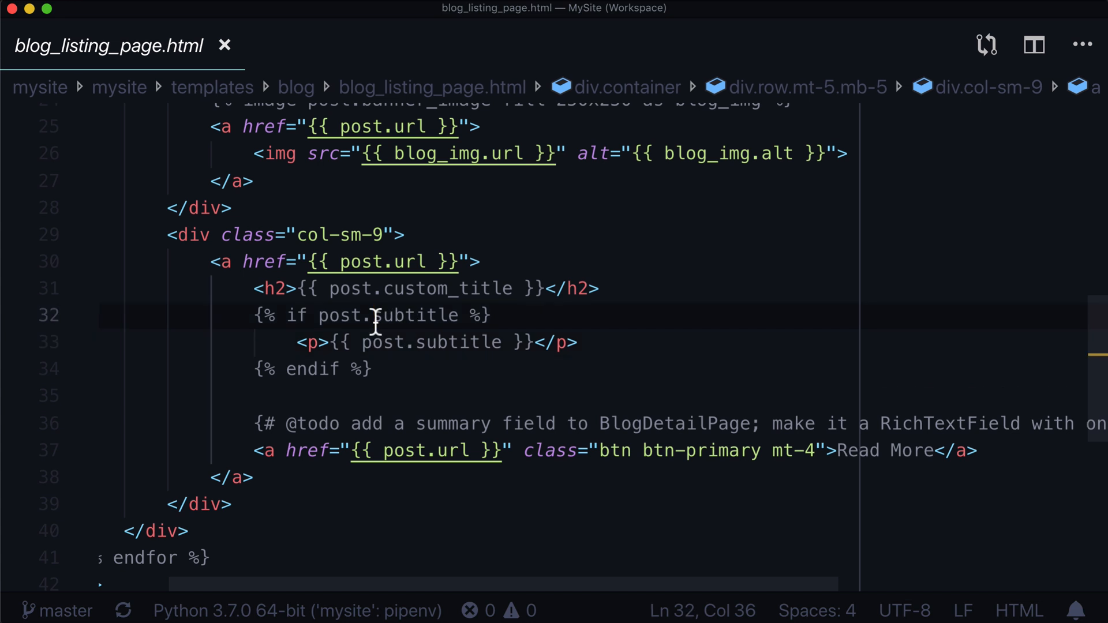
pyautogui.write('speci')
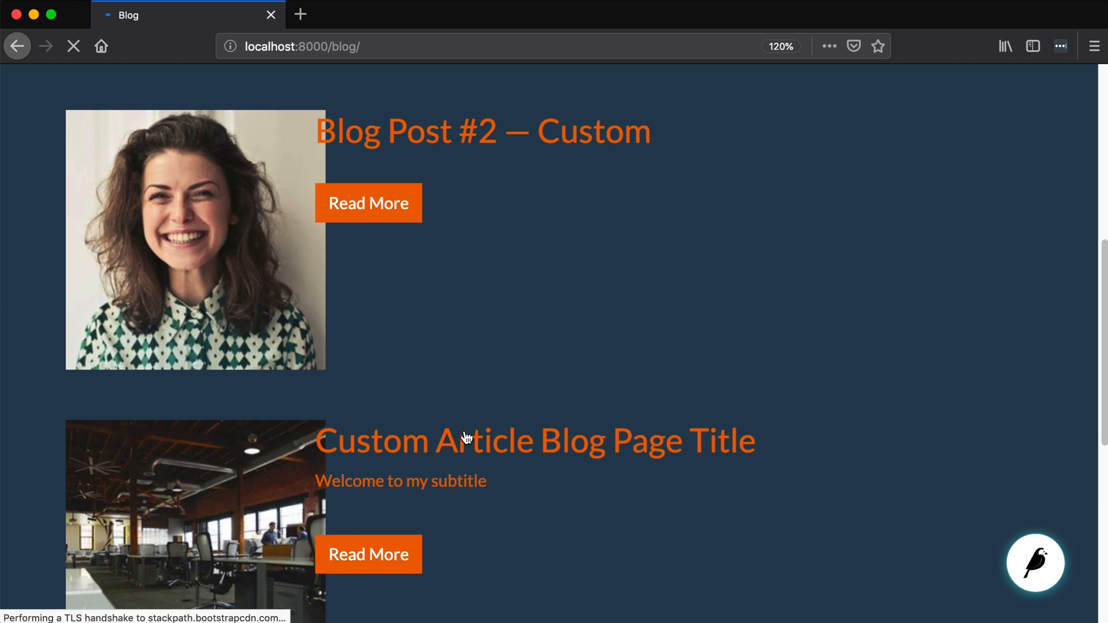
# - Scroll down the reloaded blog listing to the article post showing its subtitle
pyautogui.scroll(-3)
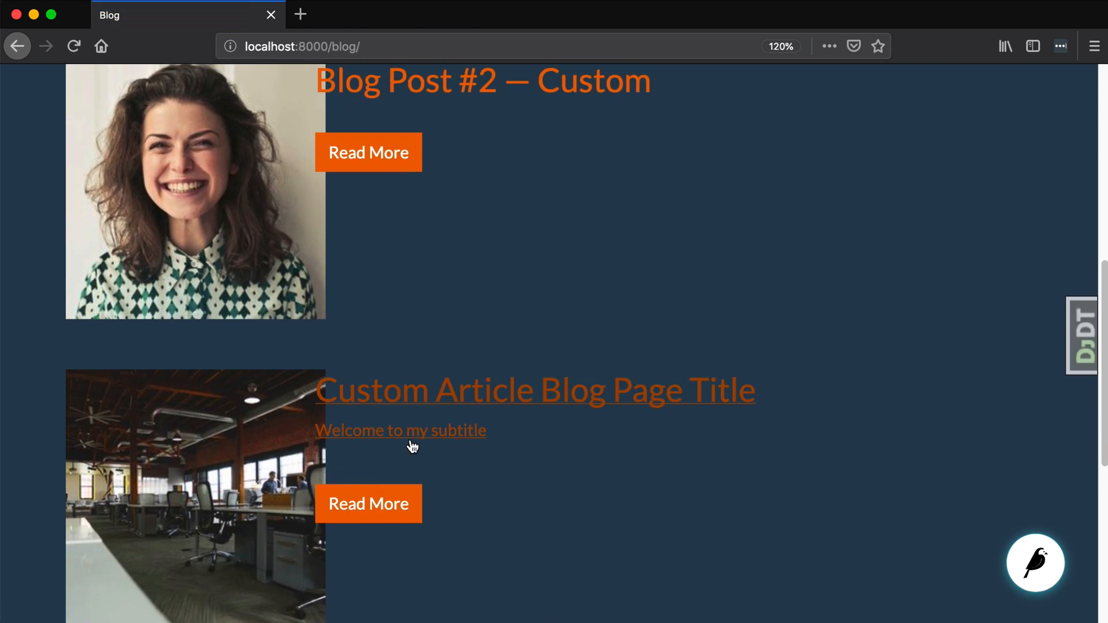
pyautogui.moveTo(412, 438)
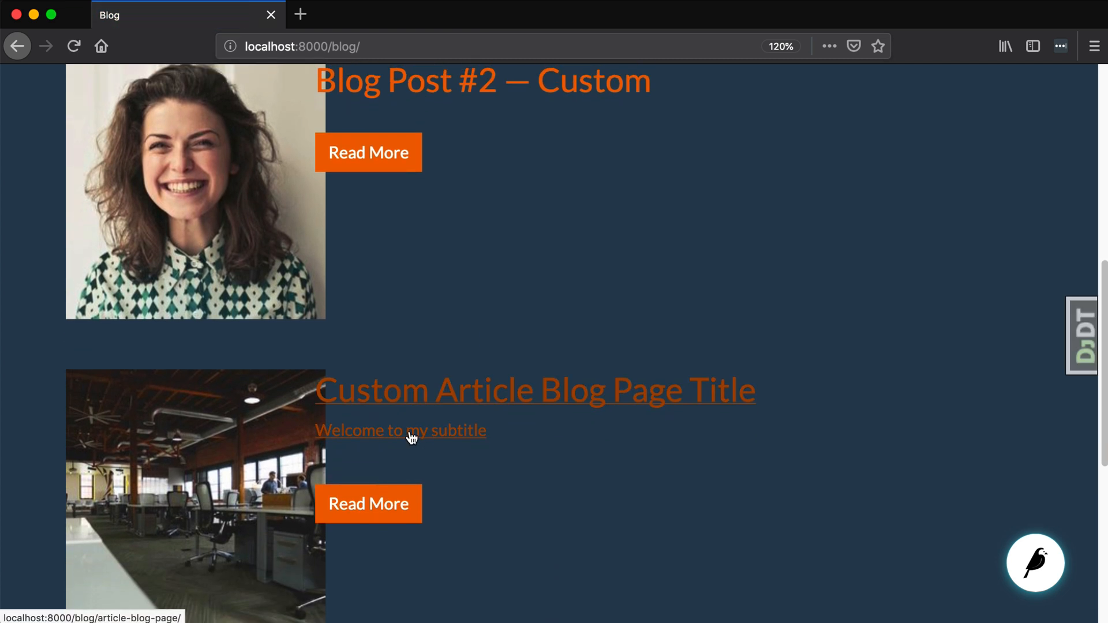
pyautogui.scroll(-3)
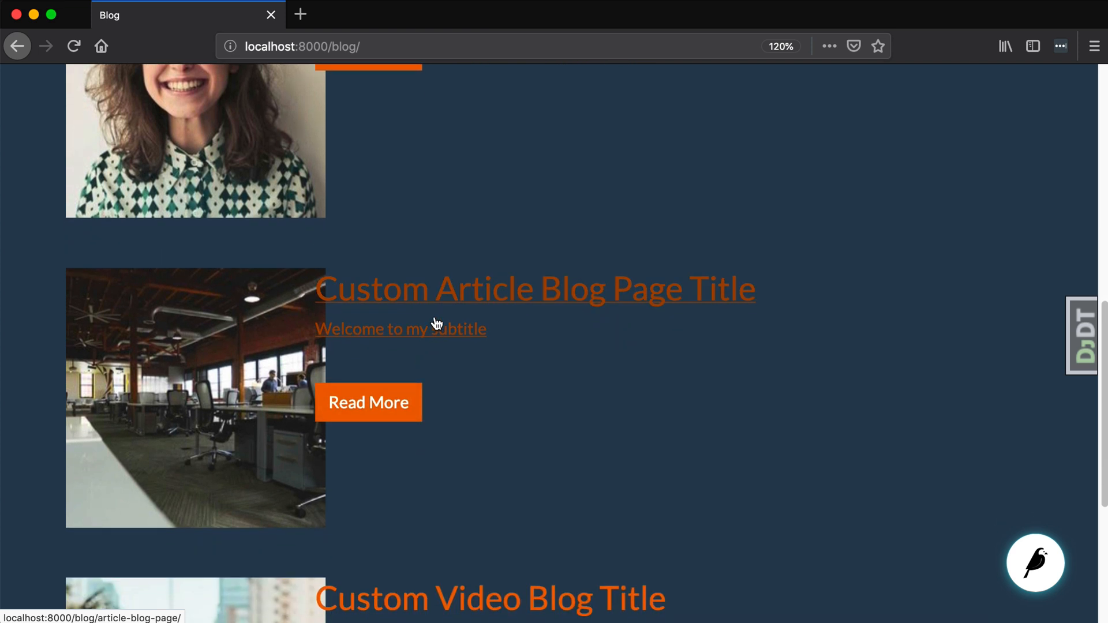
pyautogui.moveTo(436, 318)
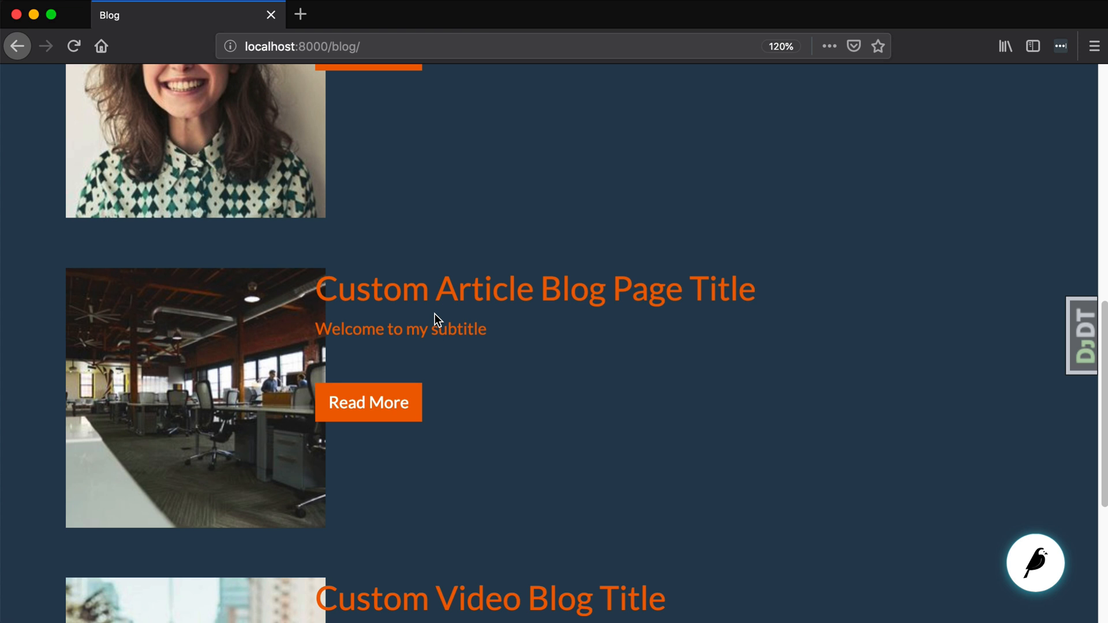
pyautogui.moveTo(440, 315)
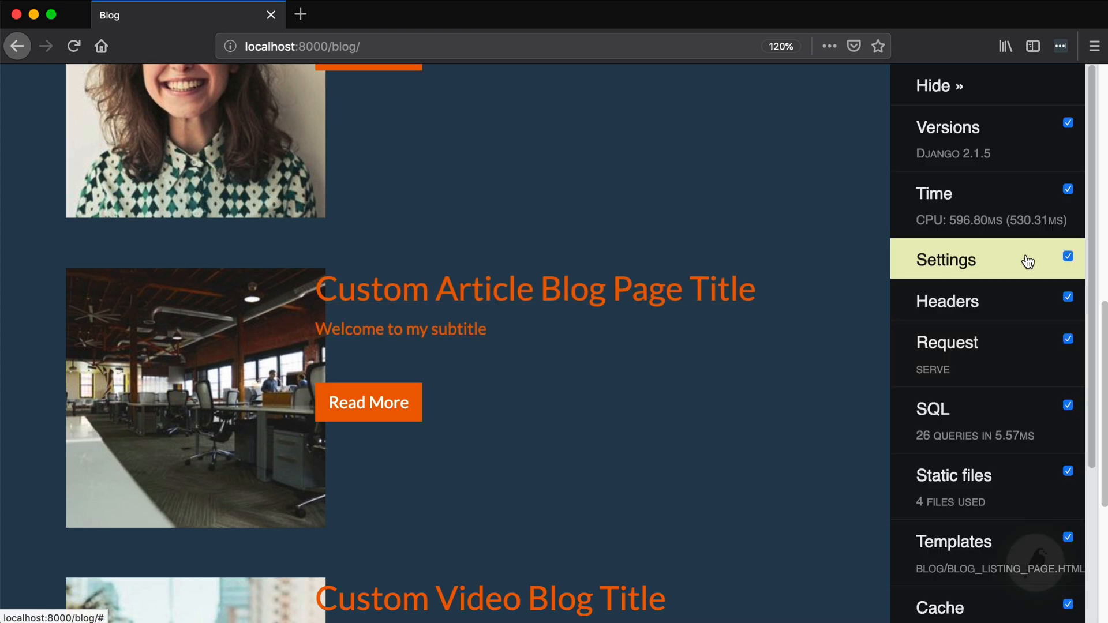
pyautogui.moveTo(931, 420)
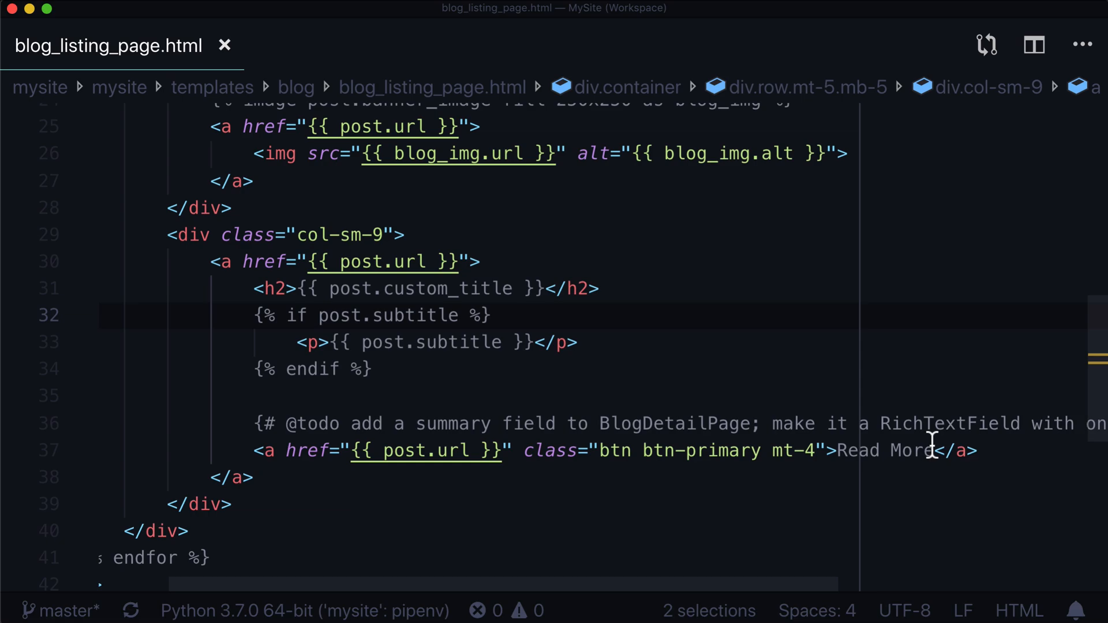
# - Return to the blog listing in the browser to recheck the subtitle display
pyautogui.click(127, 14)
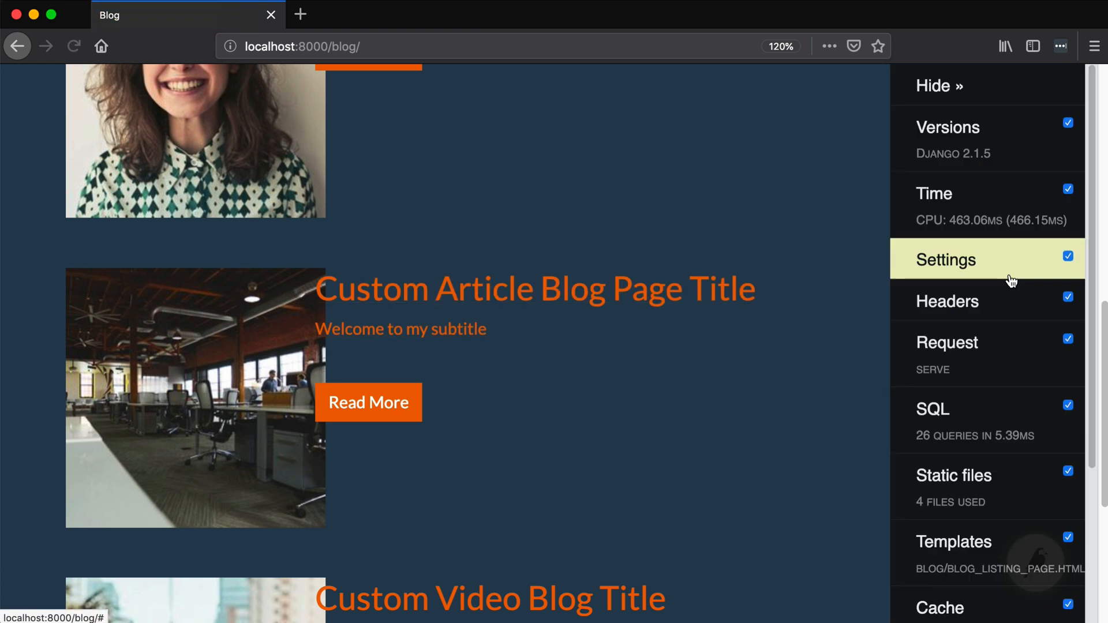
pyautogui.moveTo(932, 446)
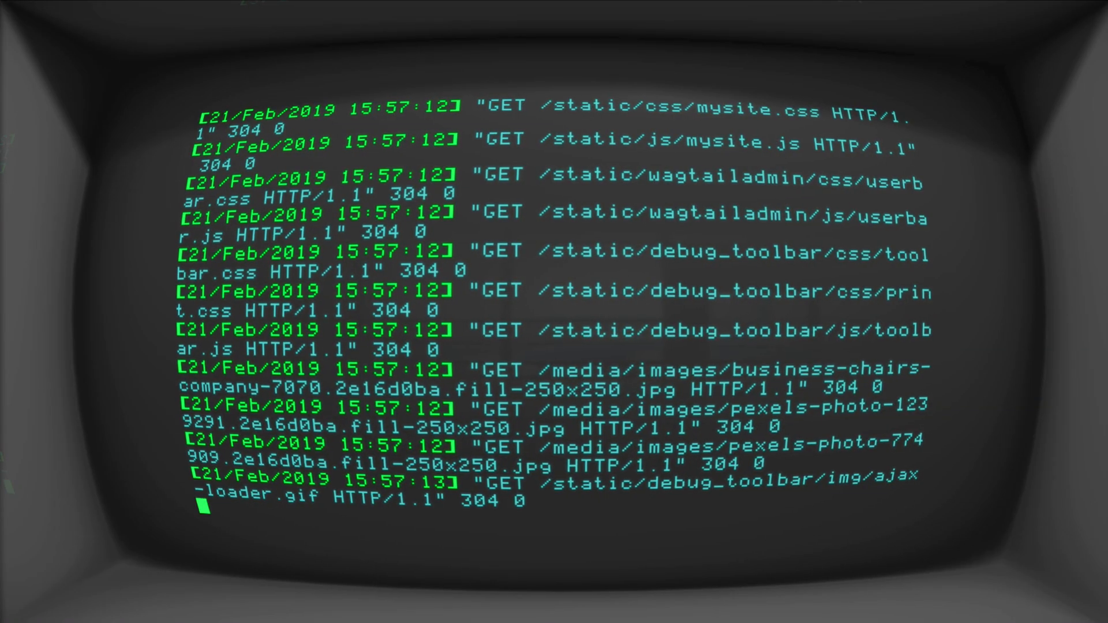
# - Stop runserver with Ctrl+C and launch python3 manage.py shell_plus --ipython
pyautogui.press('ctrl+c')
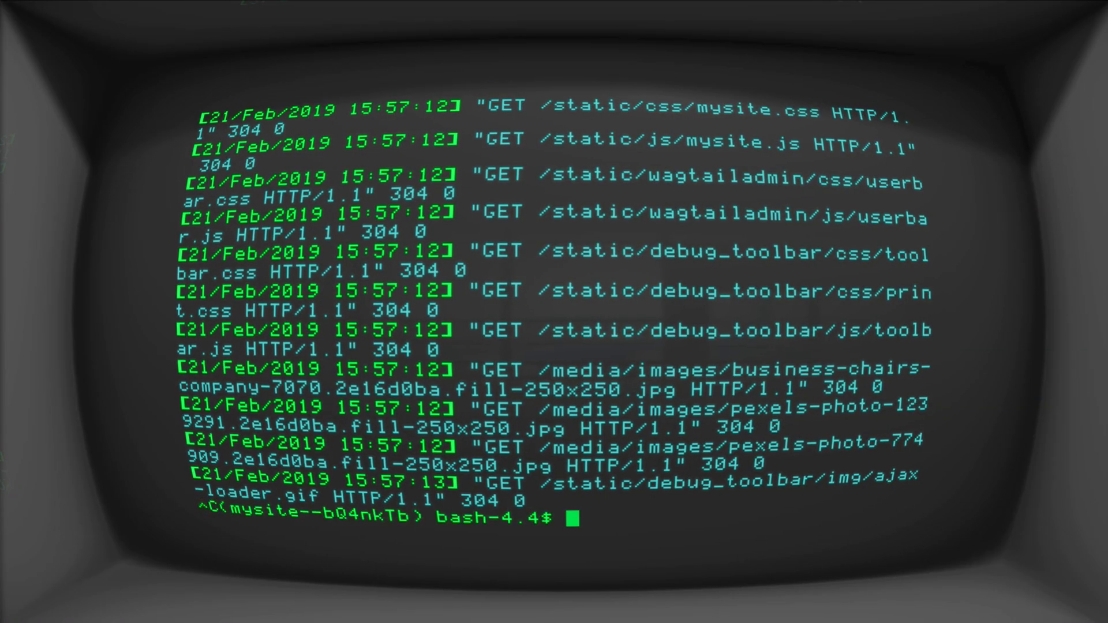
pyautogui.write('python3 manage.py')
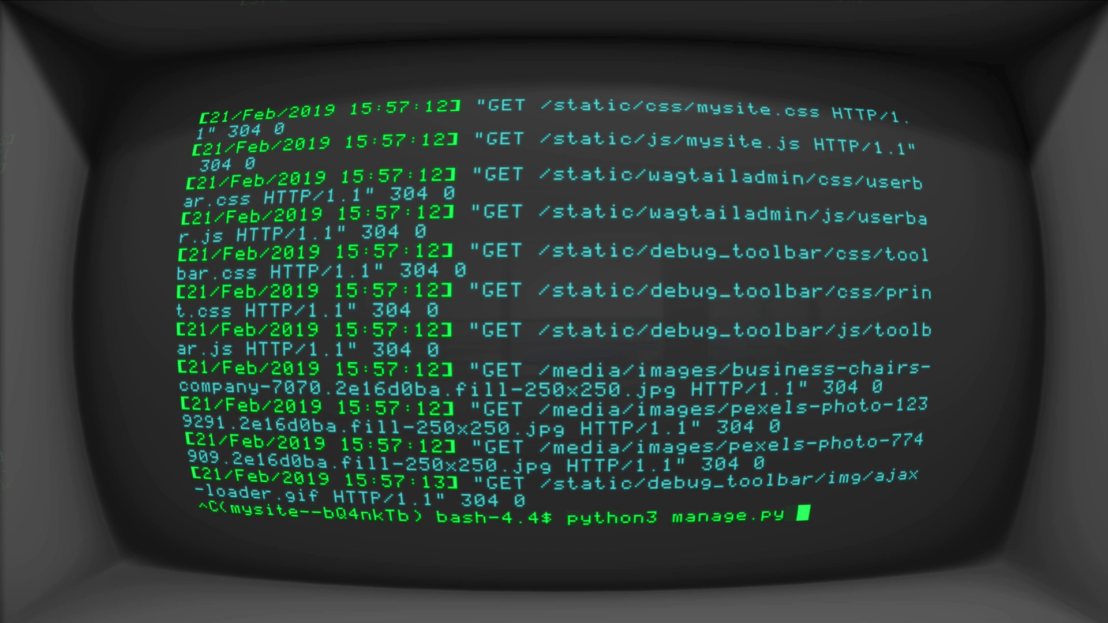
pyautogui.write('shell_plus -ipython')
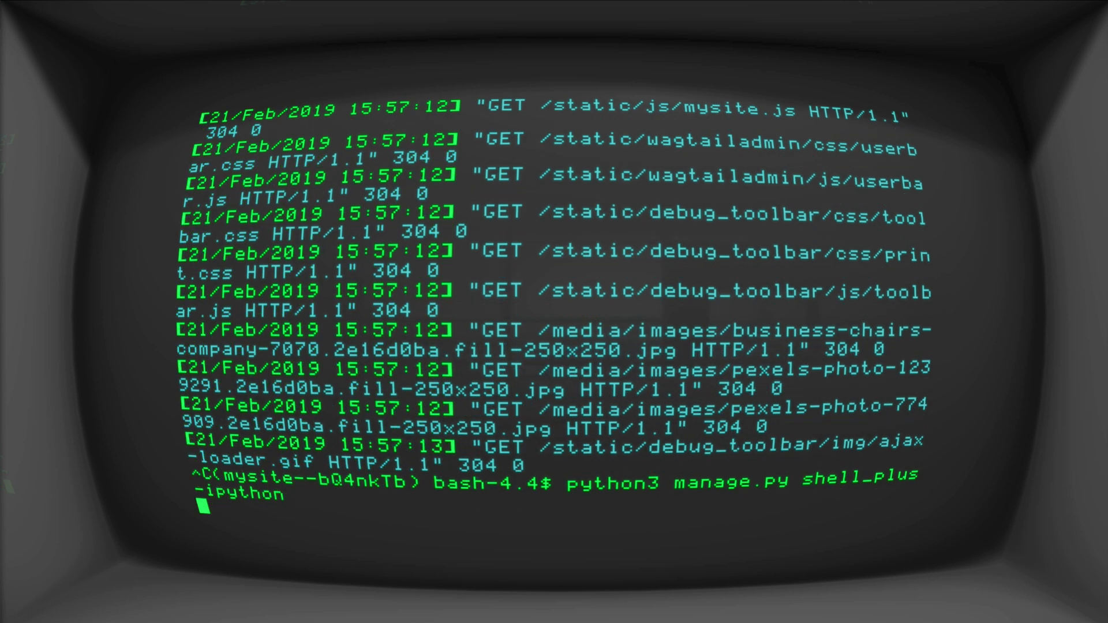
pyautogui.press('Return')
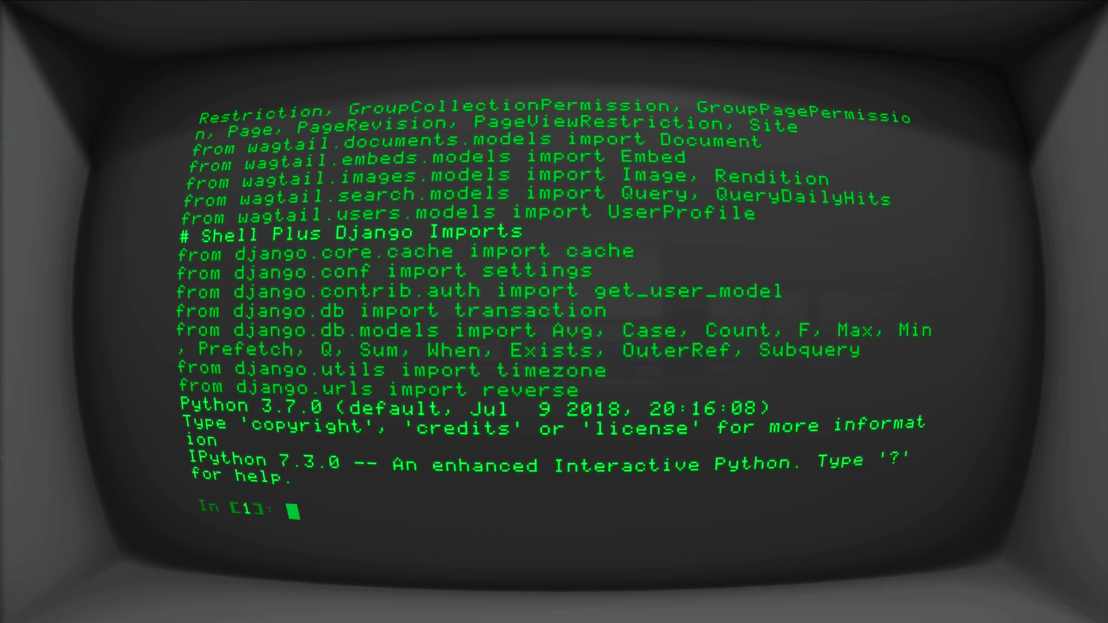
# - Run posts = BlogDetailPage.objects.all() and print posts, listing the four blog pages
pyautogui.write('po')
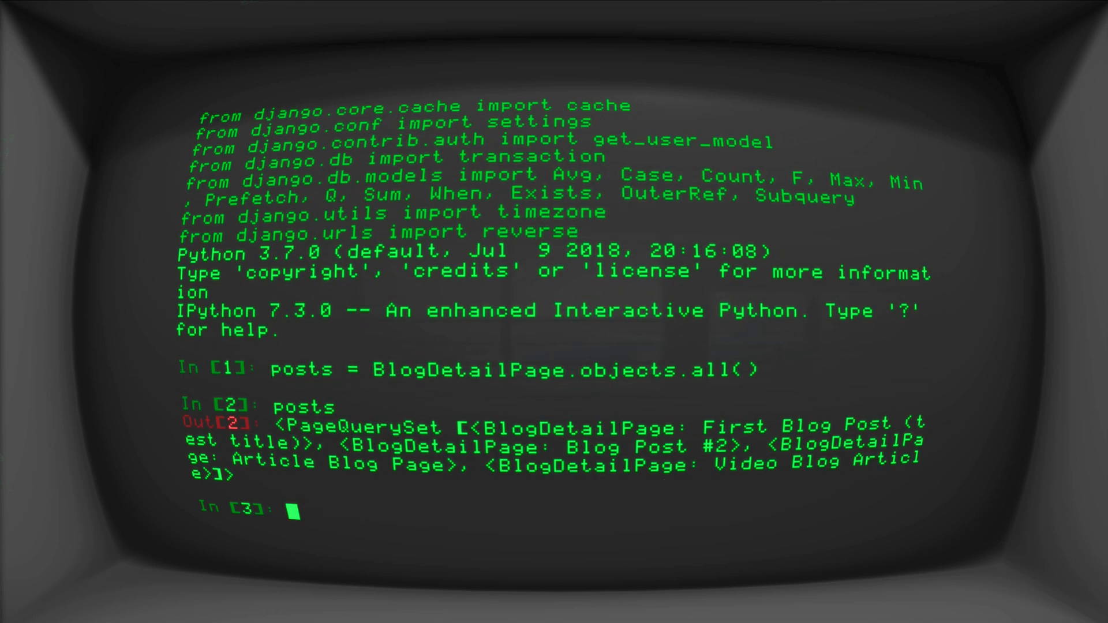
pyautogui.doubleClick(572, 427)
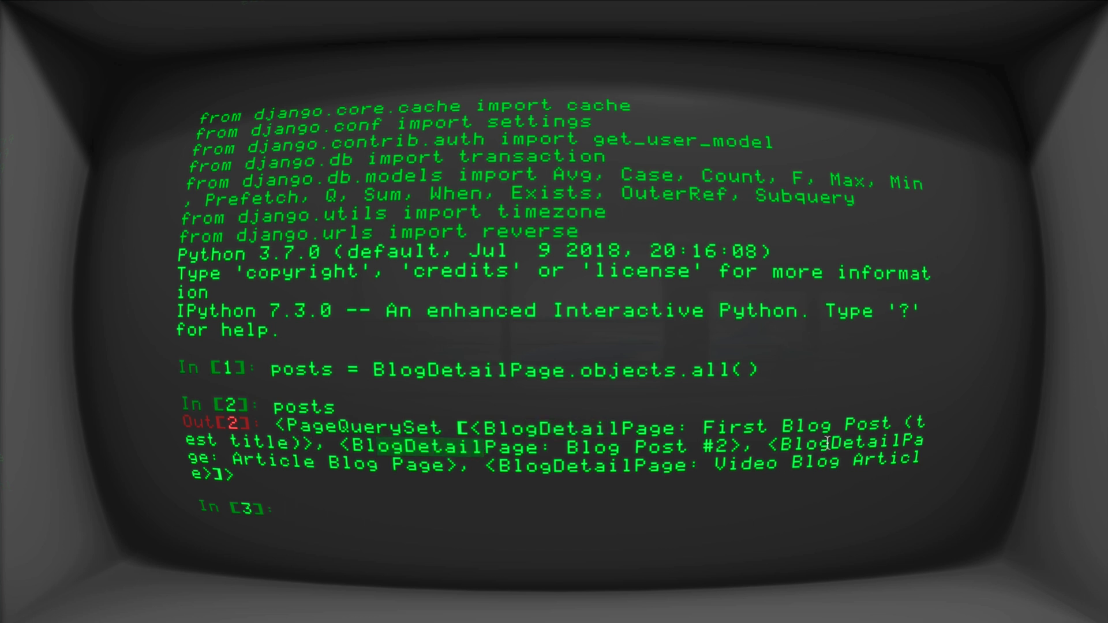
pyautogui.doubleClick(576, 465)
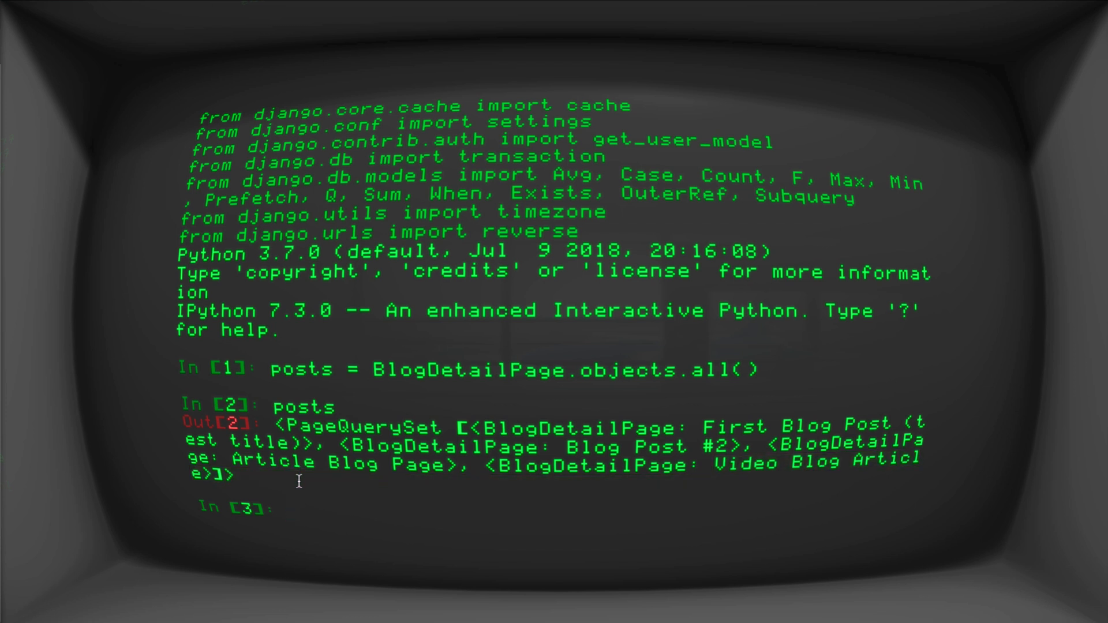
pyautogui.doubleClick(566, 427)
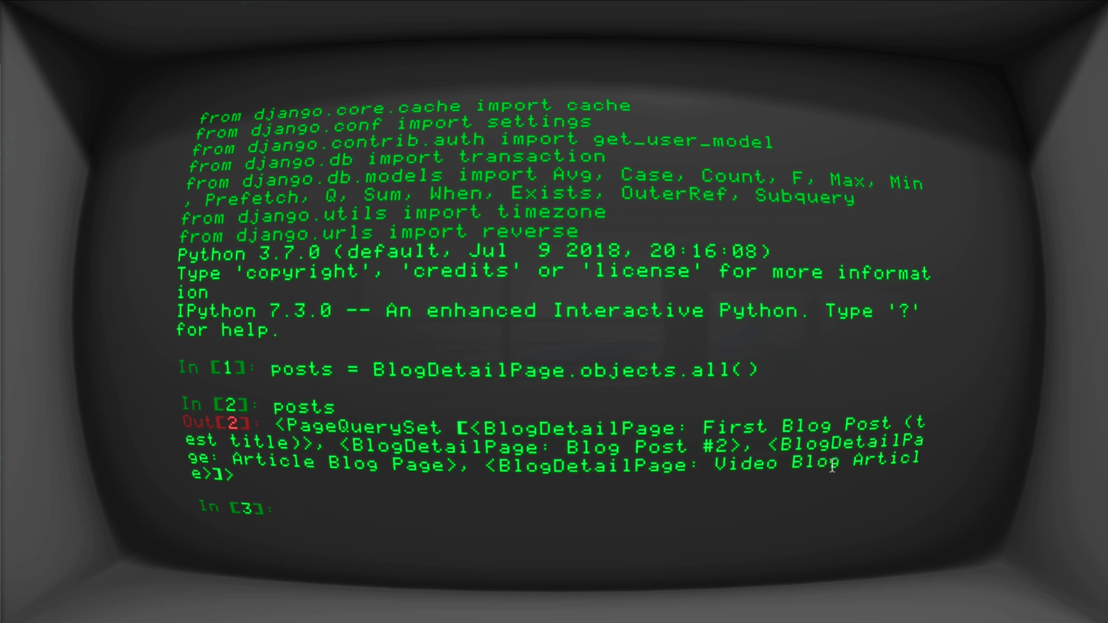
pyautogui.doubleClick(515, 465)
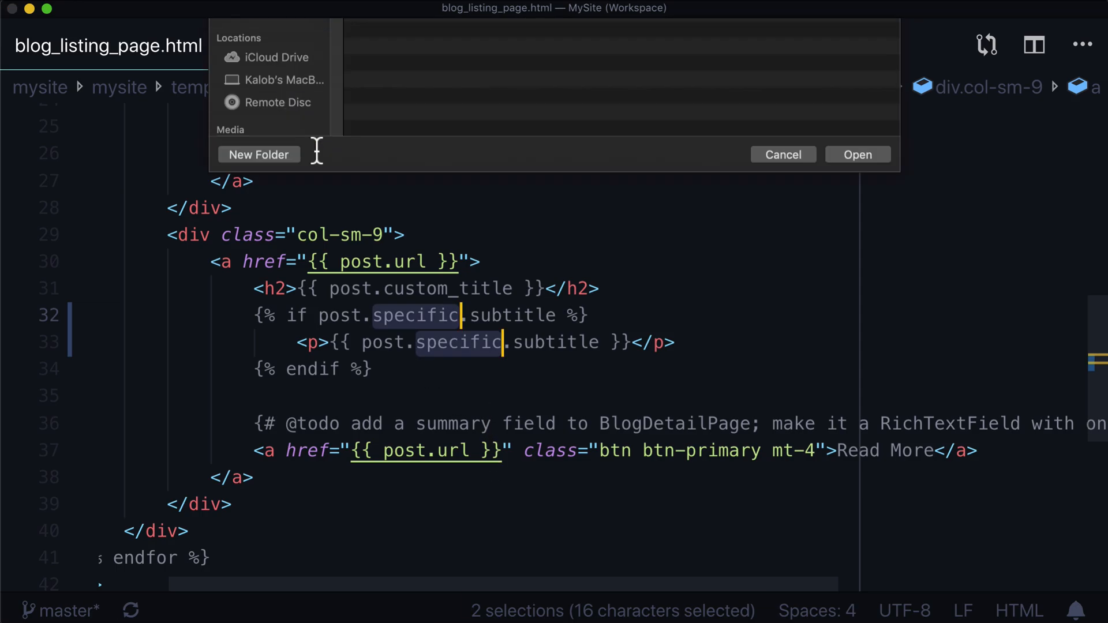
# - Locate the BlogDetailPage(Page) class in models.py and highlight its occurrences
pyautogui.write('blog m')
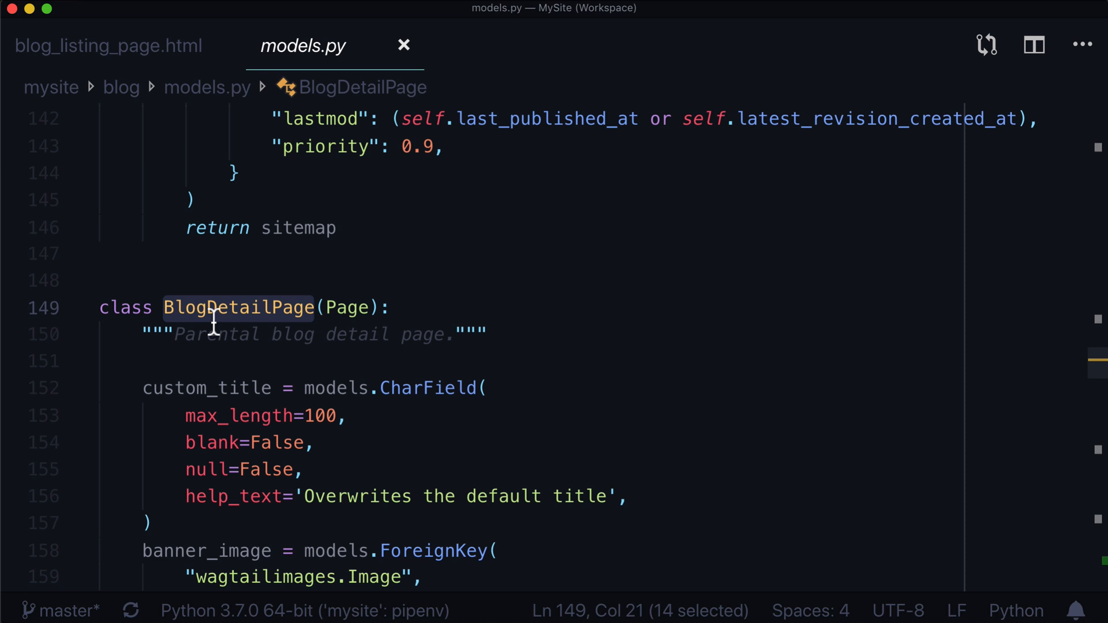
pyautogui.moveTo(238, 307)
pyautogui.write('context["posts"] = BlogDetailPage.objects.live().public()')
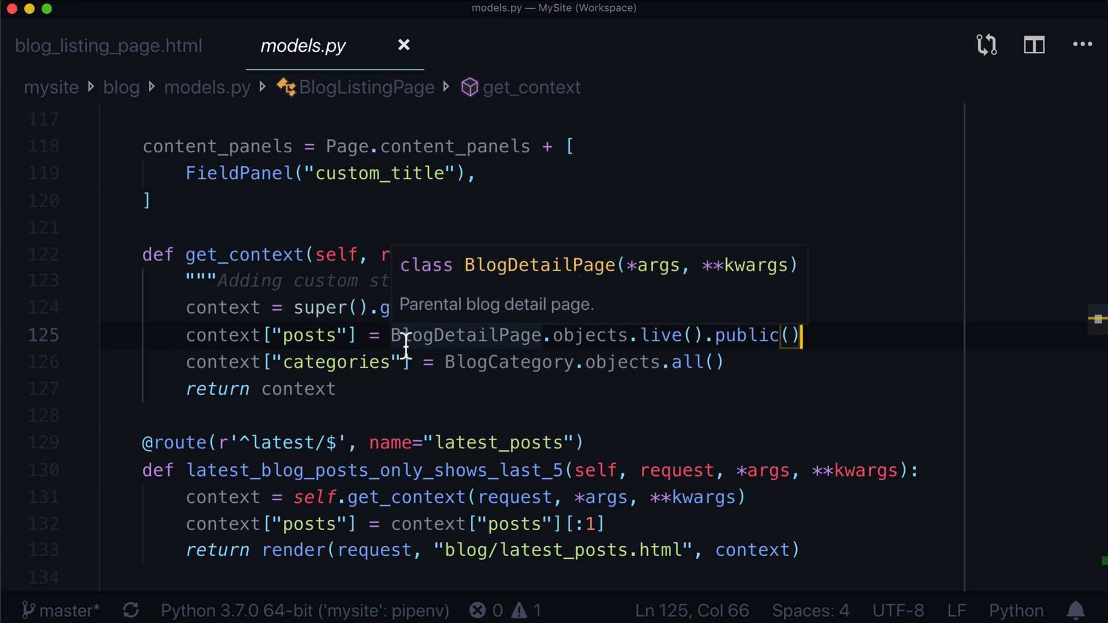
pyautogui.doubleClick(467, 335)
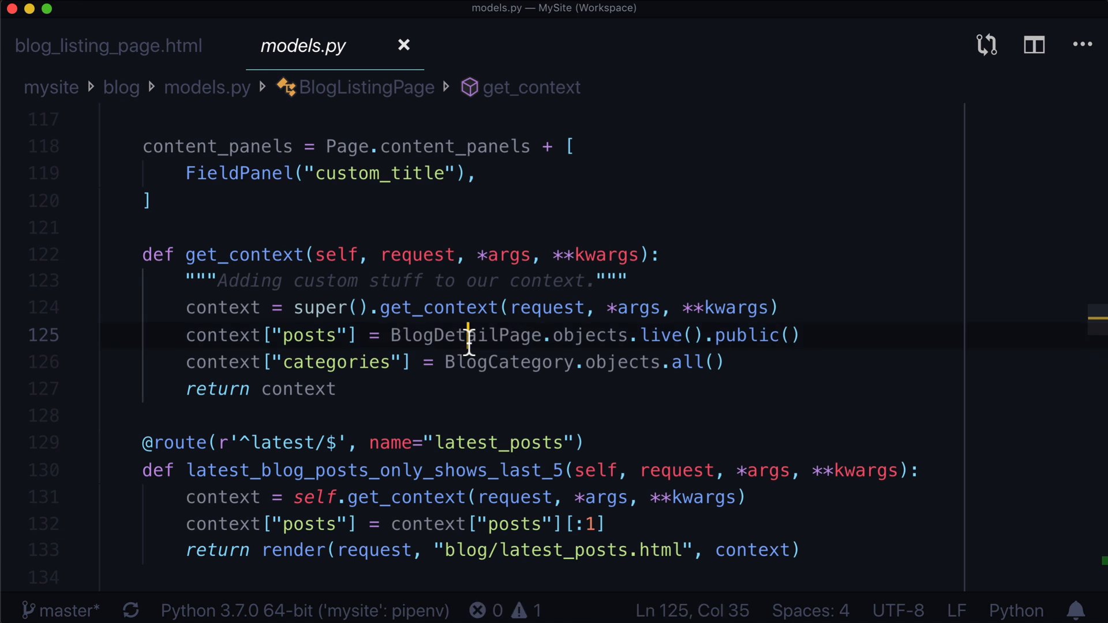
pyautogui.moveTo(465, 334)
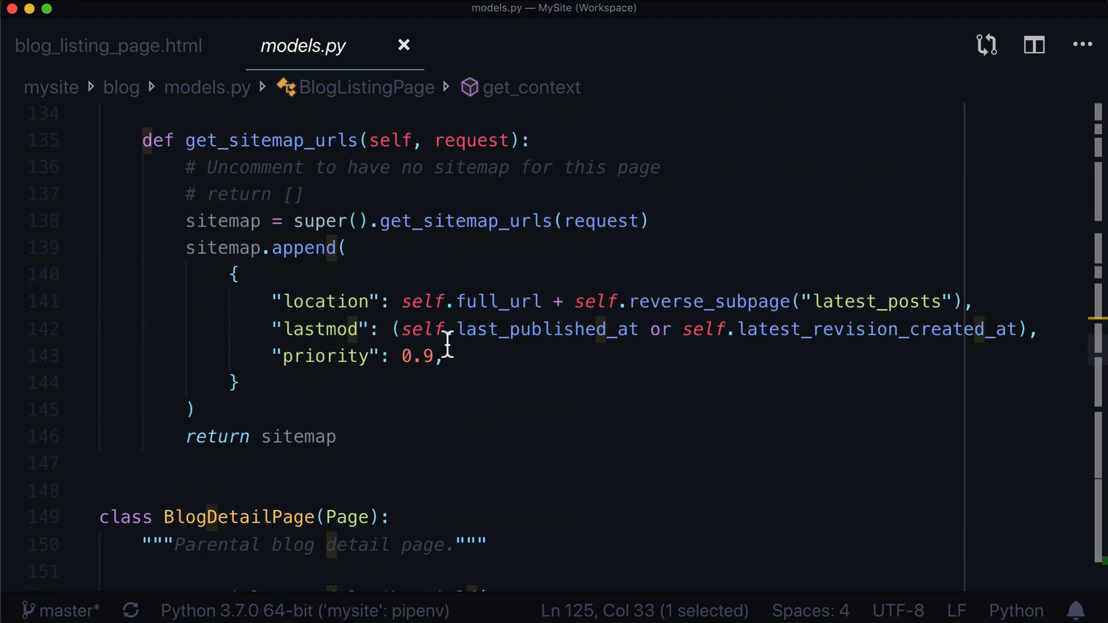
pyautogui.scroll(-3)
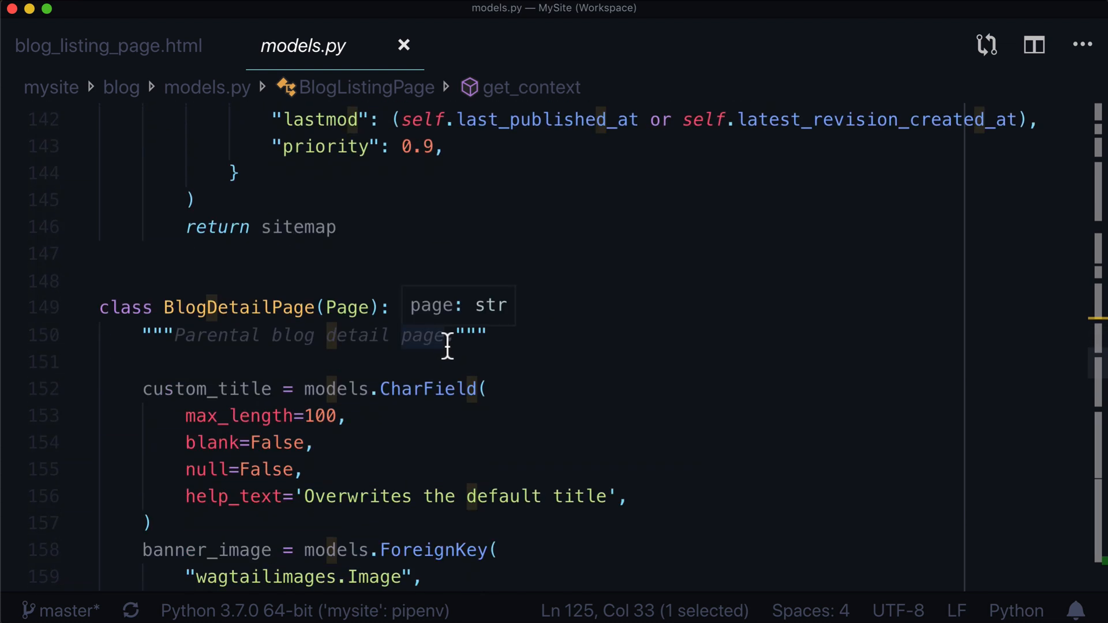
pyautogui.doubleClick(240, 307)
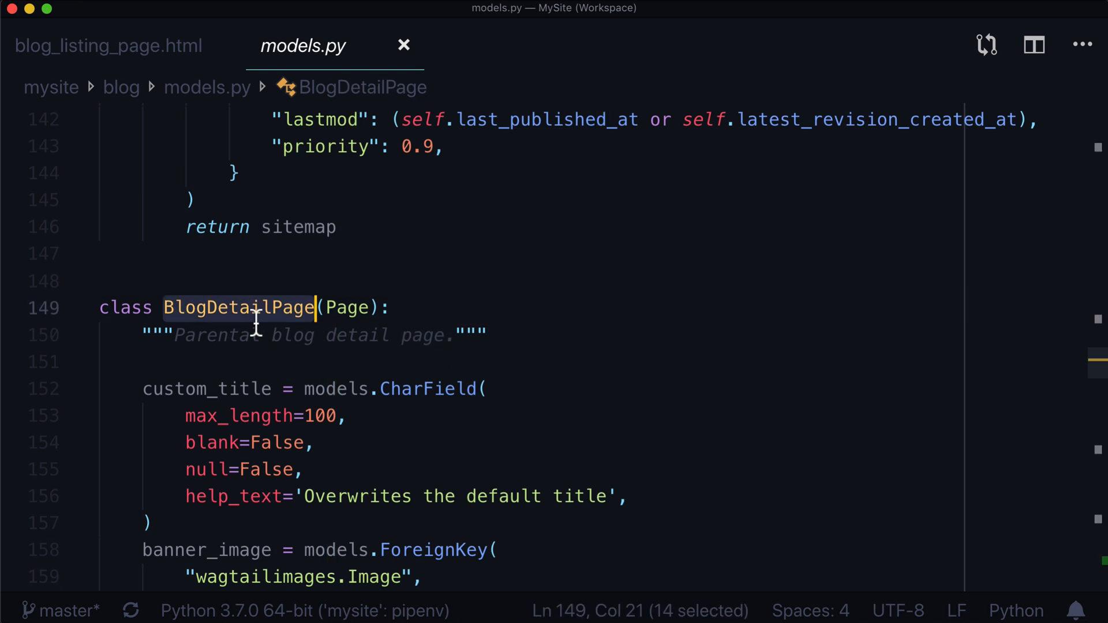
pyautogui.moveTo(346, 307)
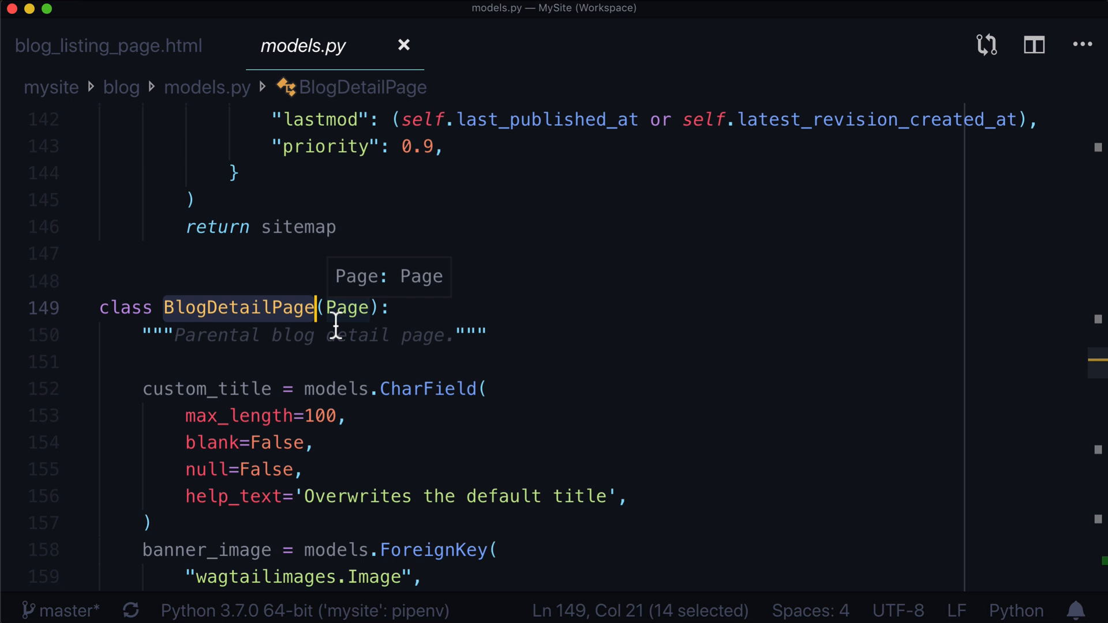
pyautogui.moveTo(332, 326)
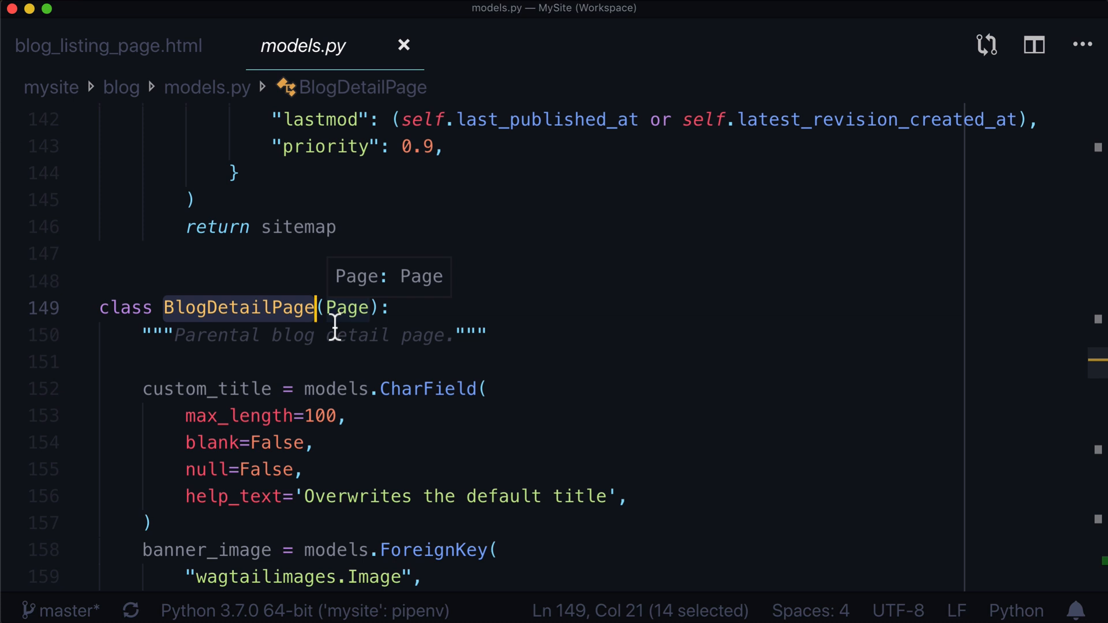
pyautogui.scroll(-3)
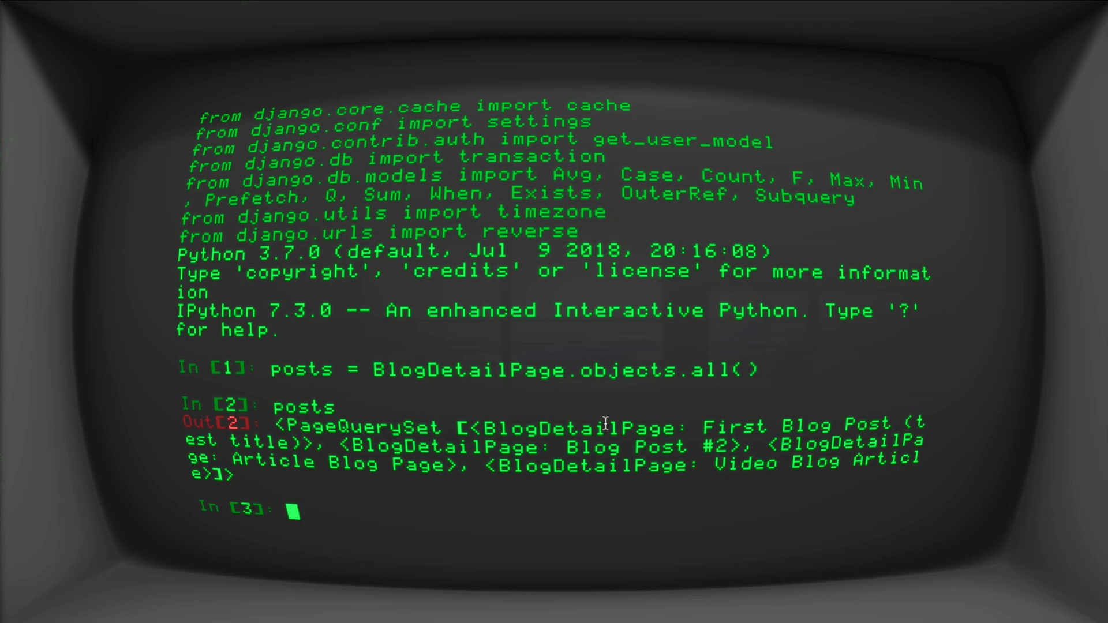
# - Loop over posts printing post.subtitle, hitting an AttributeError, and begin an article assignment
pyautogui.write('for')
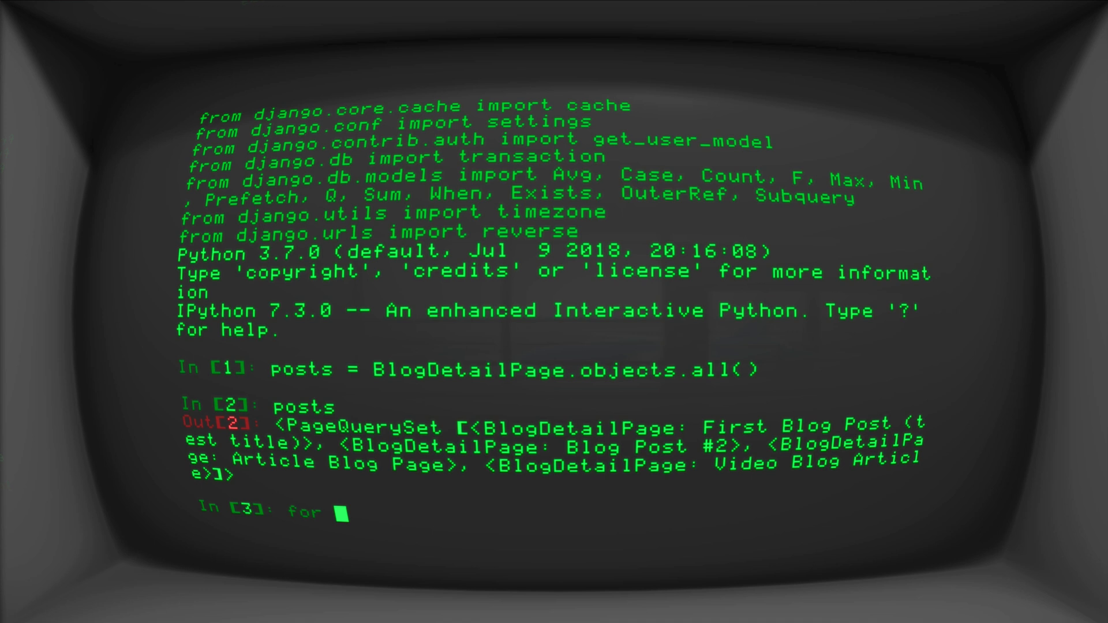
pyautogui.write('post in psots:')
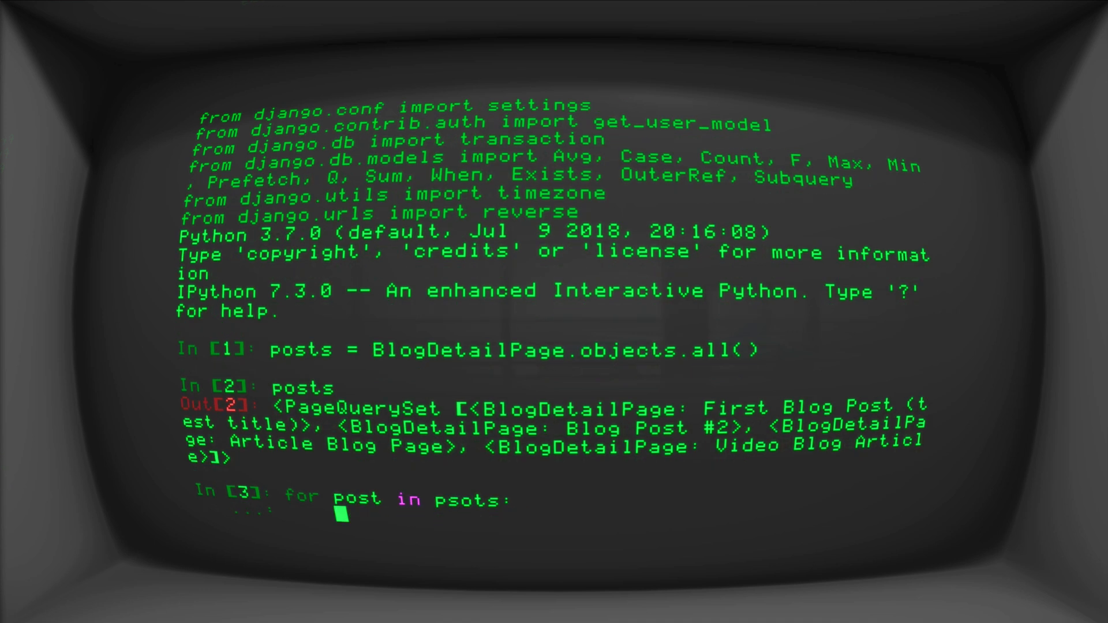
pyautogui.write('print(')
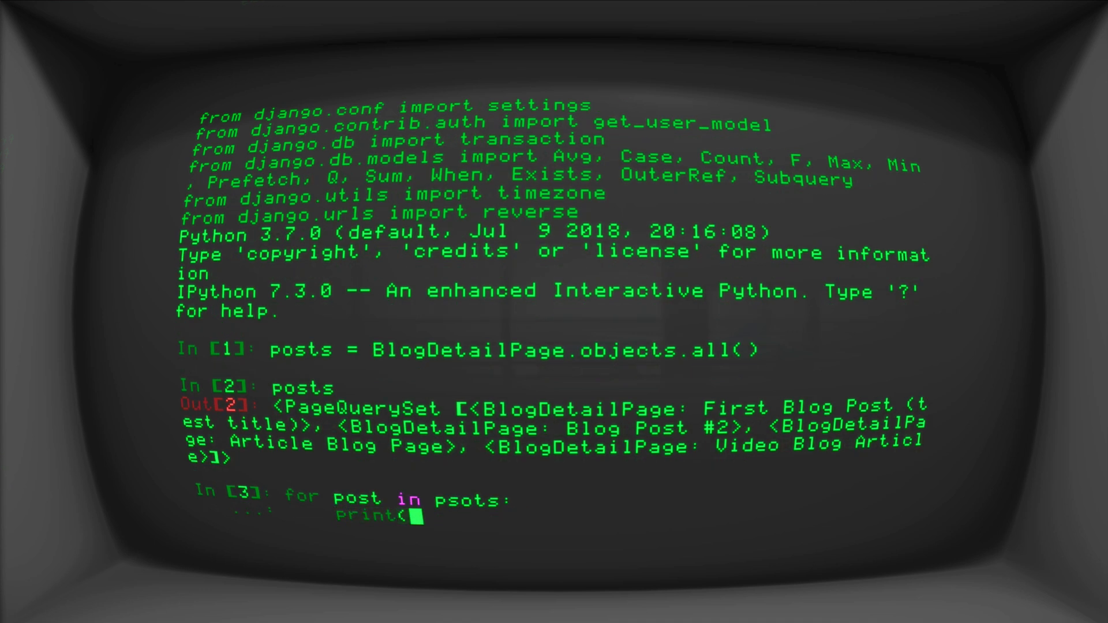
pyautogui.write('post.subtitle')
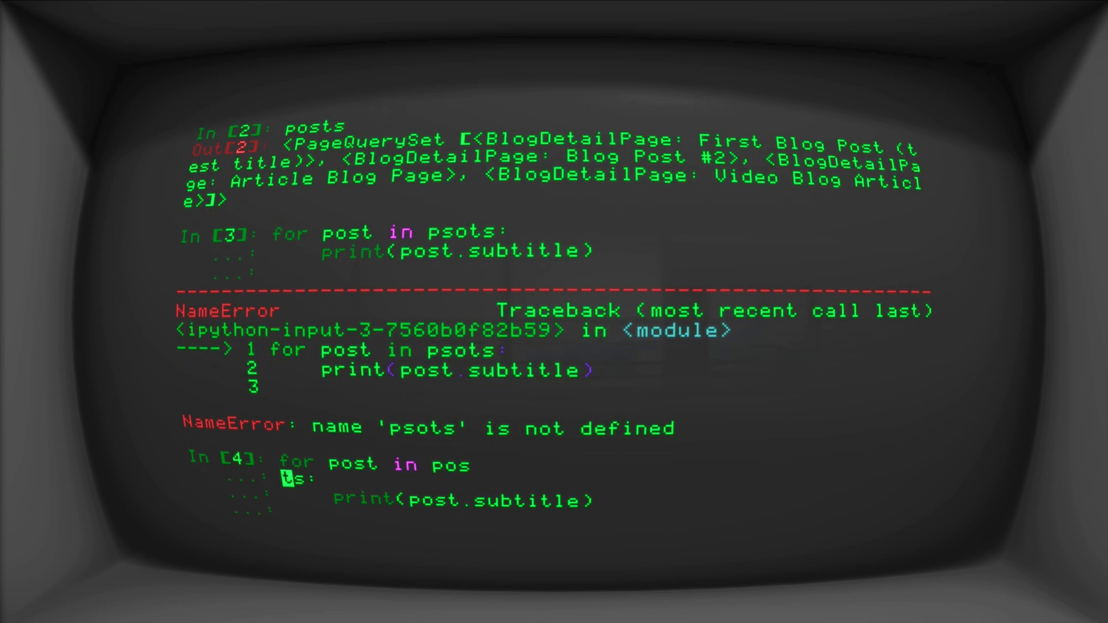
pyautogui.press('Enter')
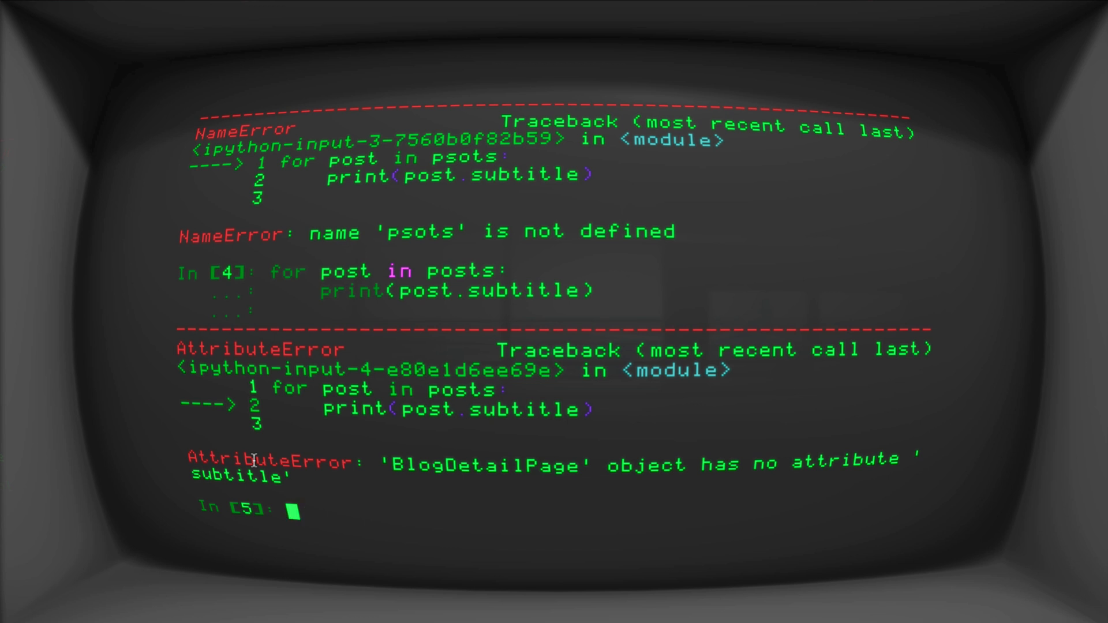
pyautogui.write('article =')
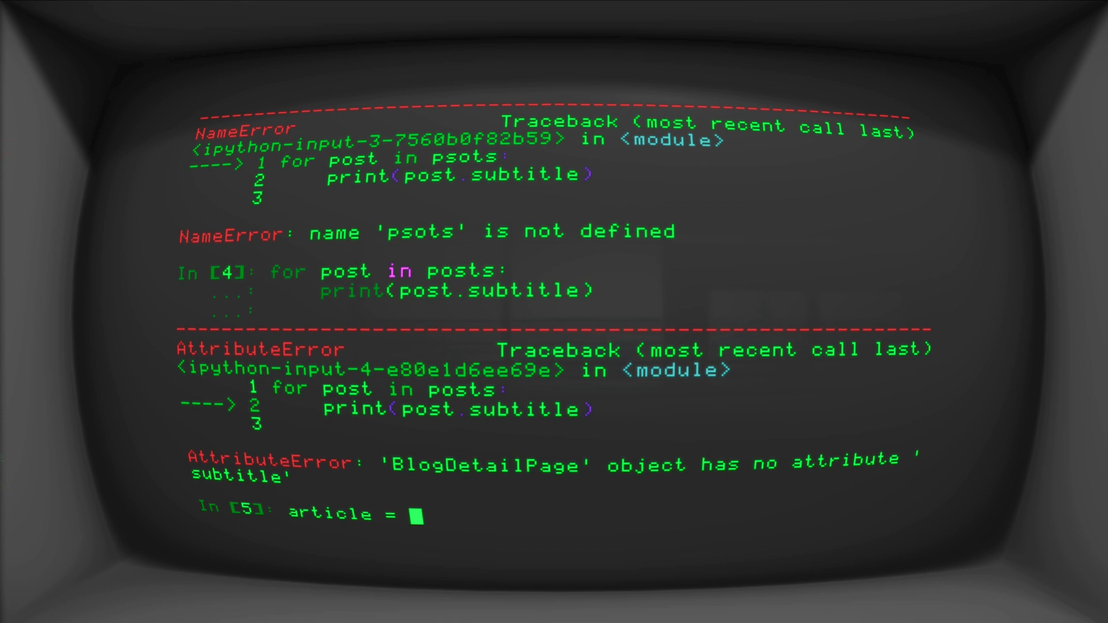
# - Fetch ArticleBlogPage.objects.first() and show its subtitle 'Welcome to my subtitle'
pyautogui.write('ArticleBlogPage.objects.first(')
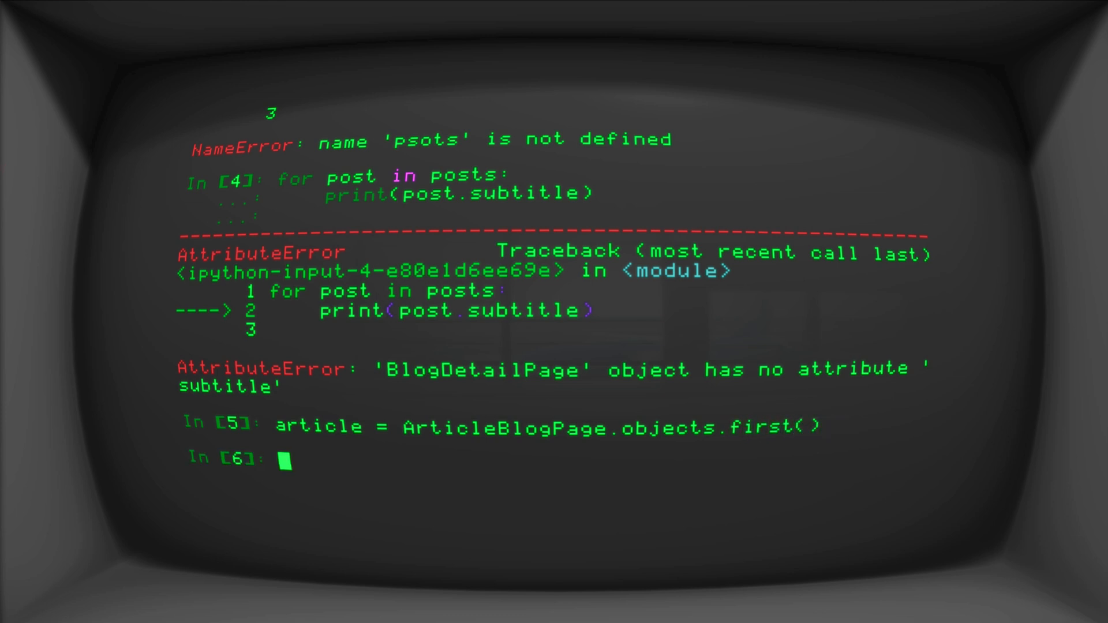
pyautogui.write('article')
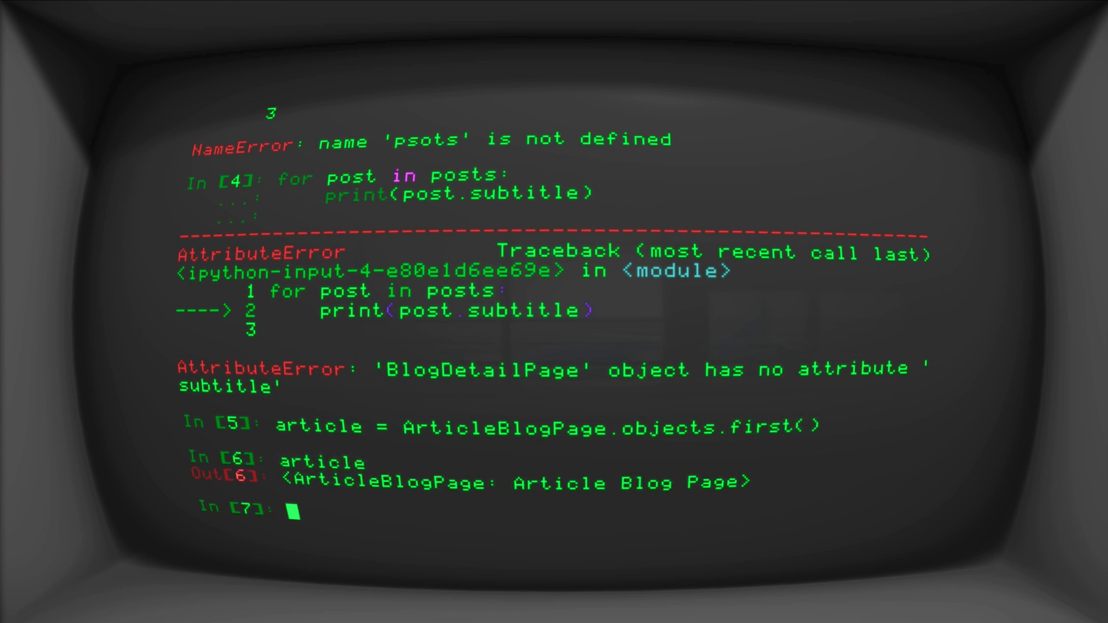
pyautogui.write('article.subtitle')
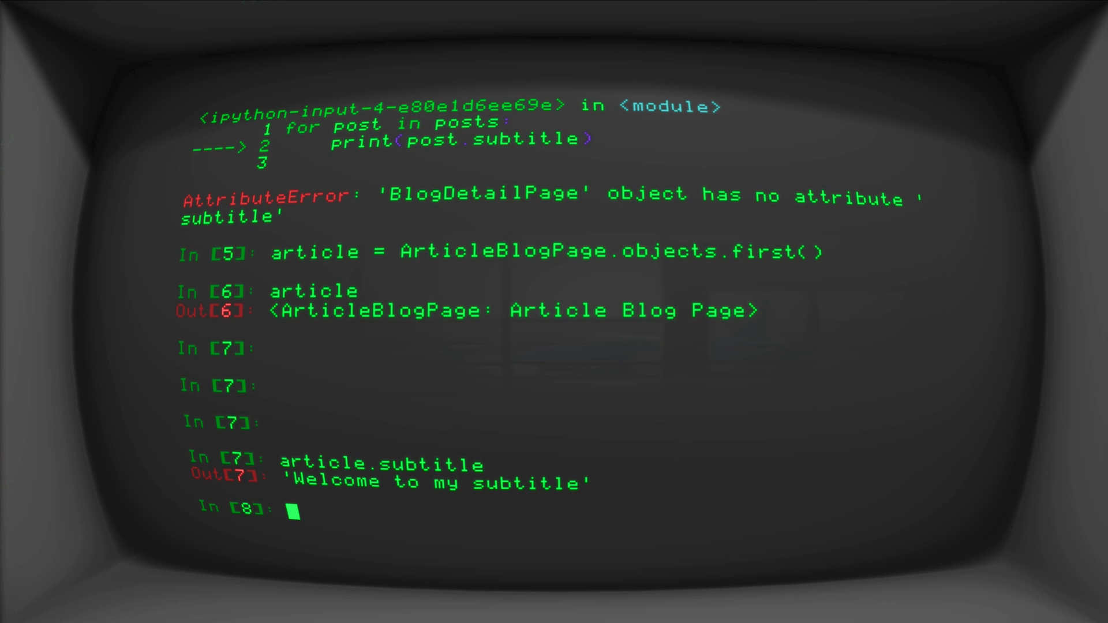
# - Fetch VideoBlogPage.objects.first() and check video.subtitle, which raises an AttributeError
pyautogui.write('video')
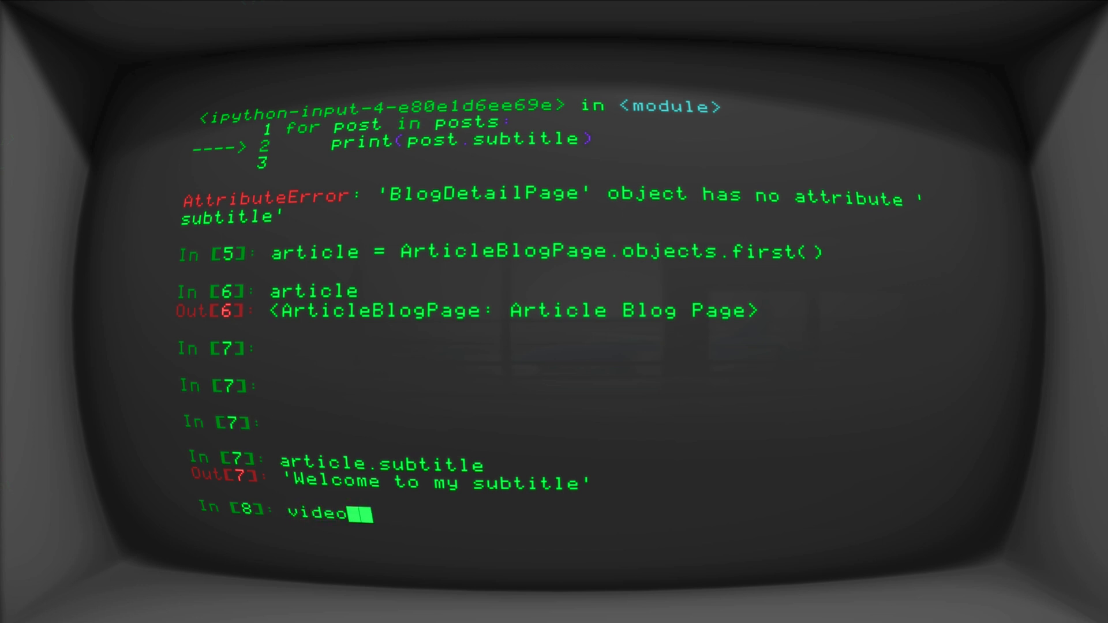
pyautogui.write('= VideoBlogPage')
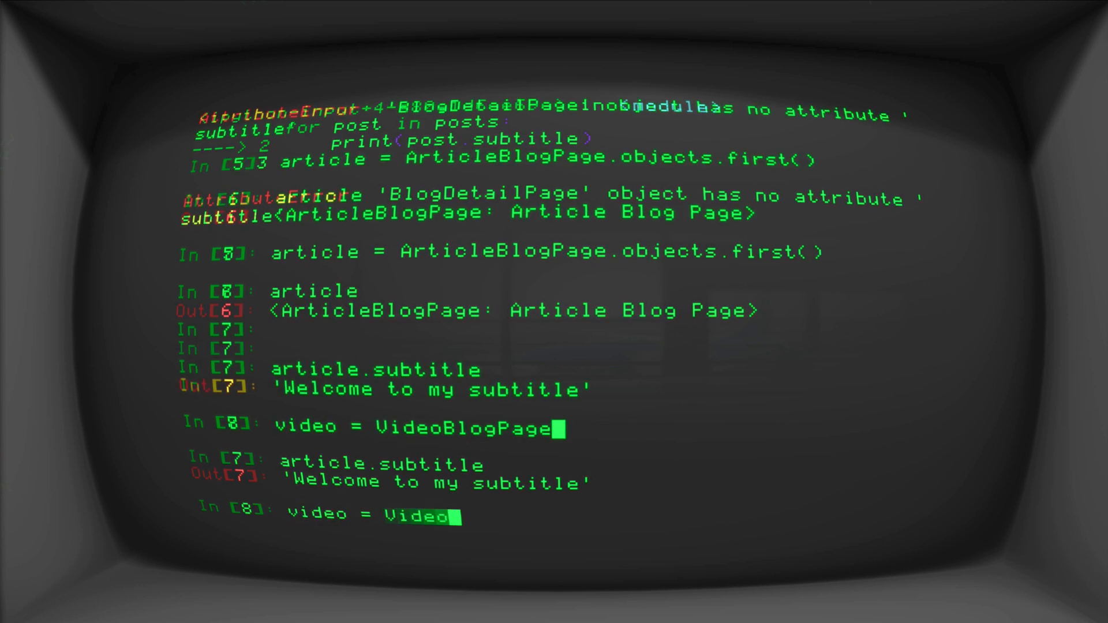
pyautogui.write('.obejcts.')
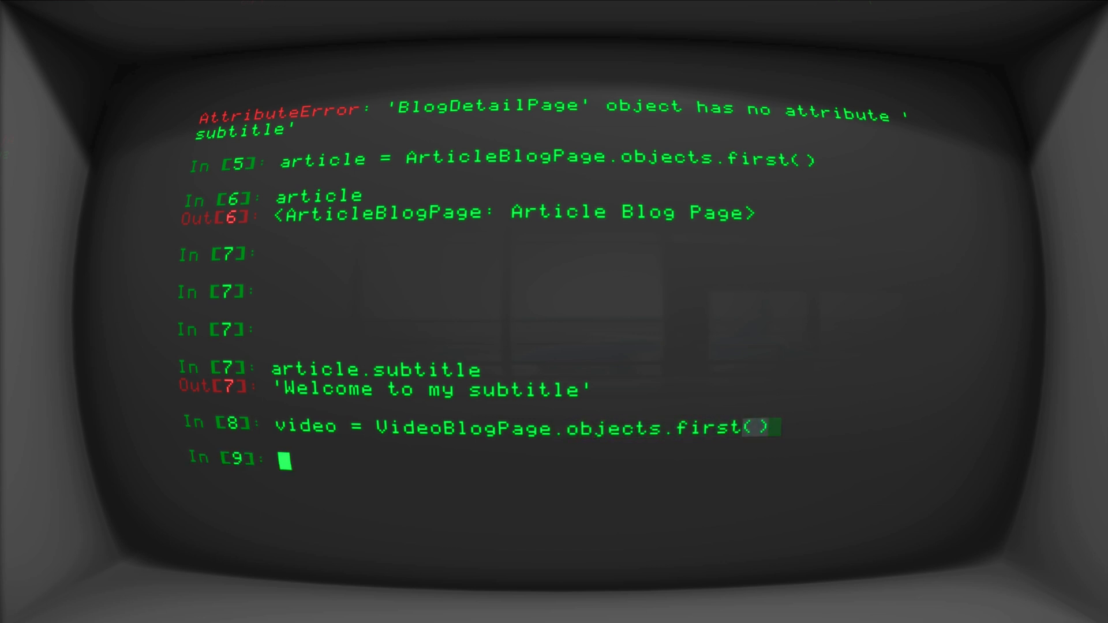
pyautogui.write('video.subtitle')
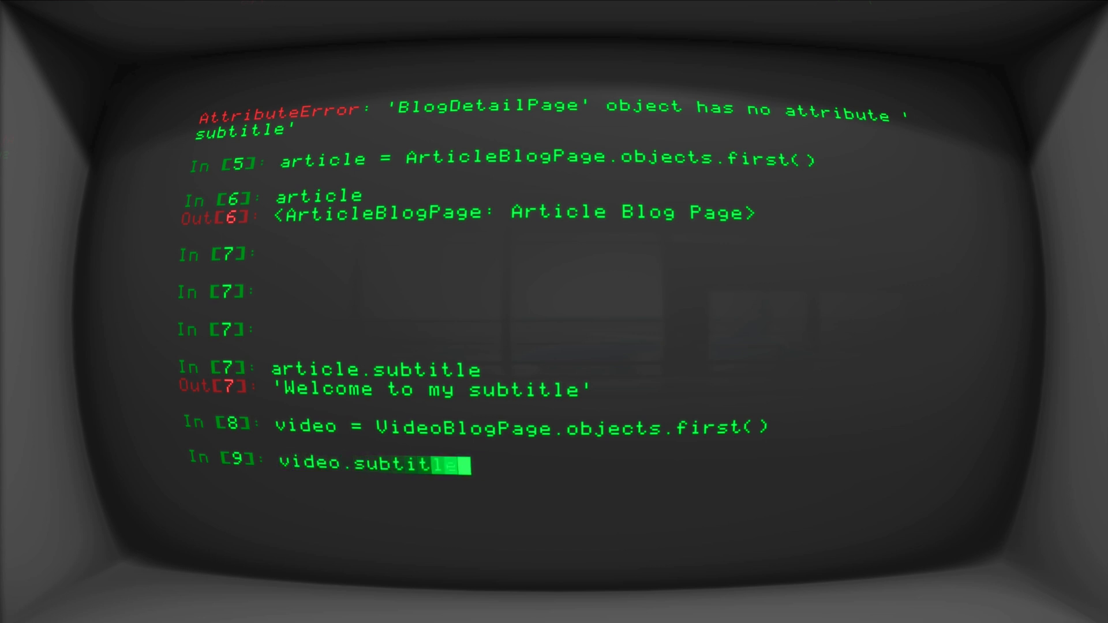
pyautogui.press('enter')
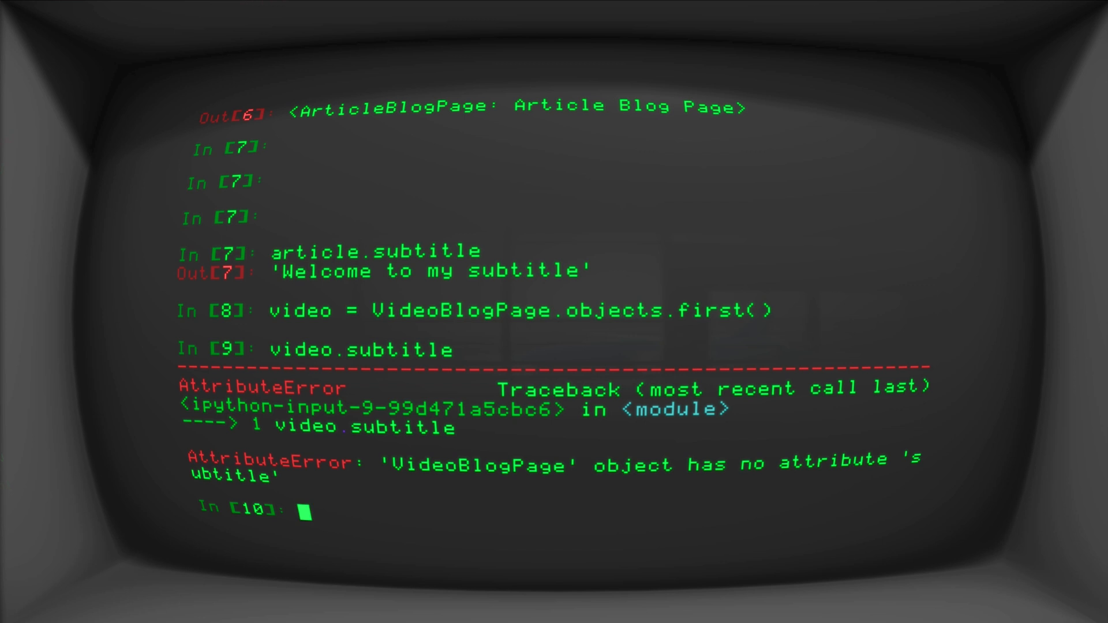
pyautogui.moveTo(468, 470)
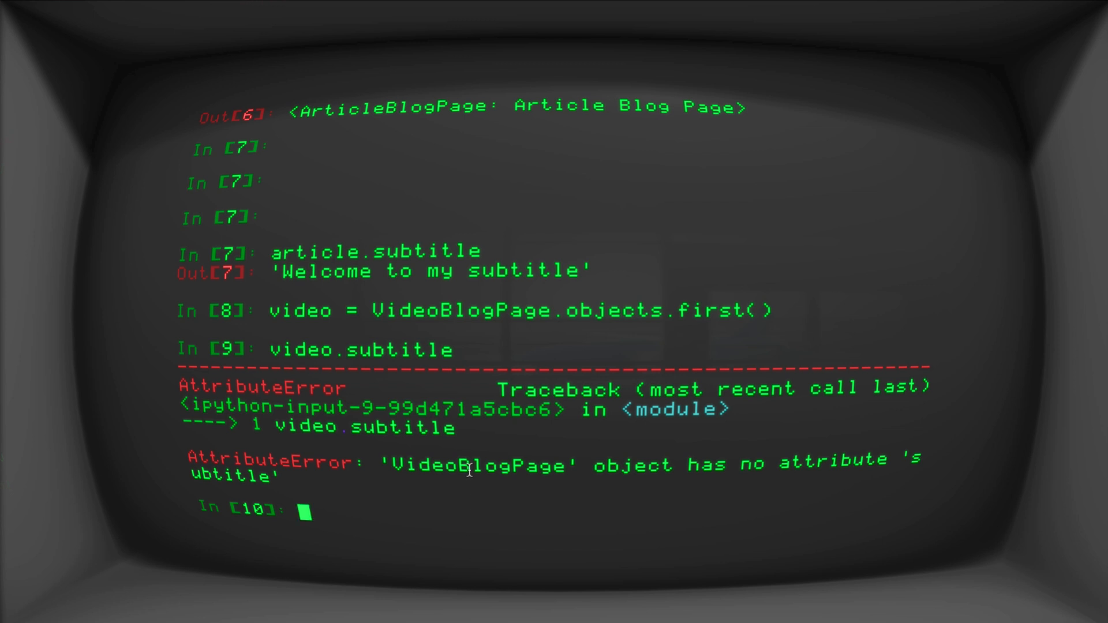
# - Write a for loop over posts printing post.specific.subtitle with 'SUBTITLE', else post.title
pyautogui.write('for post in posts:')
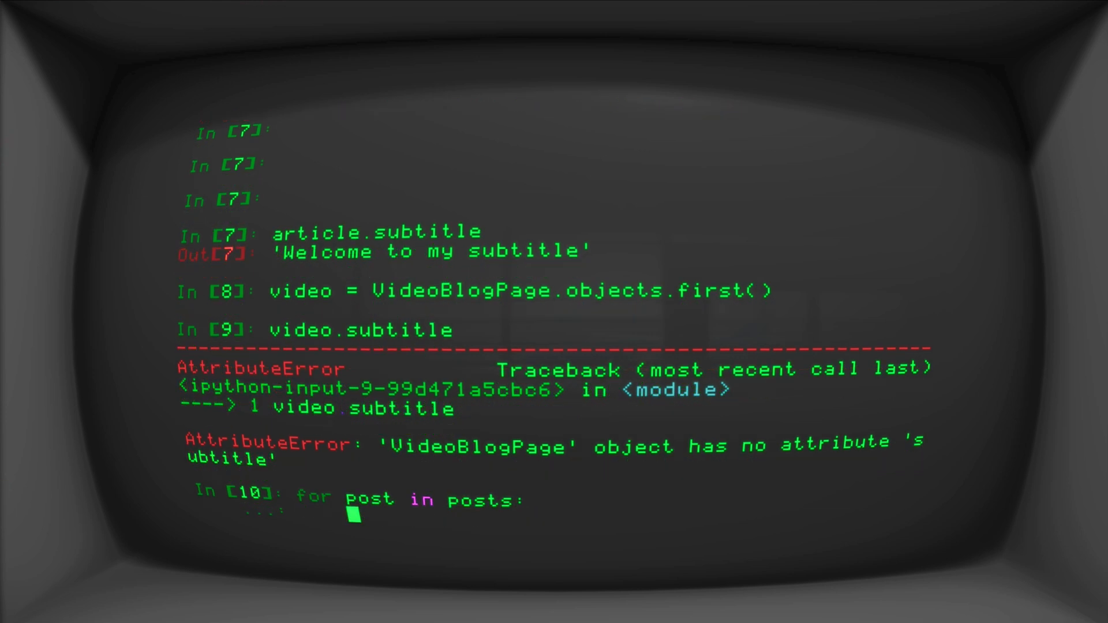
pyautogui.write('if post')
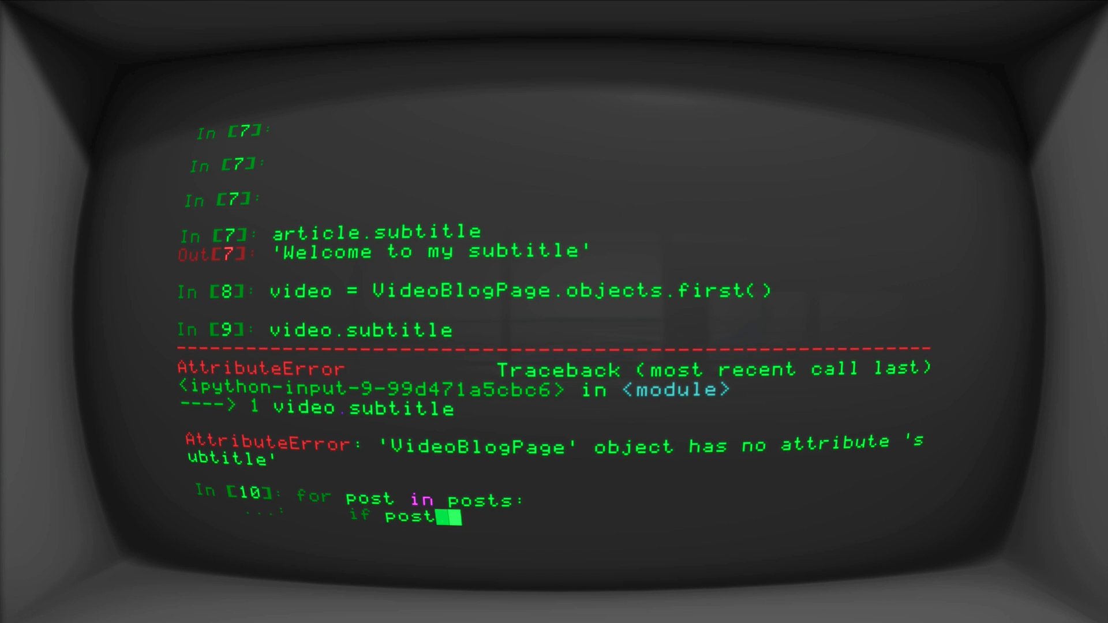
pyautogui.write('.spec')
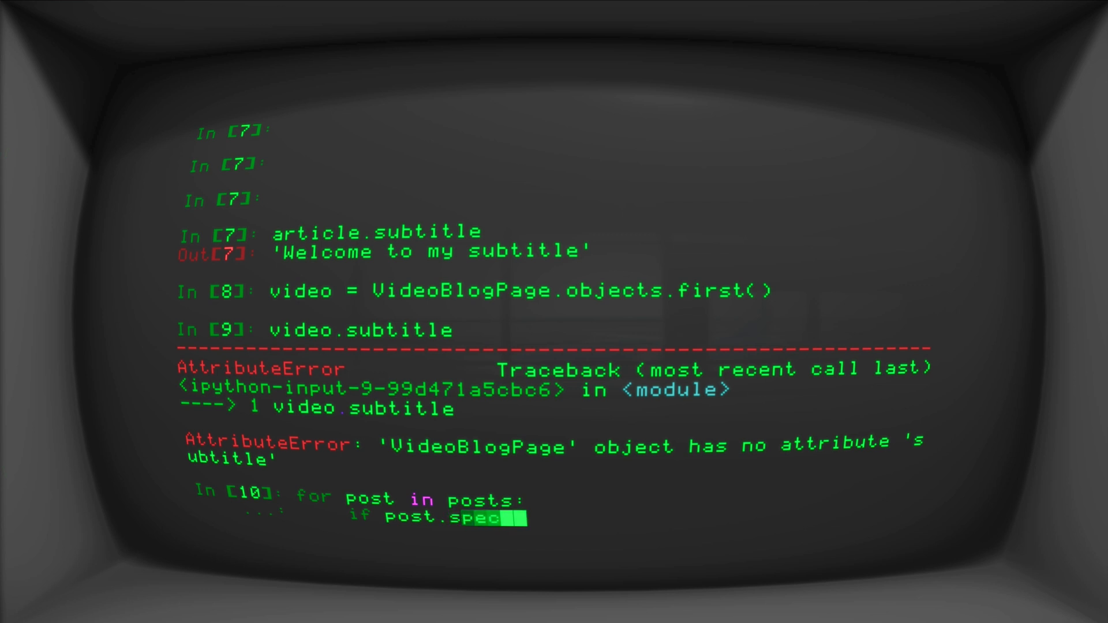
pyautogui.write('ific.subtitle')
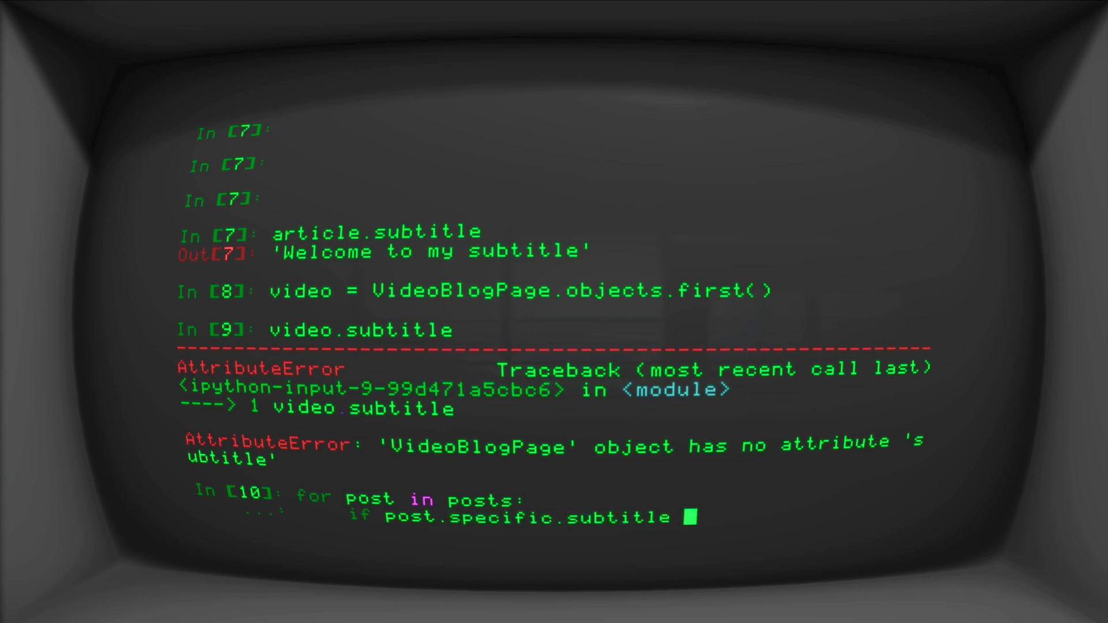
pyautogui.write('print(')
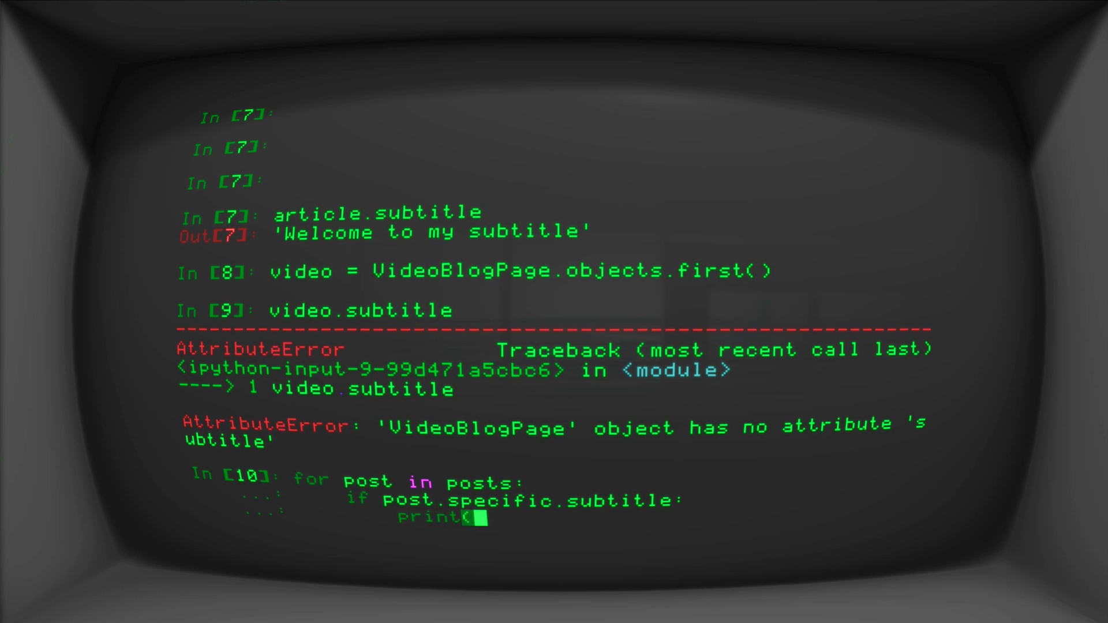
pyautogui.write('post.soecific')
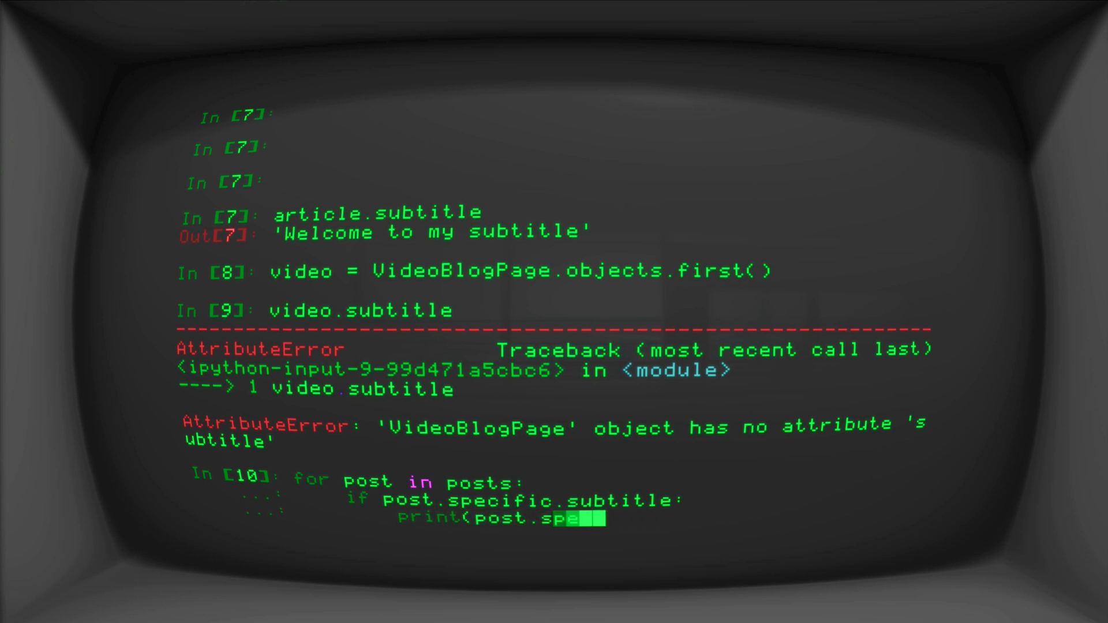
pyautogui.write('ecific.subtitle')
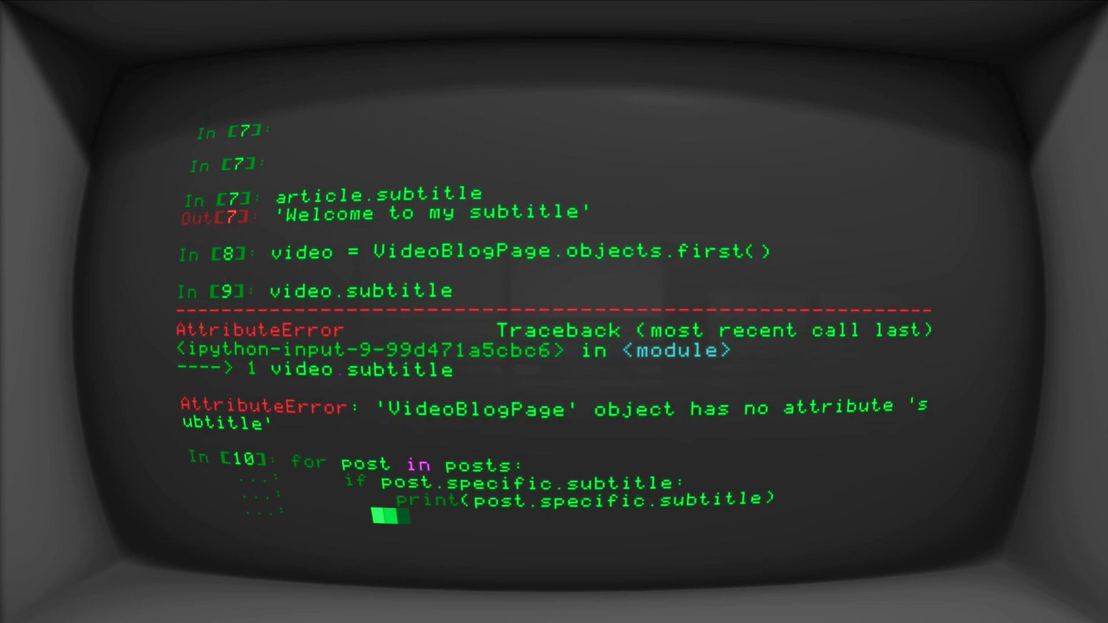
pyautogui.write('else:')
pyautogui.write('print(post.title')
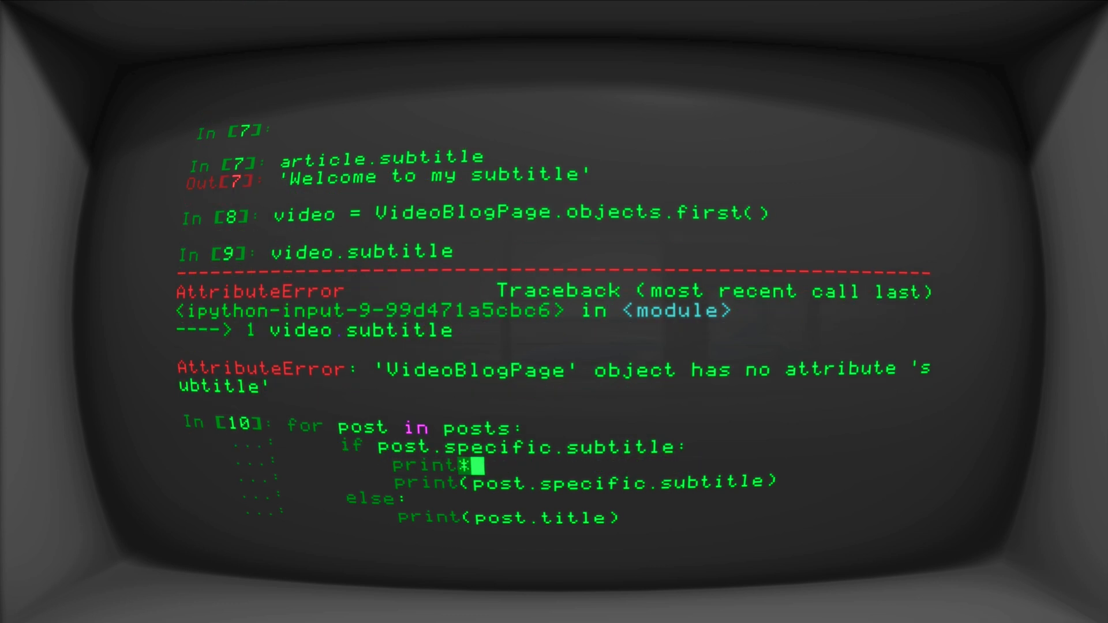
pyautogui.write("('")
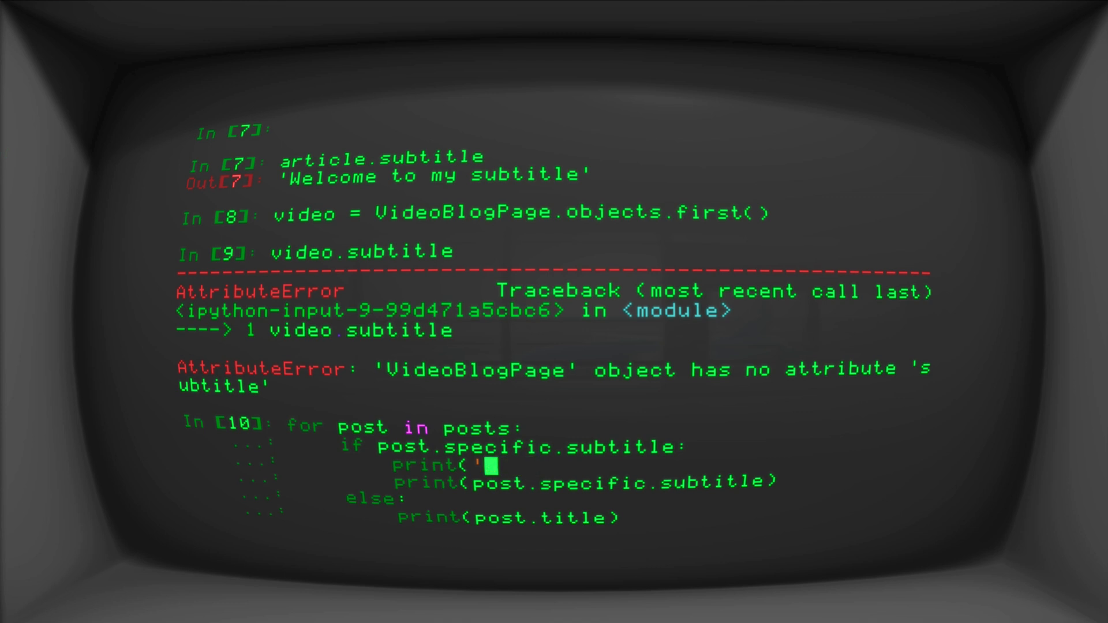
pyautogui.write('SUBTITLE')
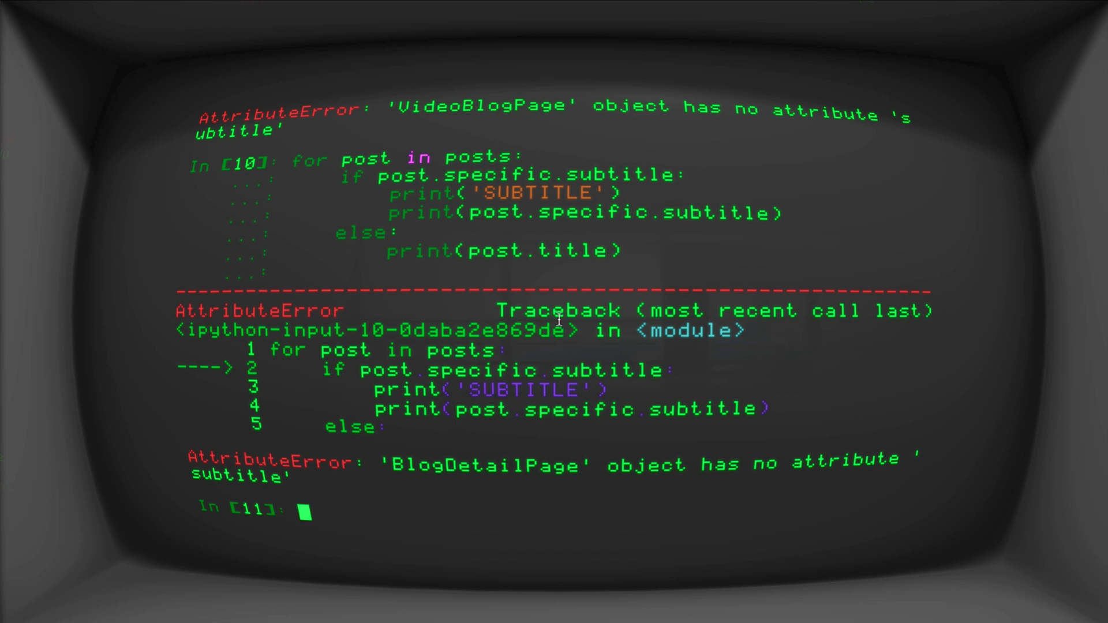
pyautogui.moveTo(363, 173)
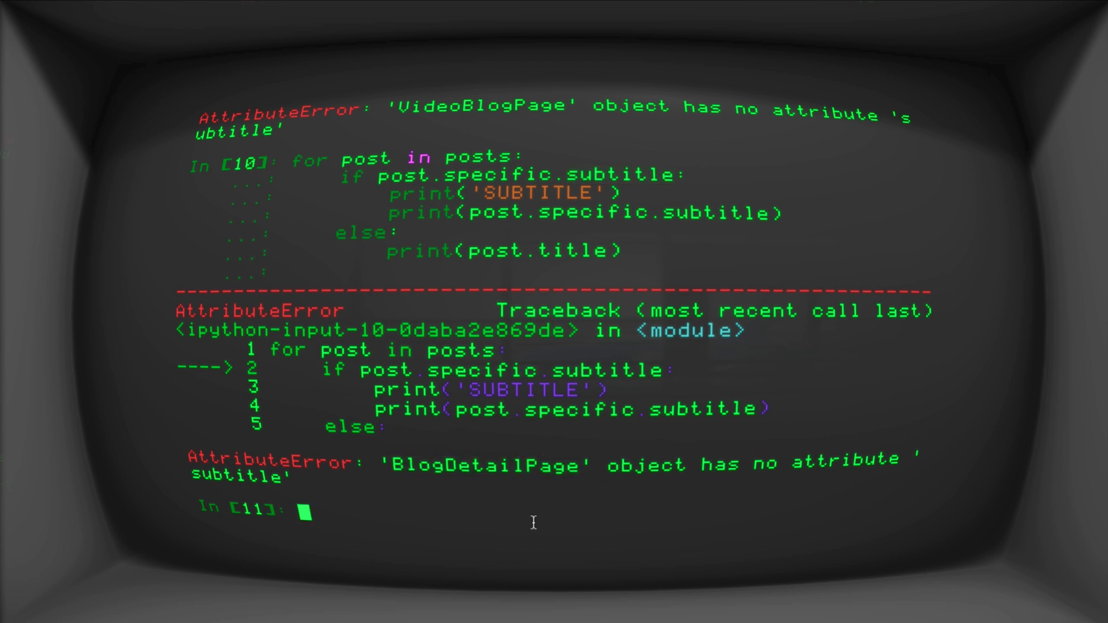
# - Evaluate video to show the VideoBlogPage 'Video Blog Article' object
pyautogui.write('video')
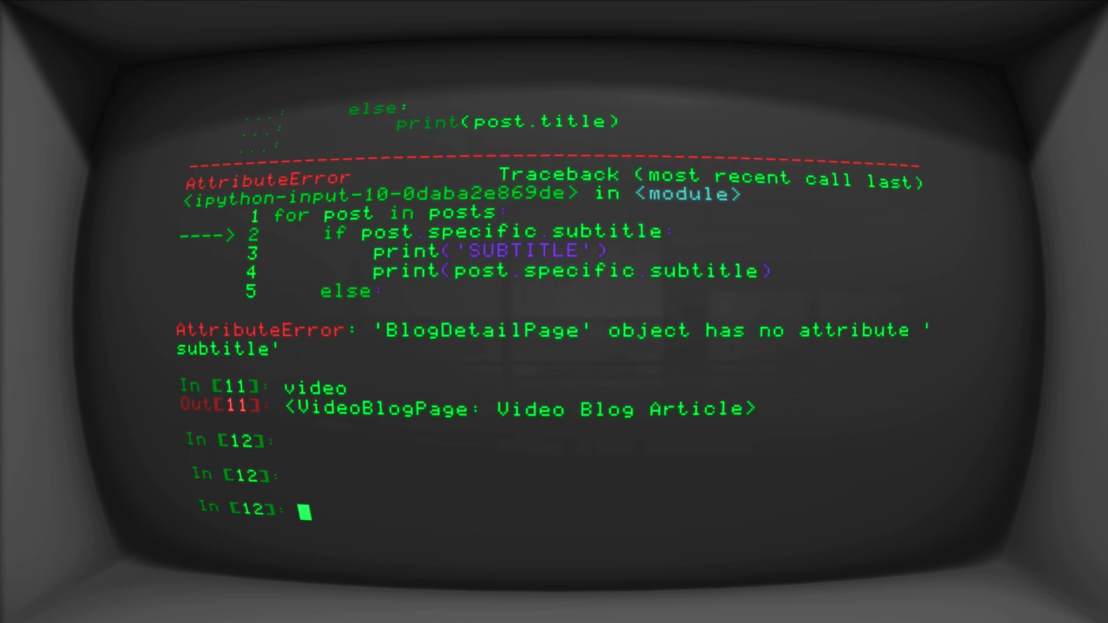
# - Check video.subtitle, then draft try: print(video.specific.subtitle) except Exception: print('ERROR')
pyautogui.write('video')
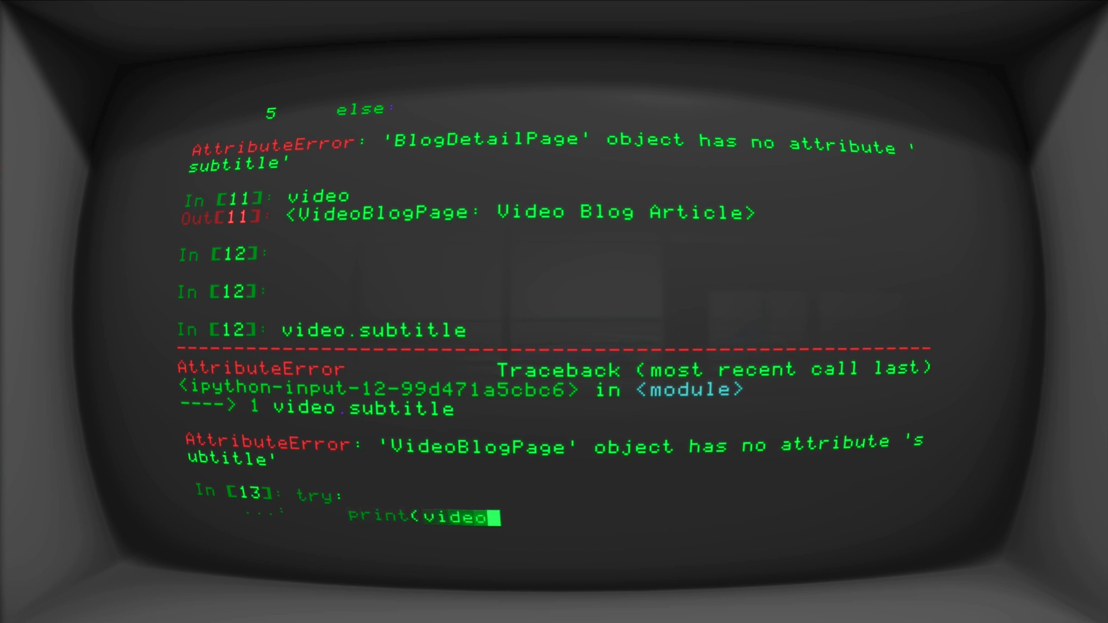
pyautogui.write('.specific.')
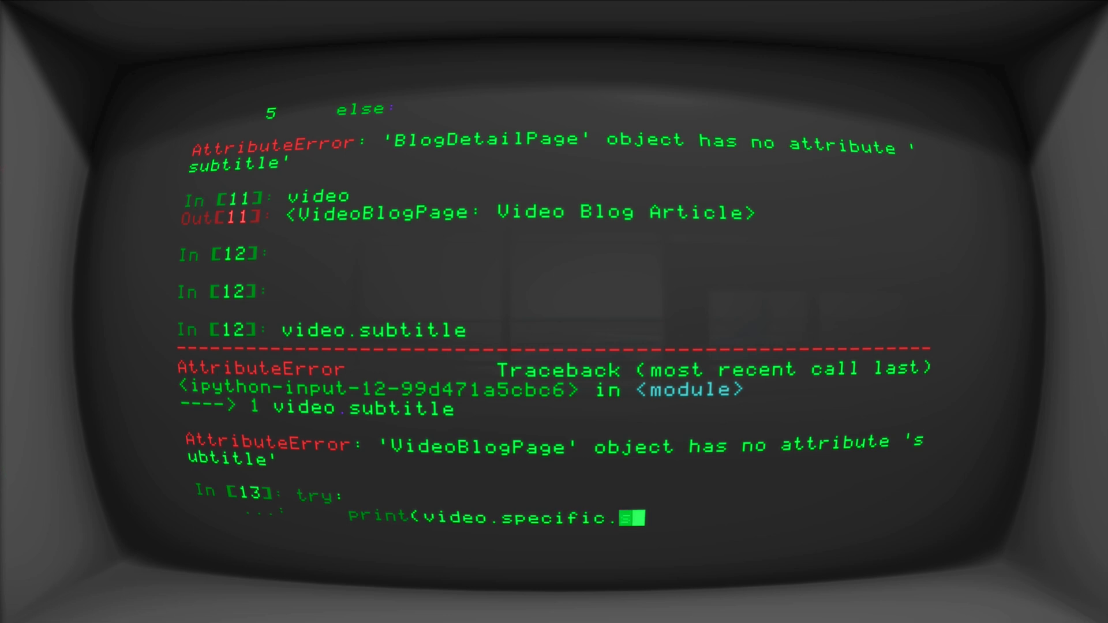
pyautogui.write('subtitle)')
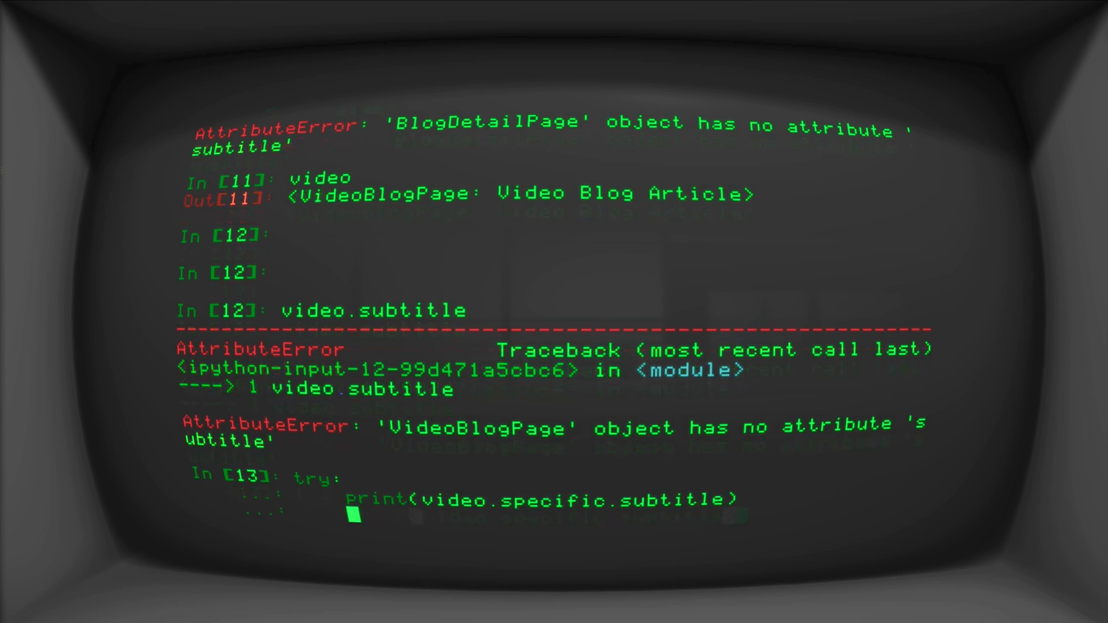
pyautogui.write('cat')
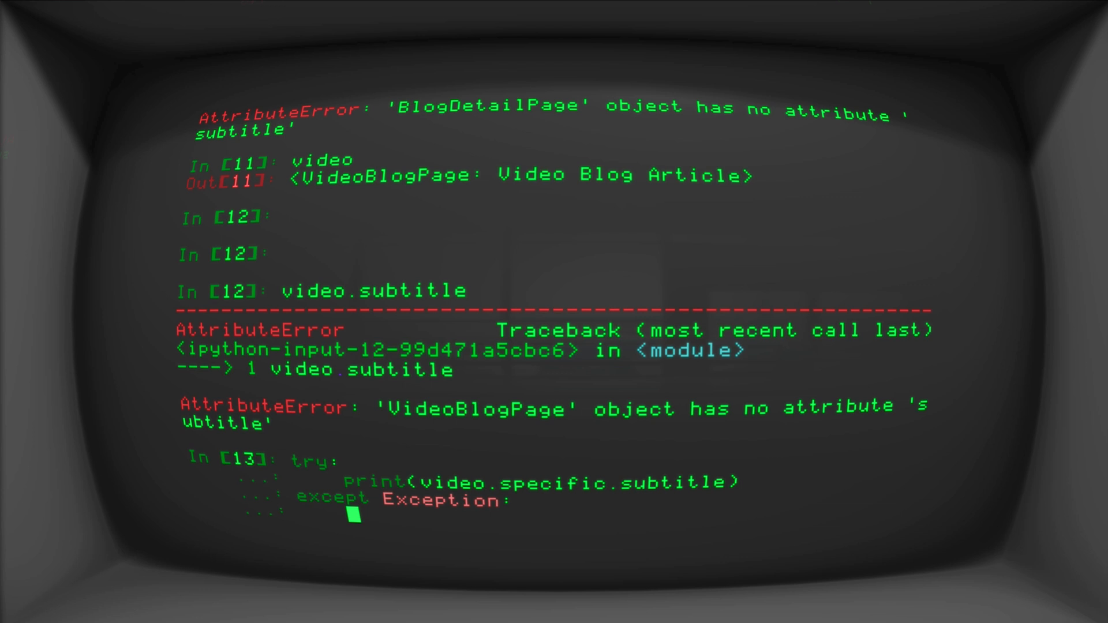
pyautogui.write('print(')
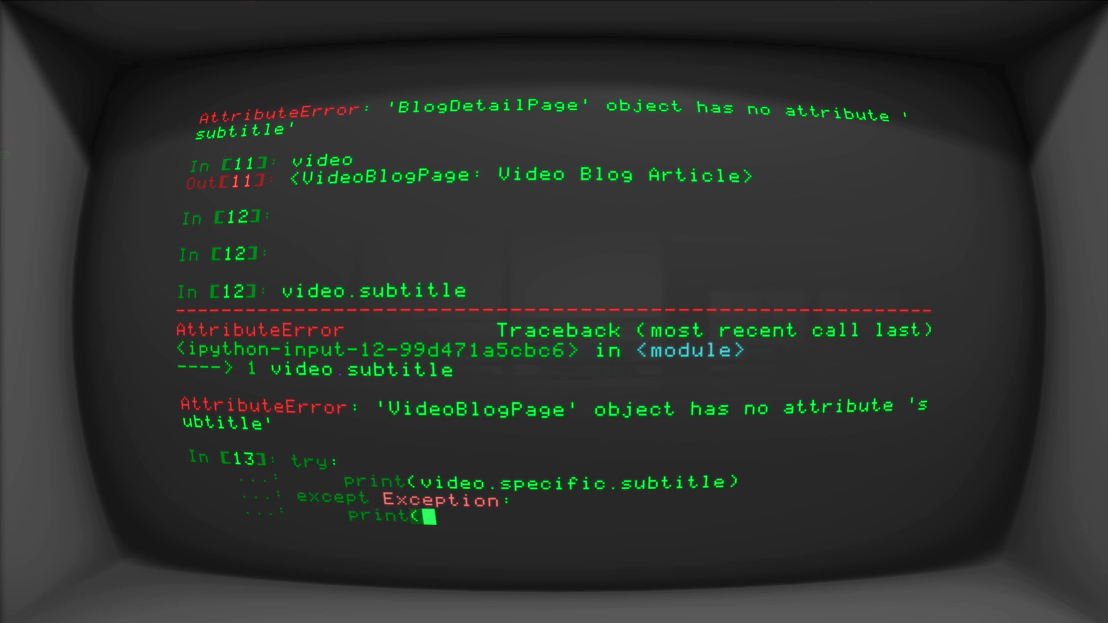
pyautogui.write("'")
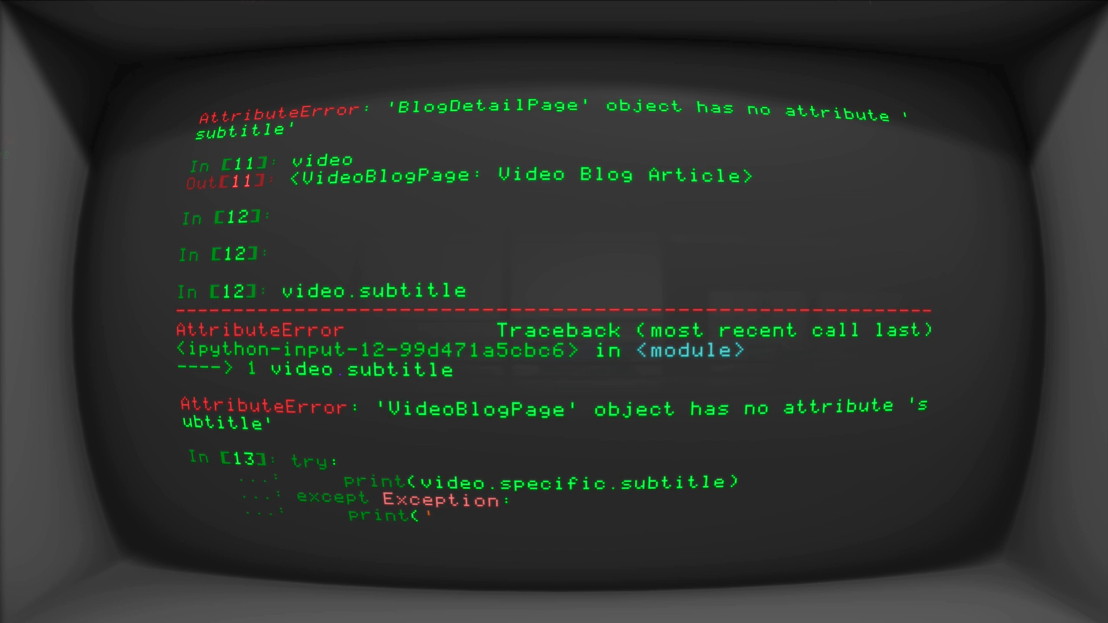
pyautogui.write('ERROR"')
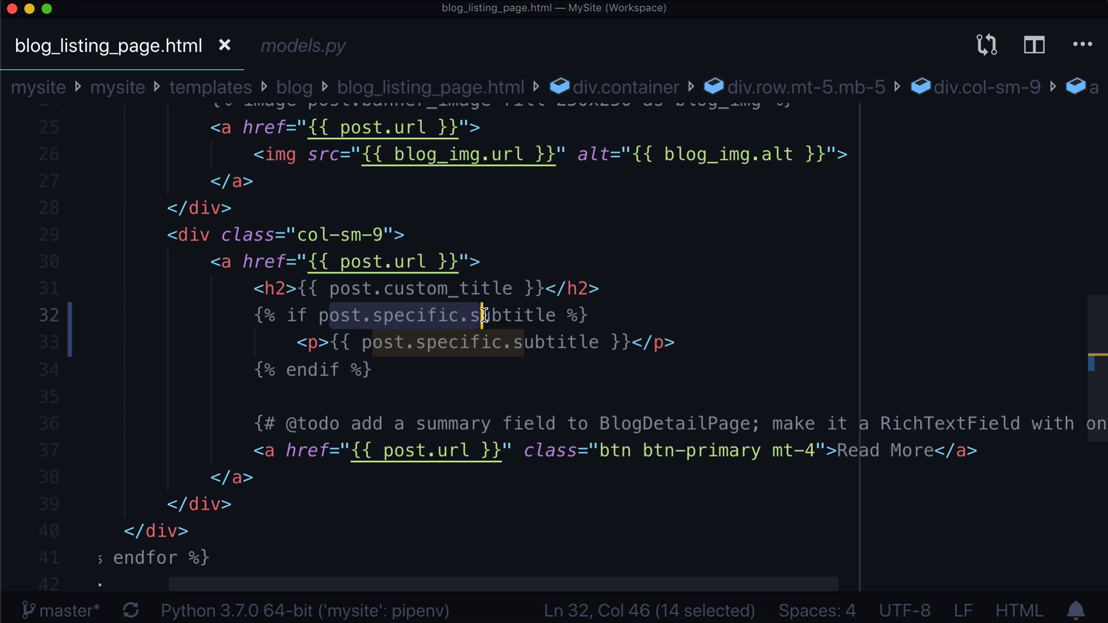
# - Select post.specific.subtitle in the template condition, then switch to models.py at ArticleBlogPage
pyautogui.click(559, 315)
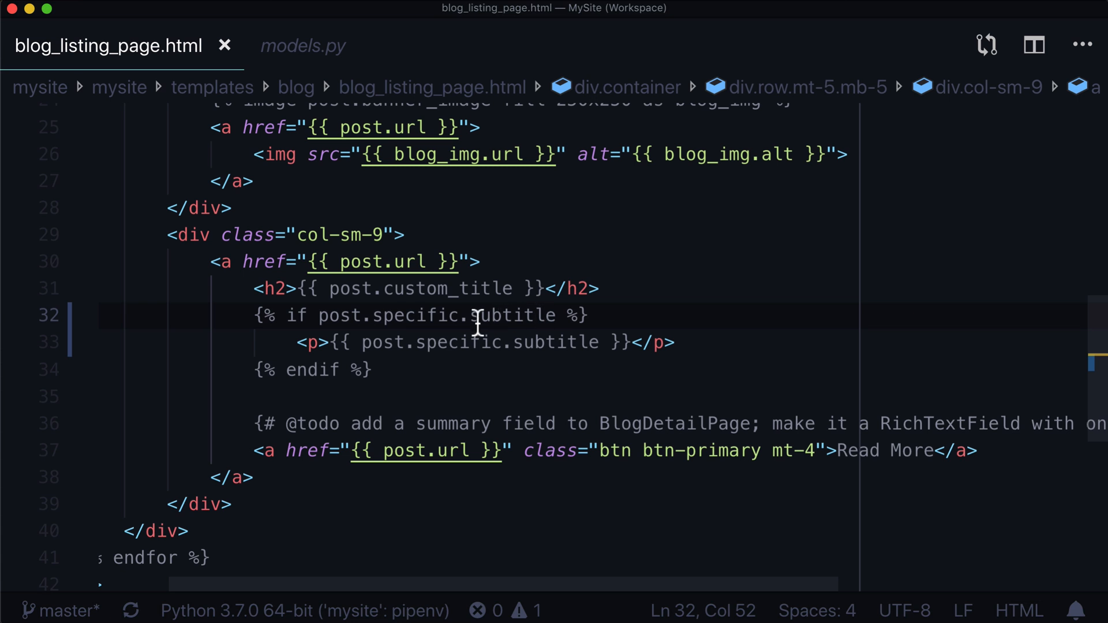
pyautogui.doubleClick(509, 315)
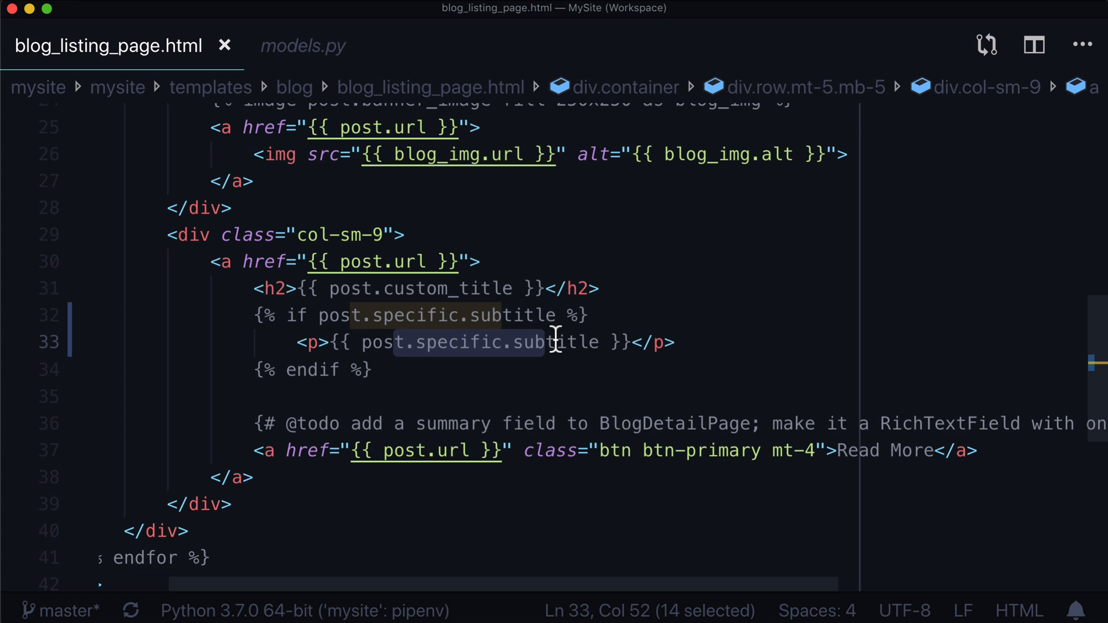
pyautogui.moveTo(541, 222)
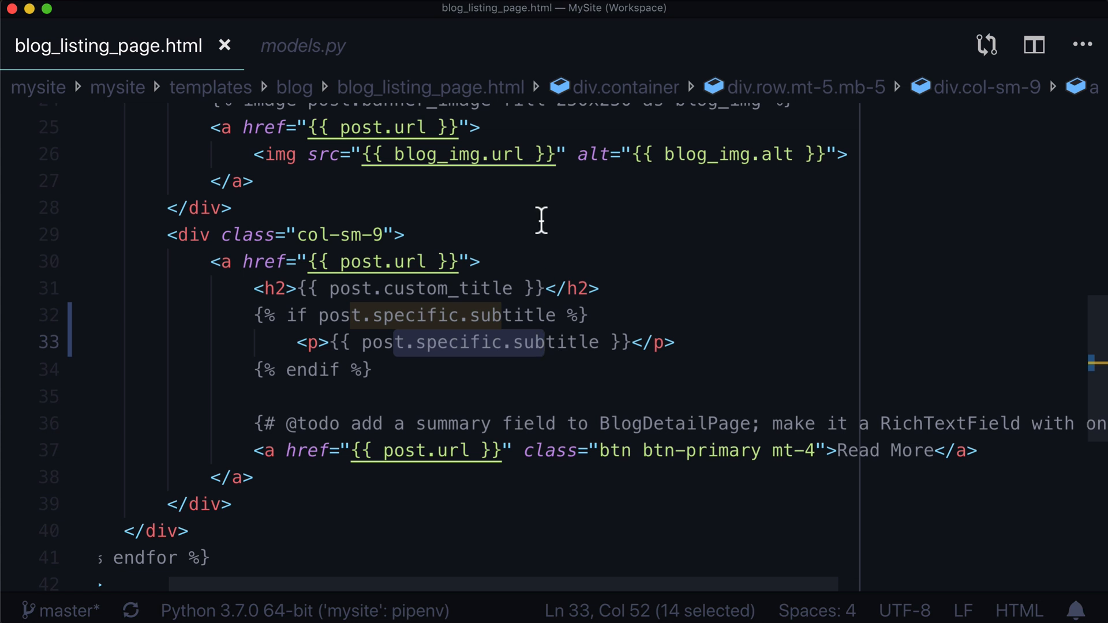
pyautogui.moveTo(513, 125)
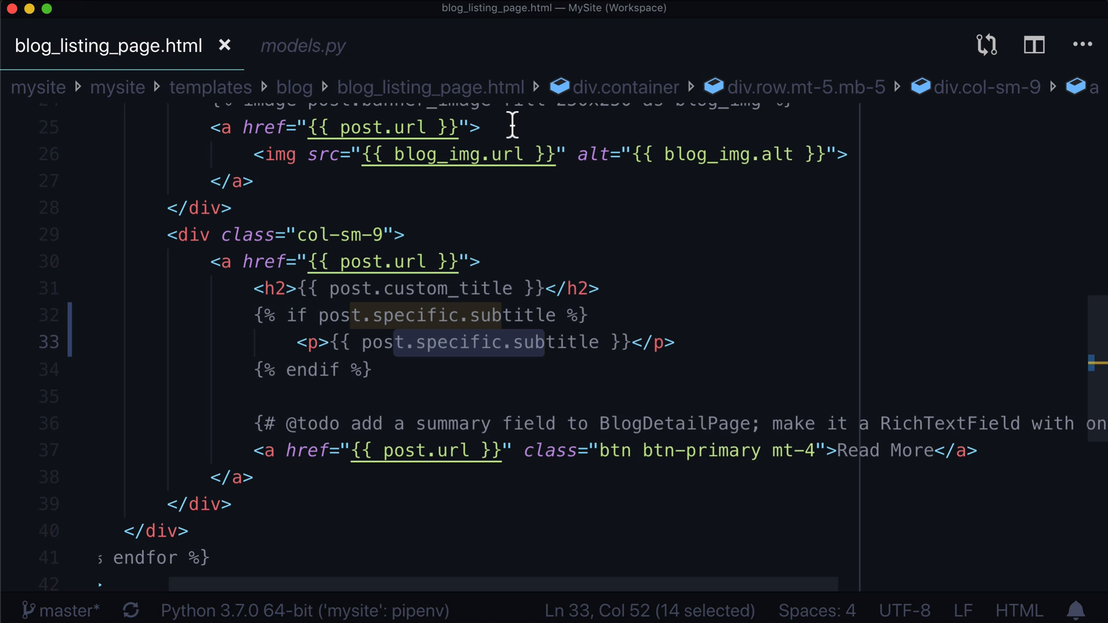
pyautogui.click(302, 45)
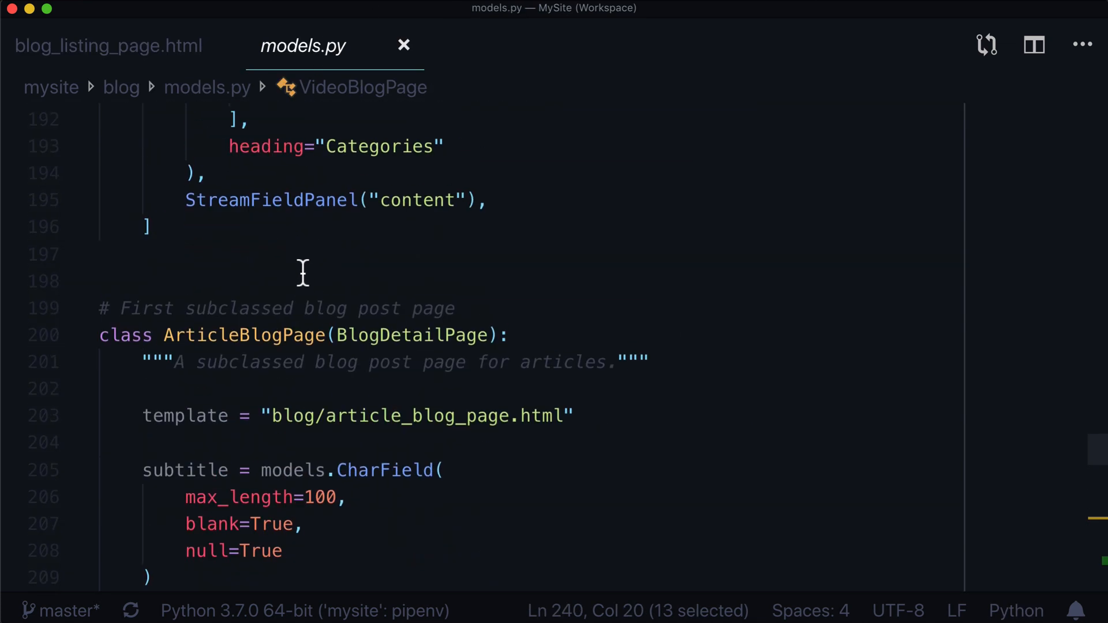
# - Locate the parent BlogDetailPage class in models.py, then return to blog_listing_page.html
pyautogui.scroll(3)
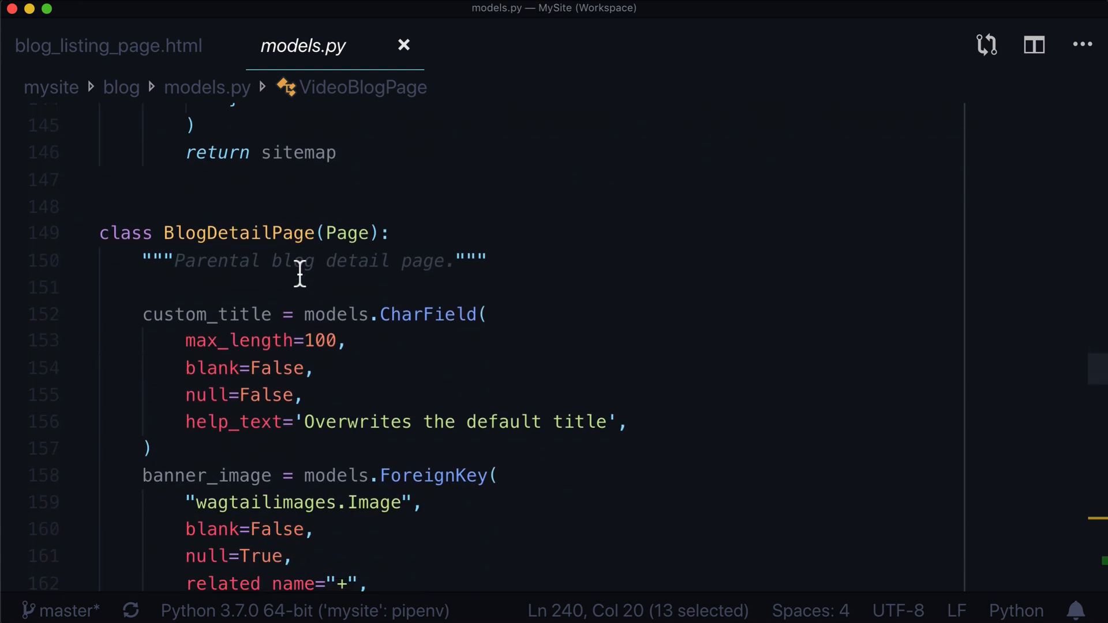
pyautogui.doubleClick(240, 233)
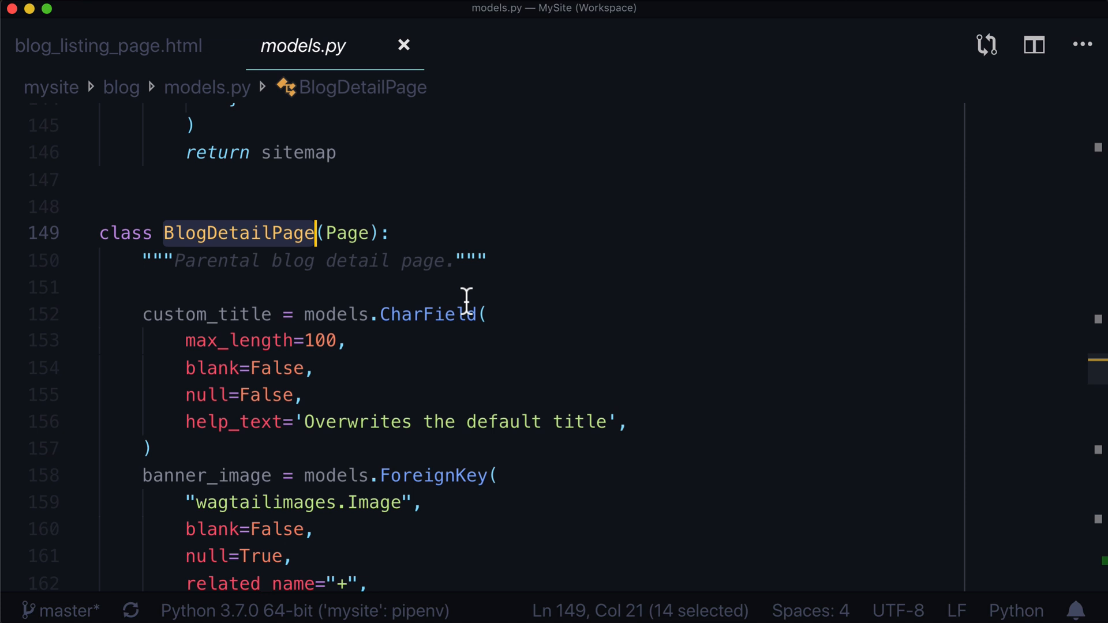
pyautogui.moveTo(465, 300)
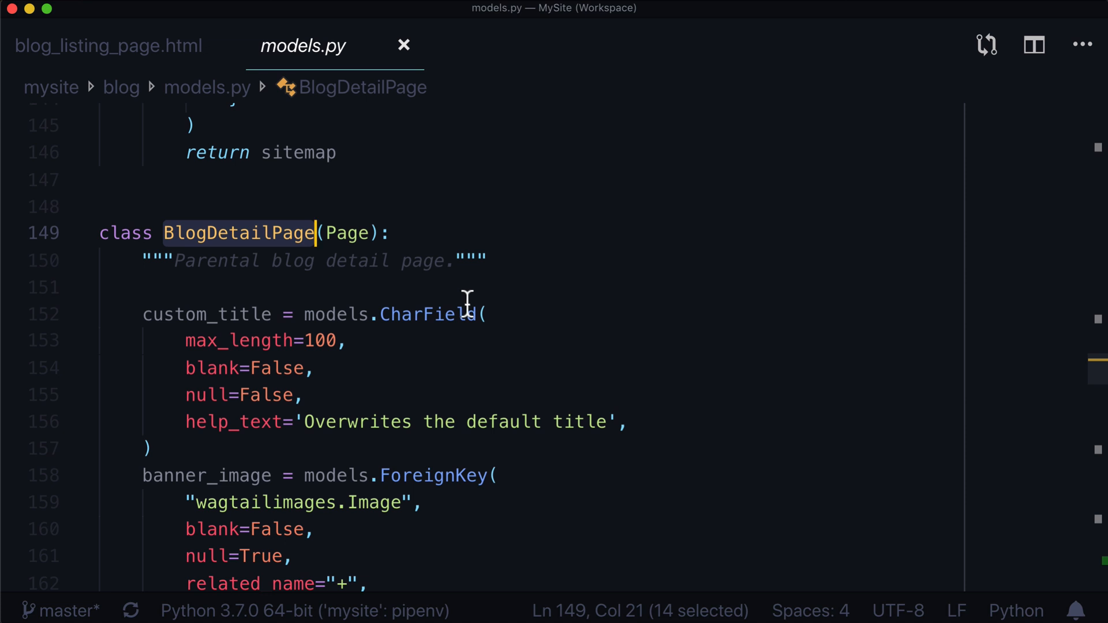
pyautogui.moveTo(144, 58)
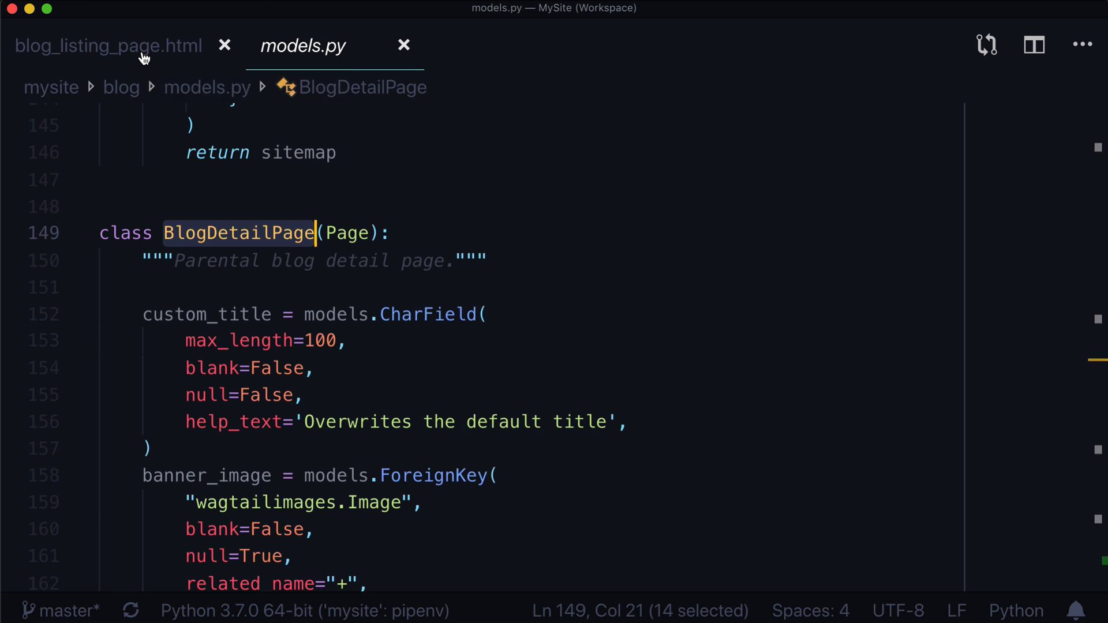
pyautogui.click(107, 45)
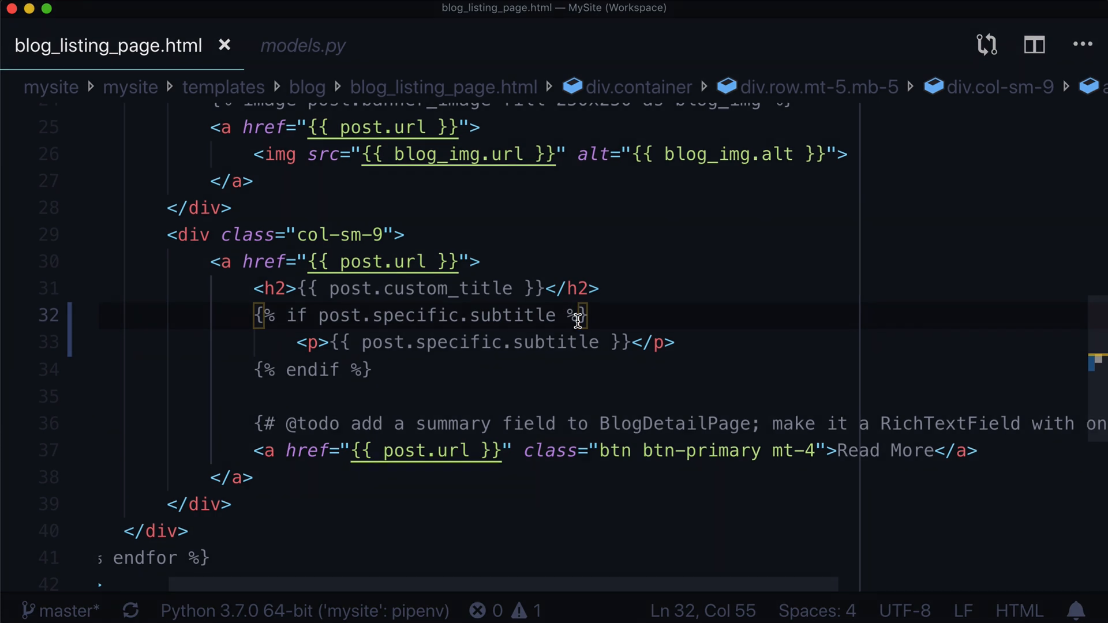
pyautogui.click(426, 315)
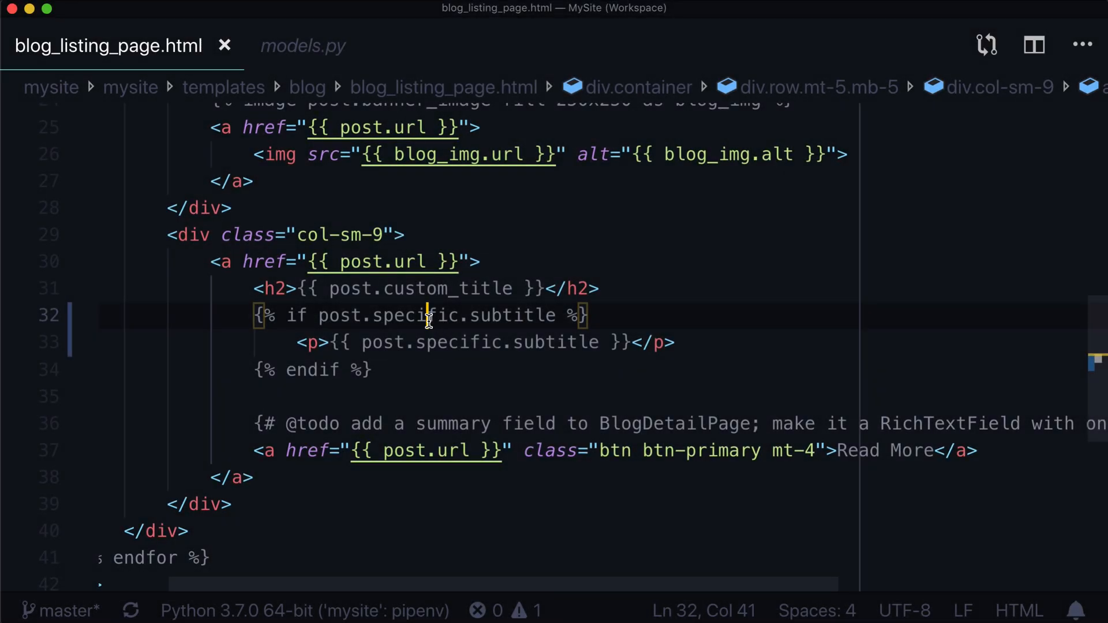
pyautogui.doubleClick(416, 315)
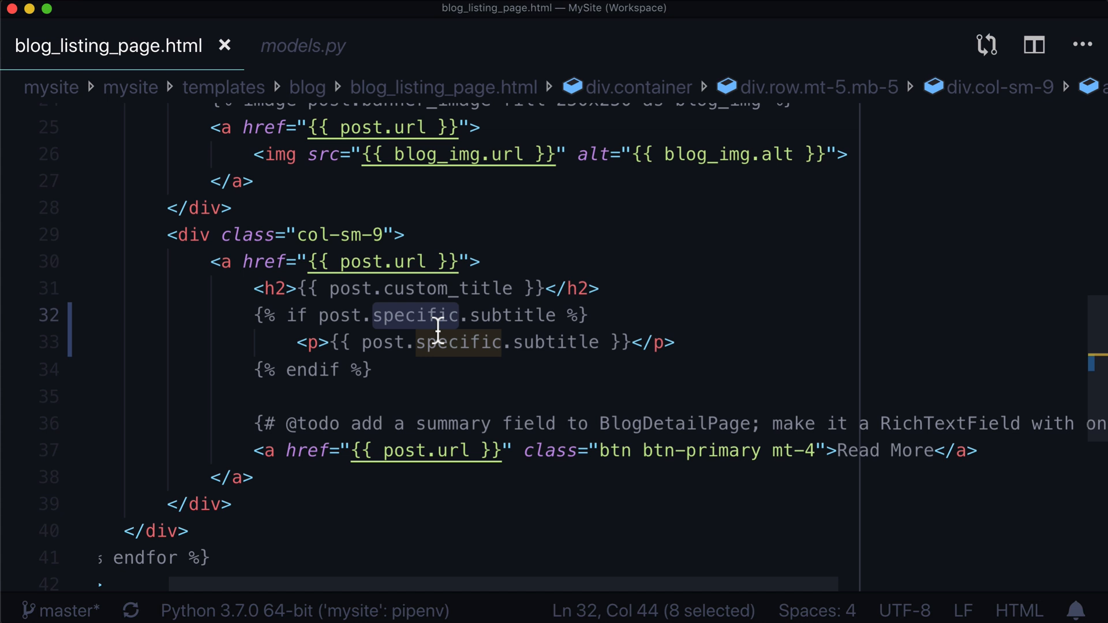